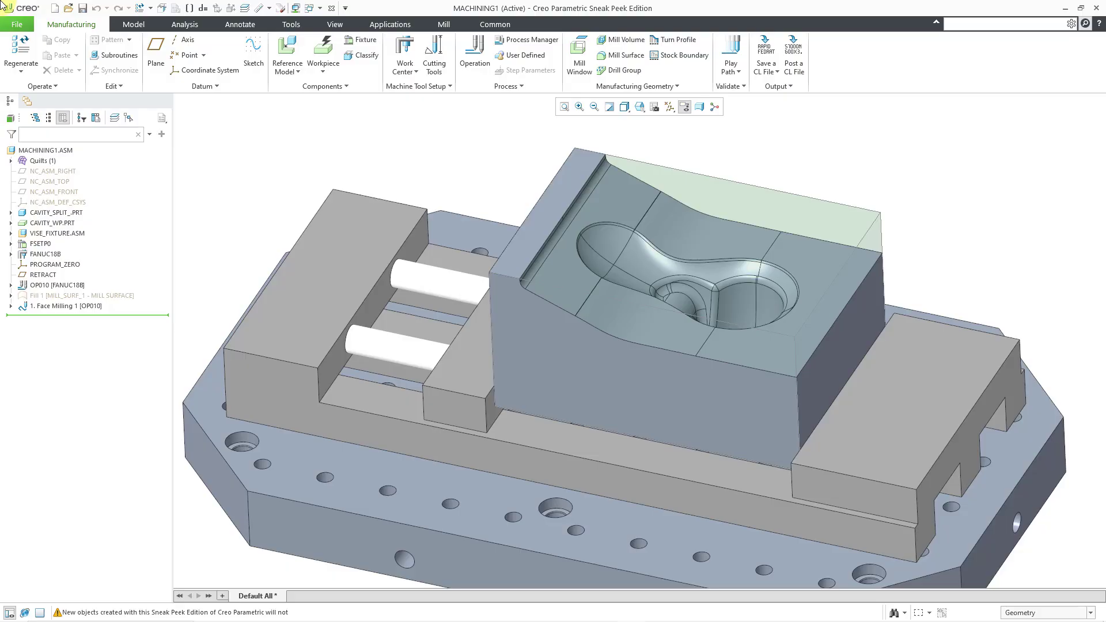
mouse_move(367, 106)
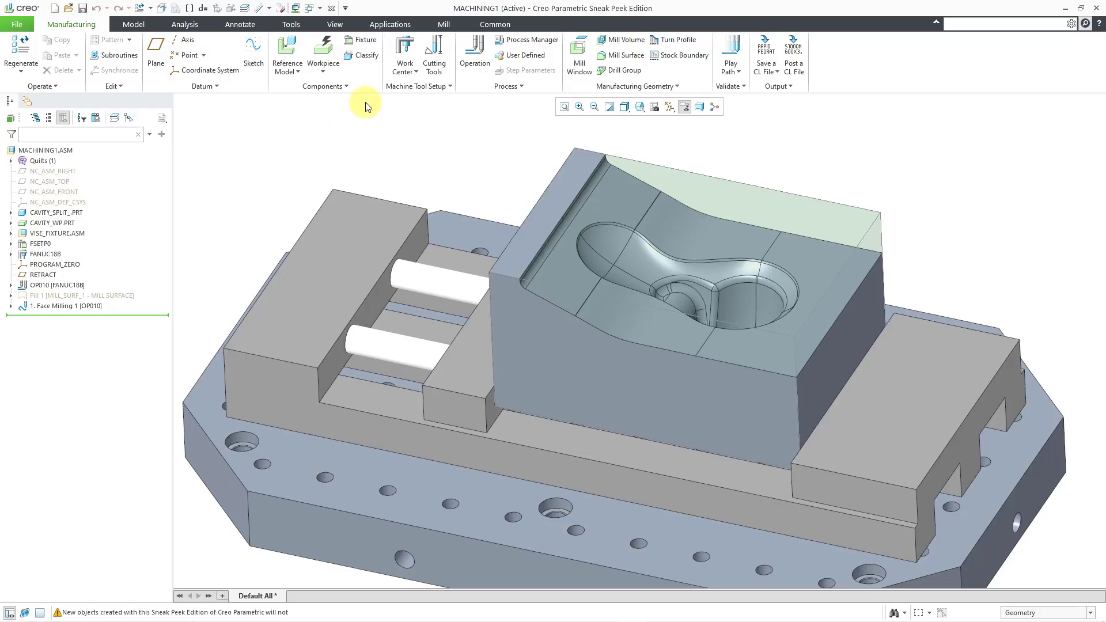
Show the Mill ribbon commands for the machining assembly.
left_click(442, 25)
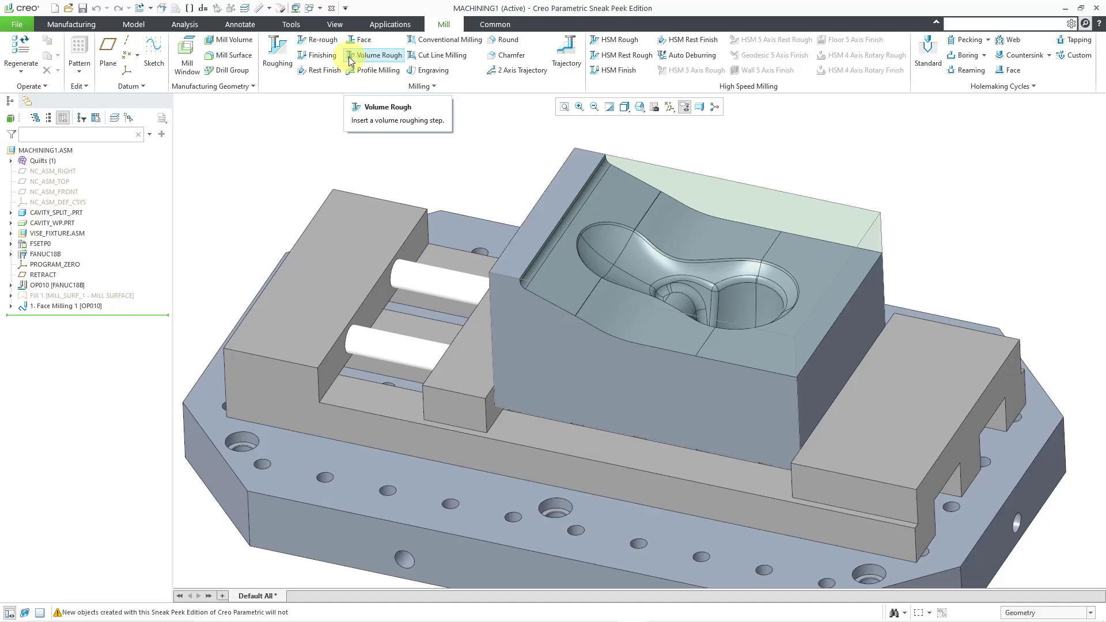
mouse_move(189, 64)
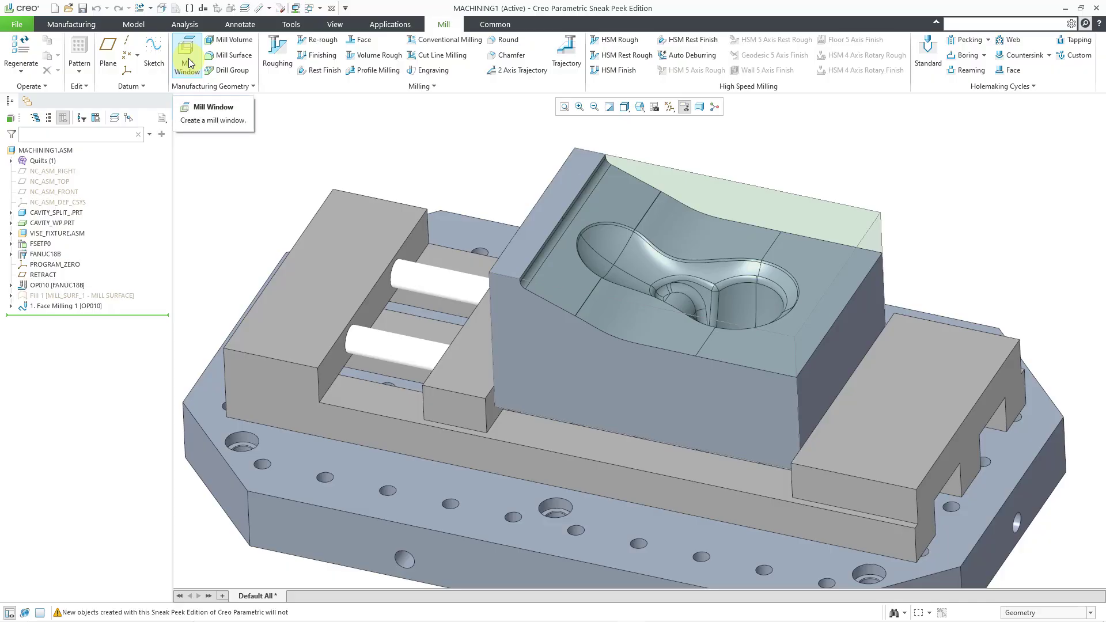
Start a chain-type mill window on the RETRACT plane, picking the workpiece's top edge.
left_click(185, 52)
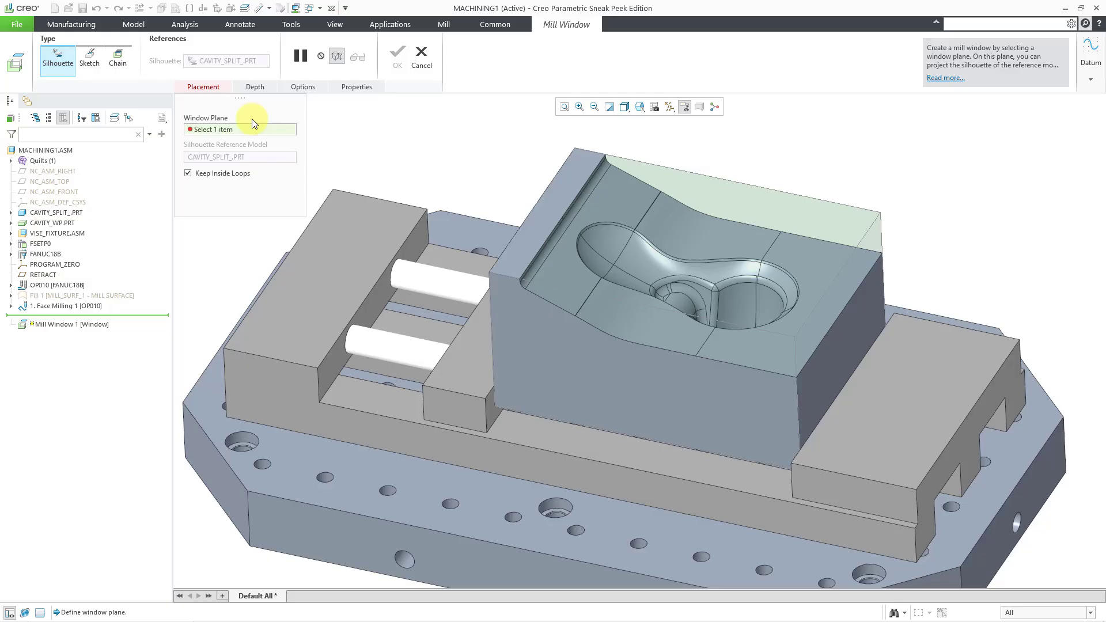
mouse_move(414, 126)
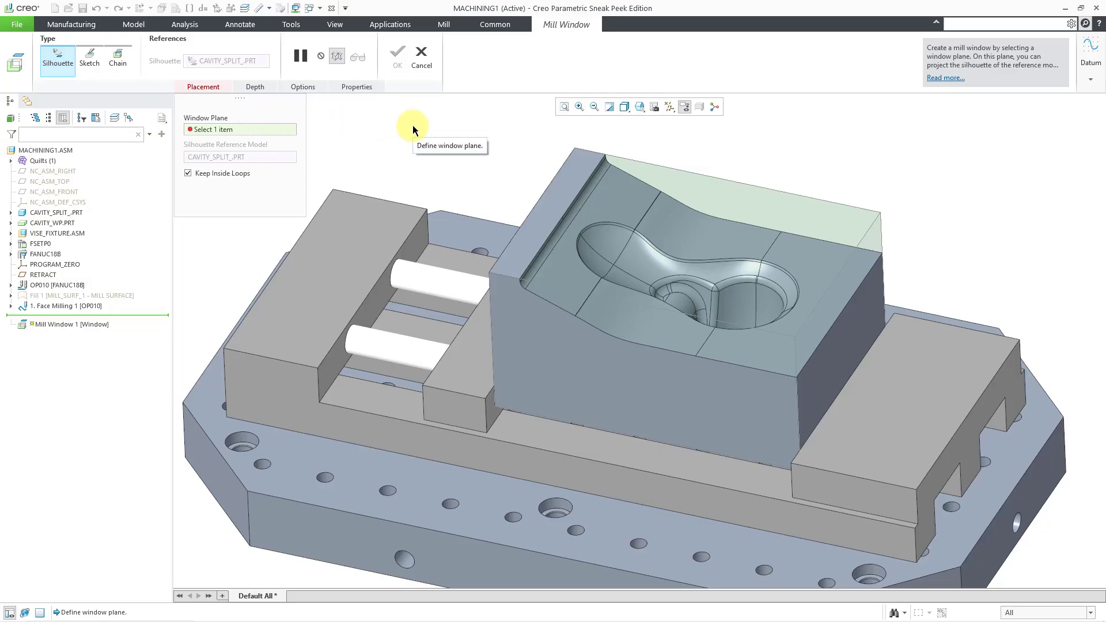
mouse_move(641, 106)
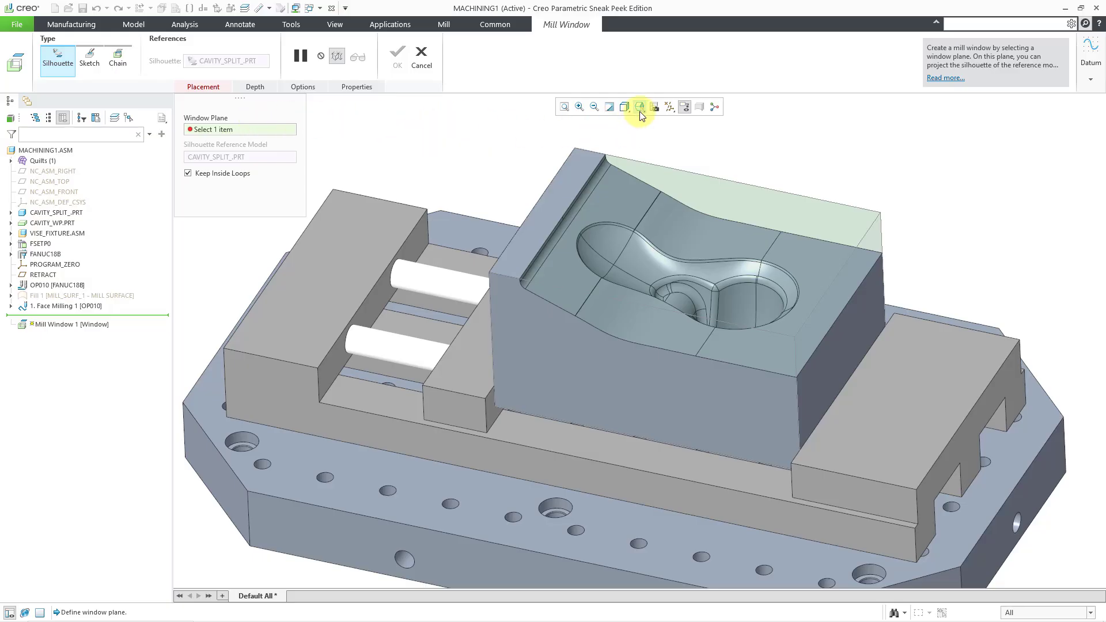
left_click(670, 106)
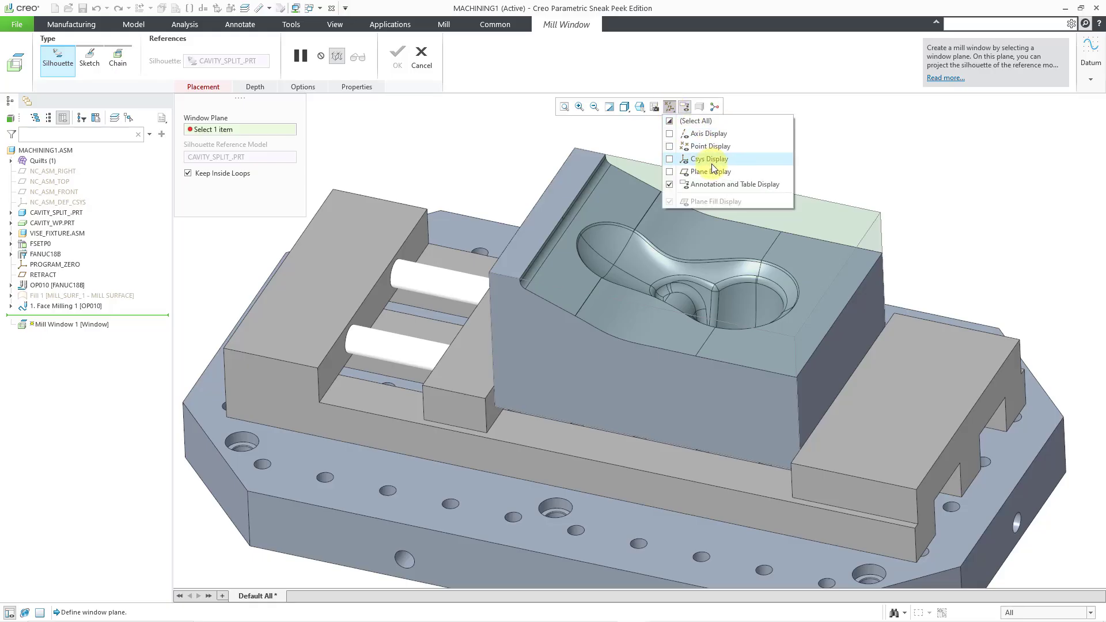
left_click(706, 158)
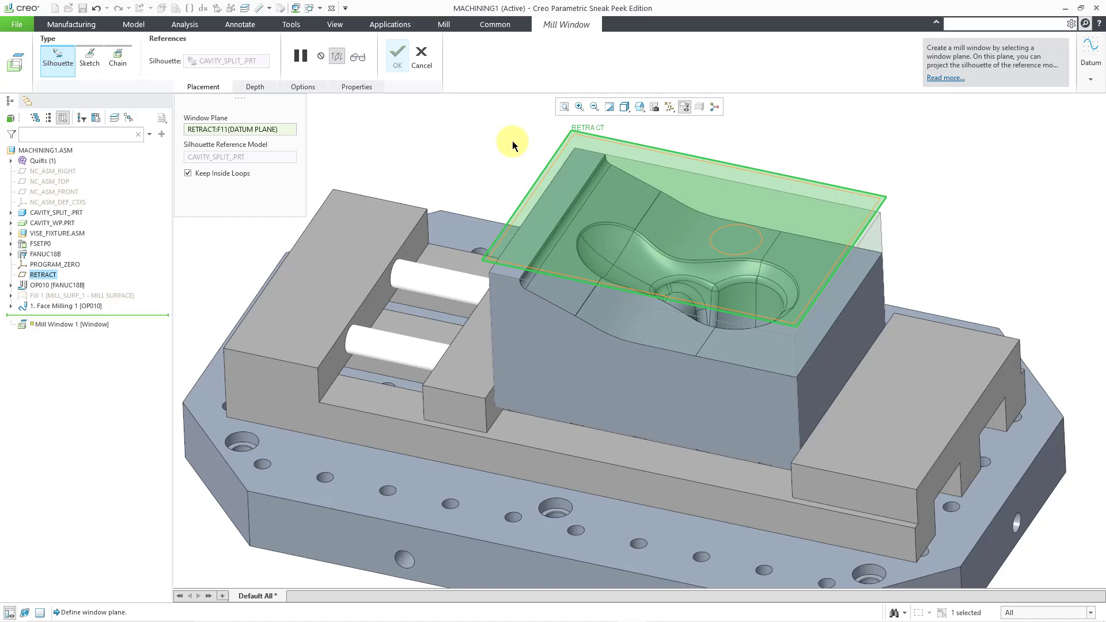
mouse_move(514, 147)
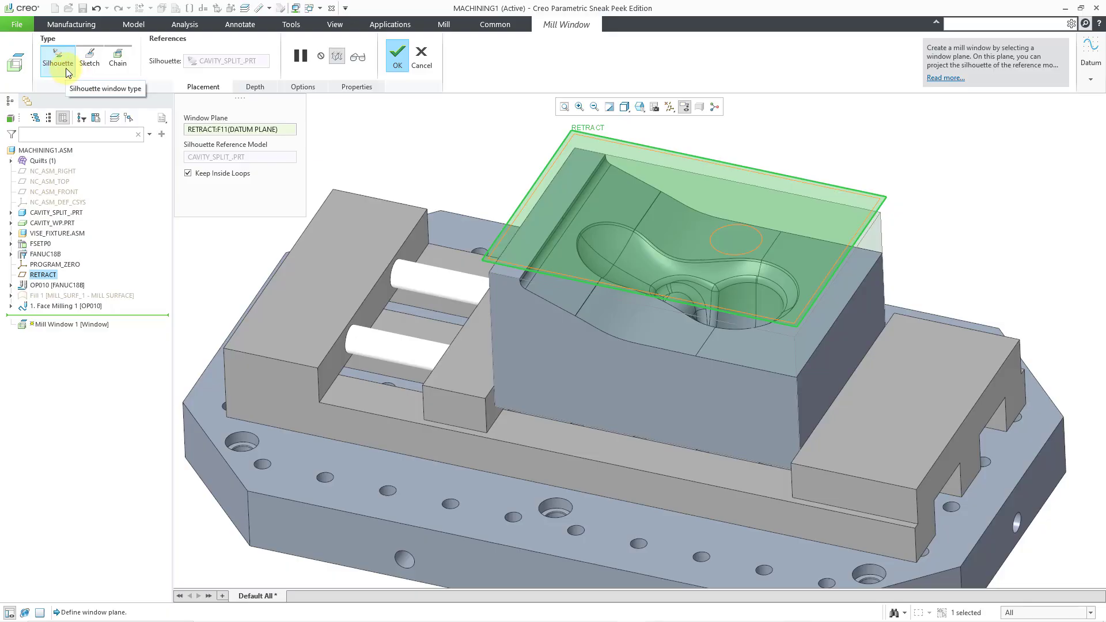
mouse_move(117, 71)
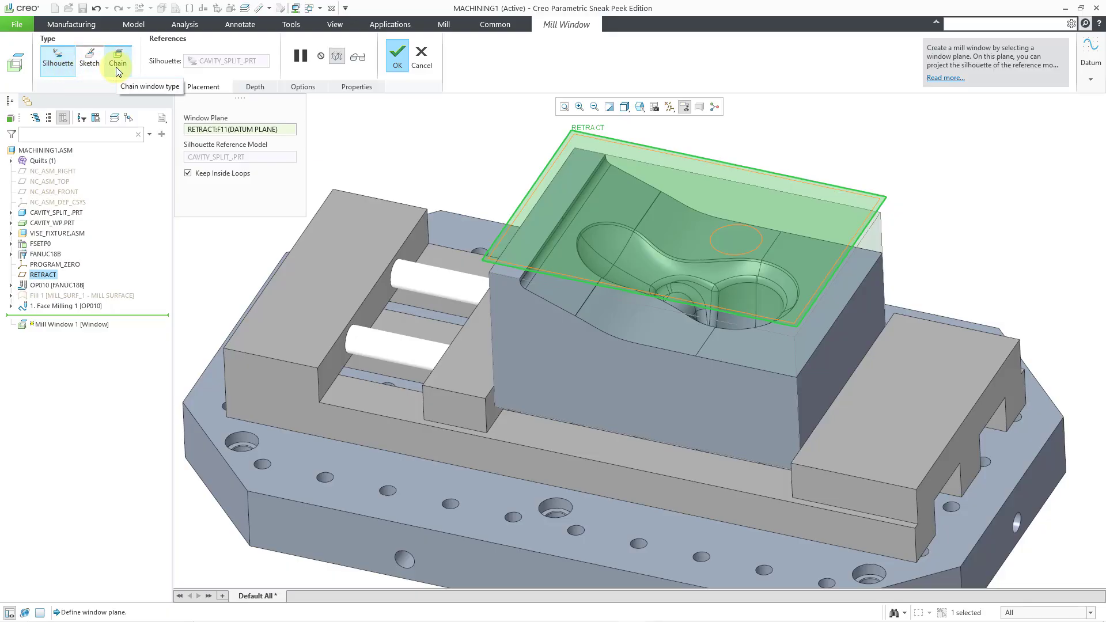
left_click(118, 60)
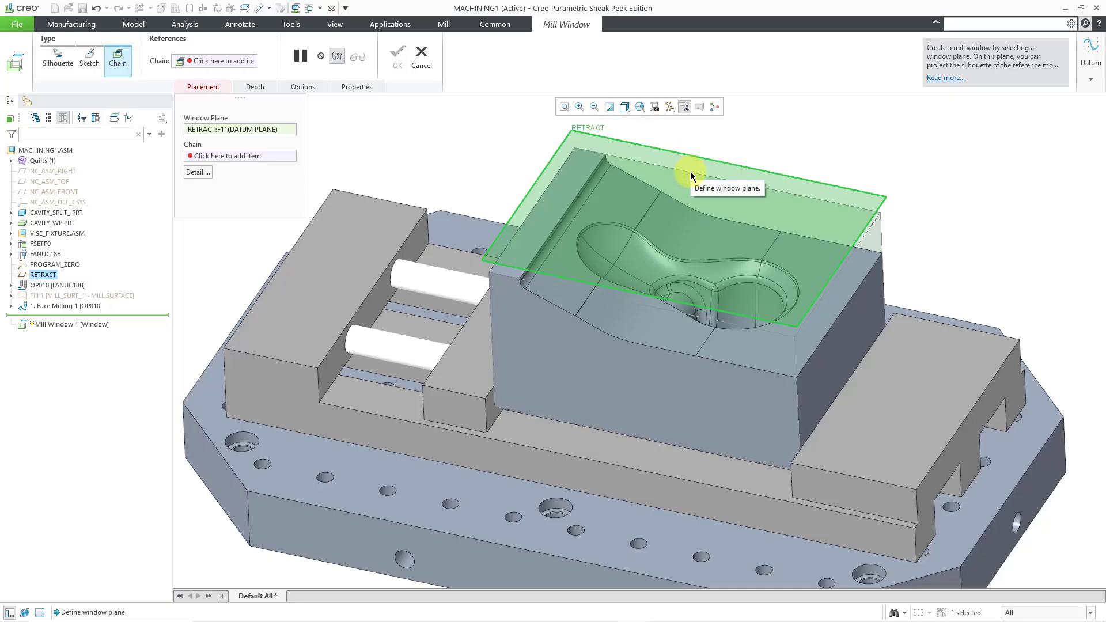
mouse_move(253, 159)
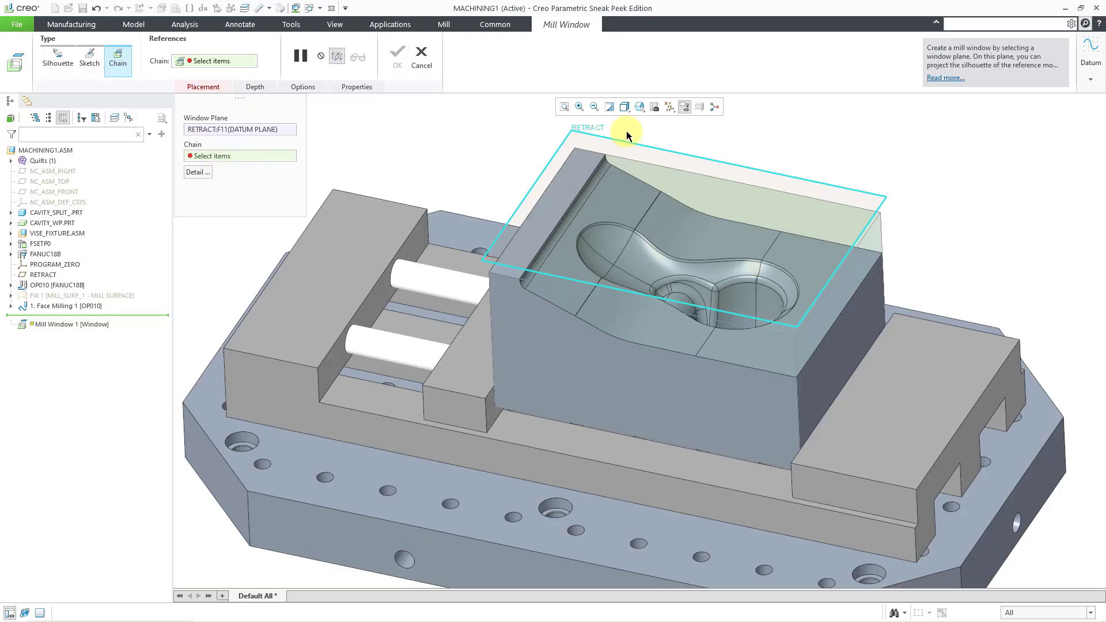
left_click(671, 173)
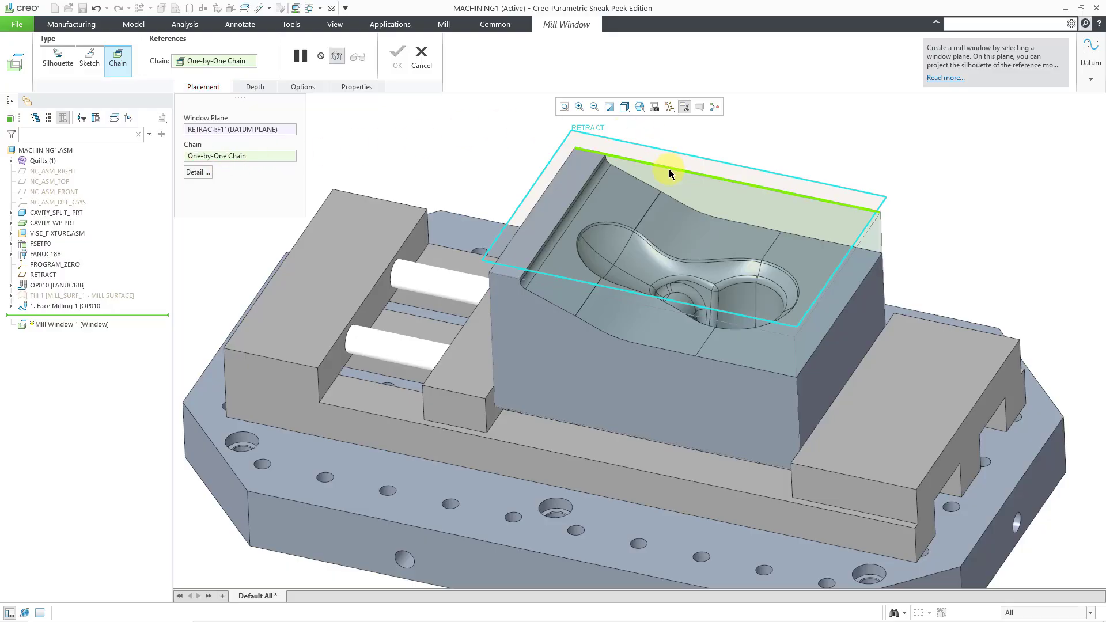
mouse_move(671, 173)
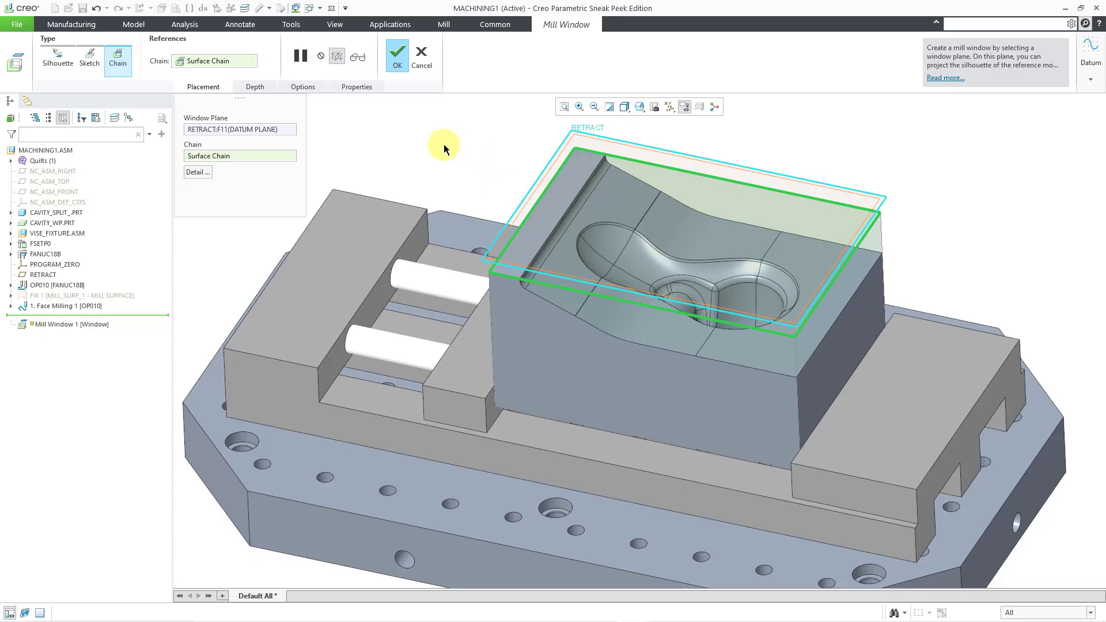
mouse_move(224, 161)
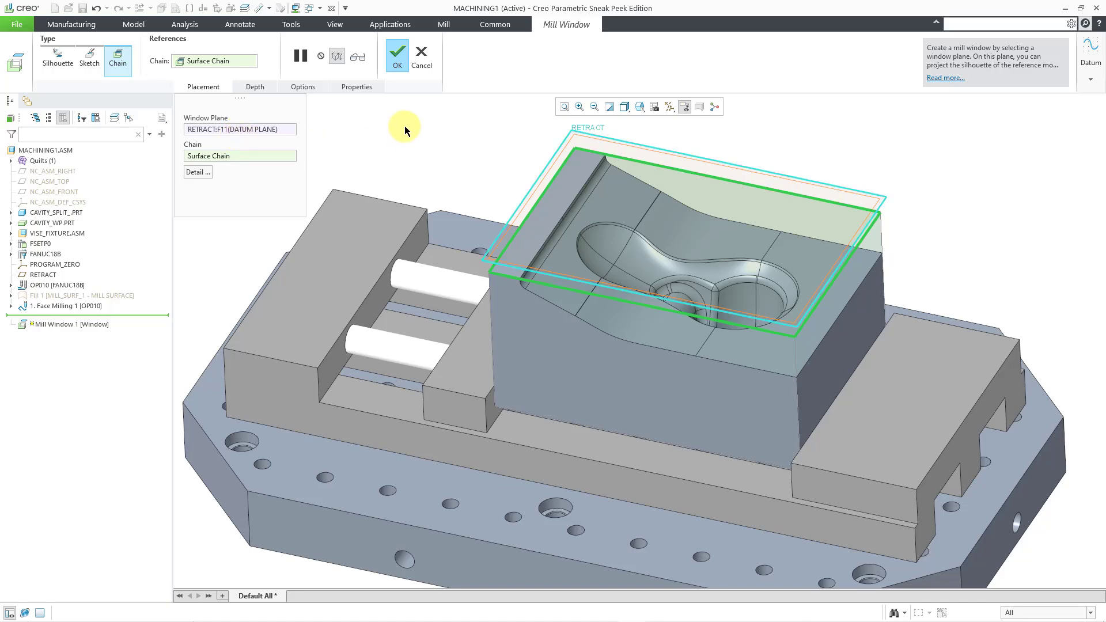
mouse_move(374, 123)
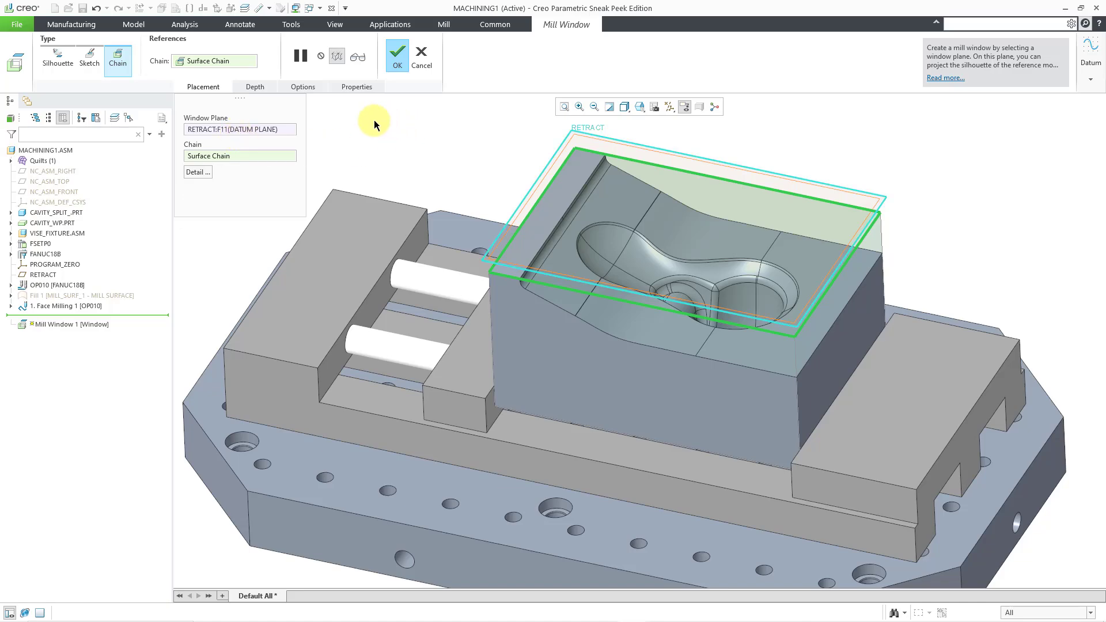
Name the mill window VOLUM_WINDOW in its properties and complete it.
left_click(303, 87)
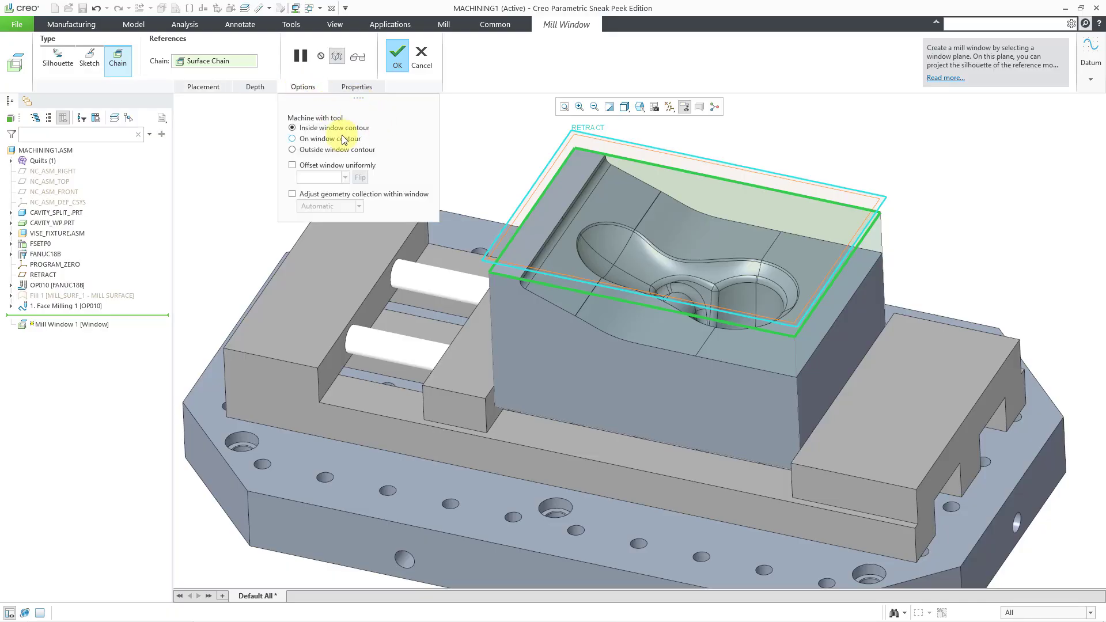
mouse_move(348, 139)
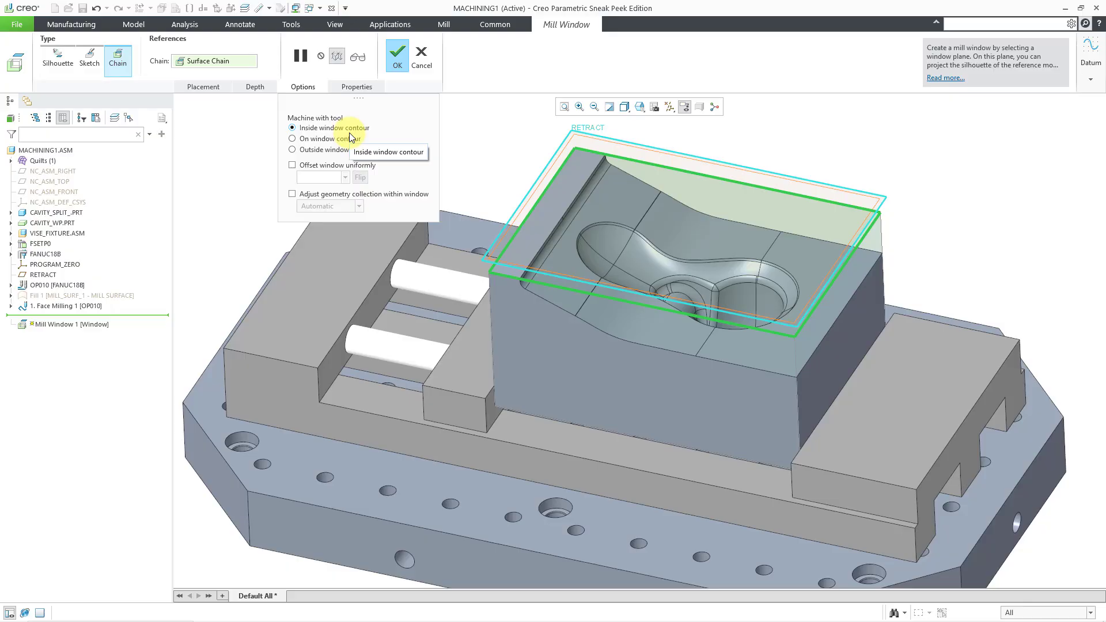
mouse_move(402, 69)
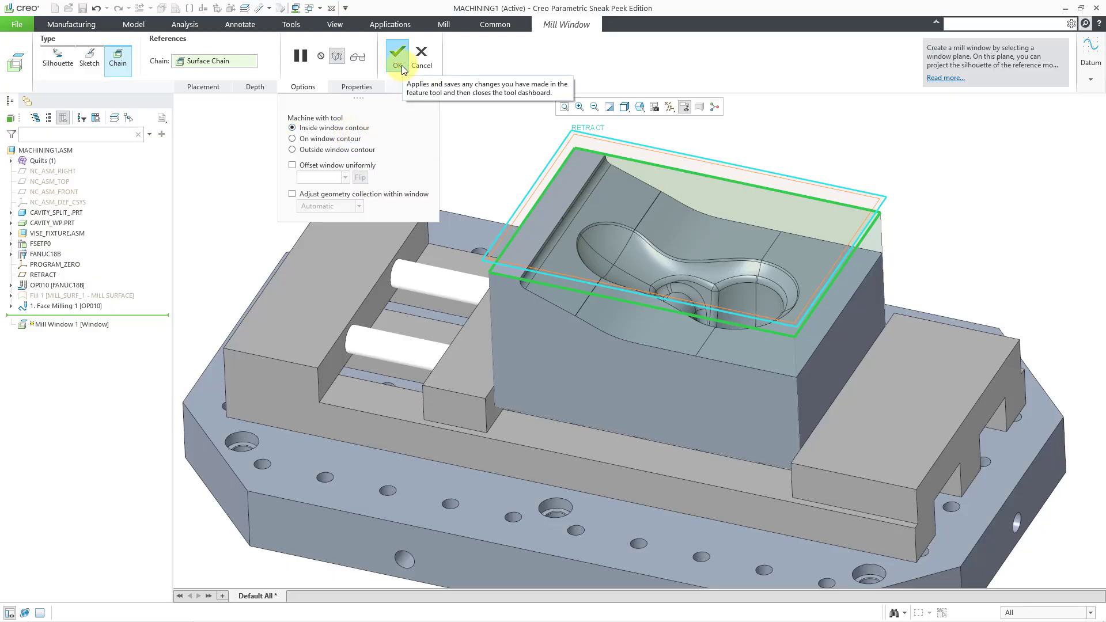
left_click(357, 86)
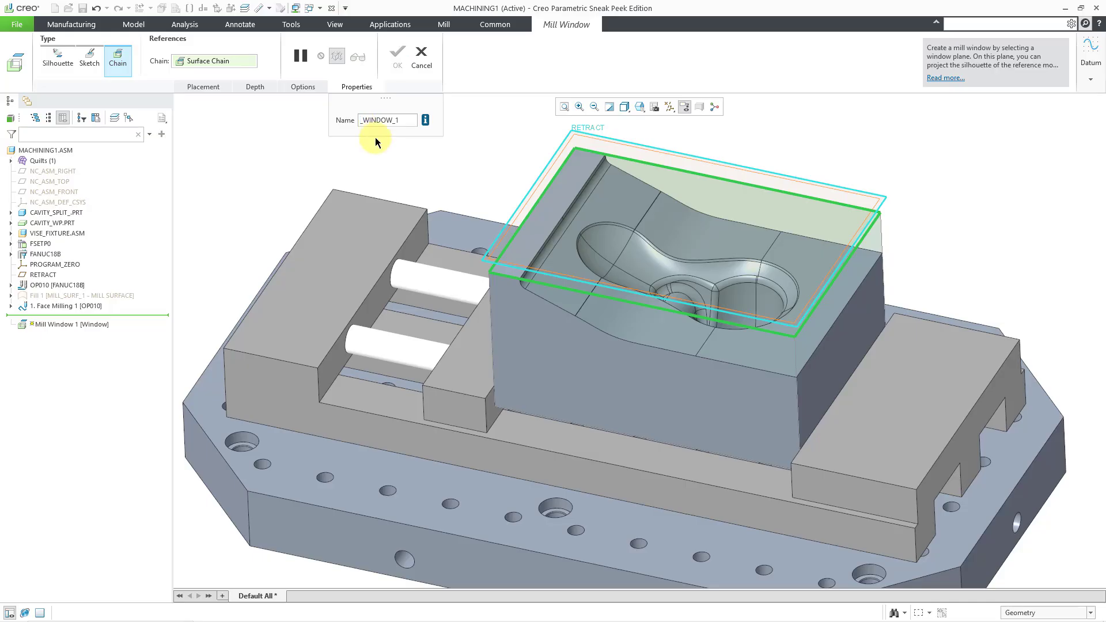
type("VOLUM_WINDOW")
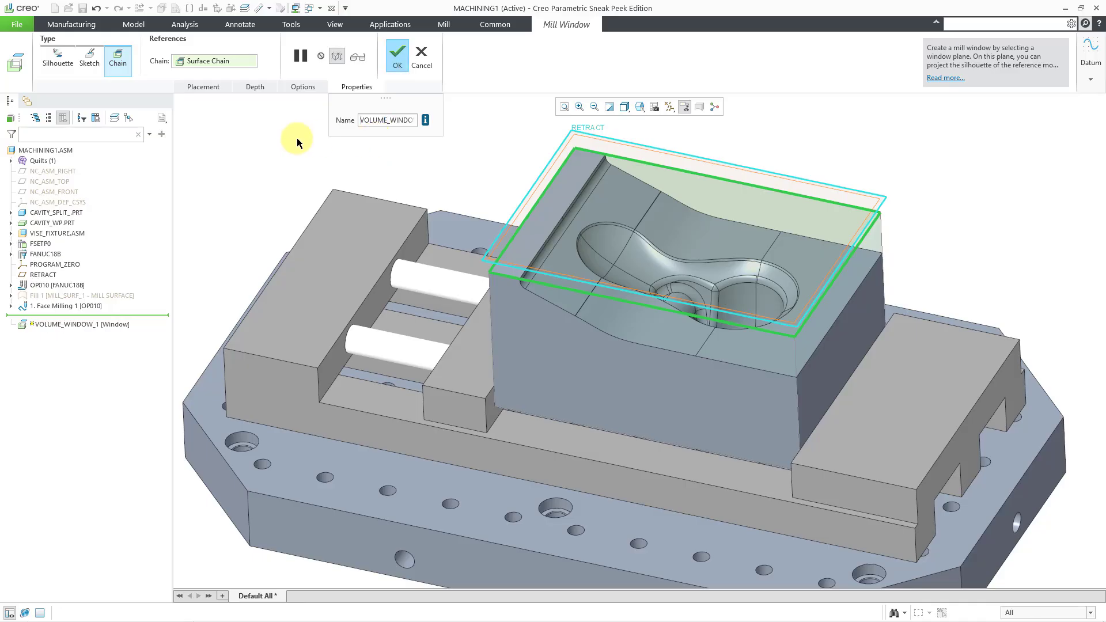
left_click(398, 51)
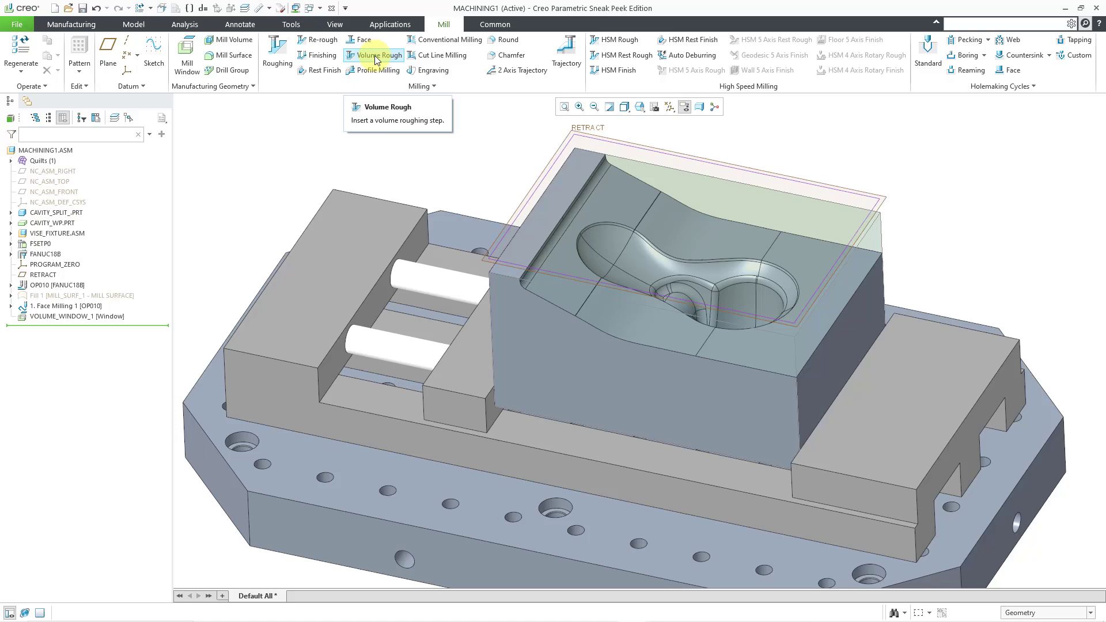
Start a volume roughing sequence with cutter BEM_1_INCH, copying its cutting data.
left_click(378, 55)
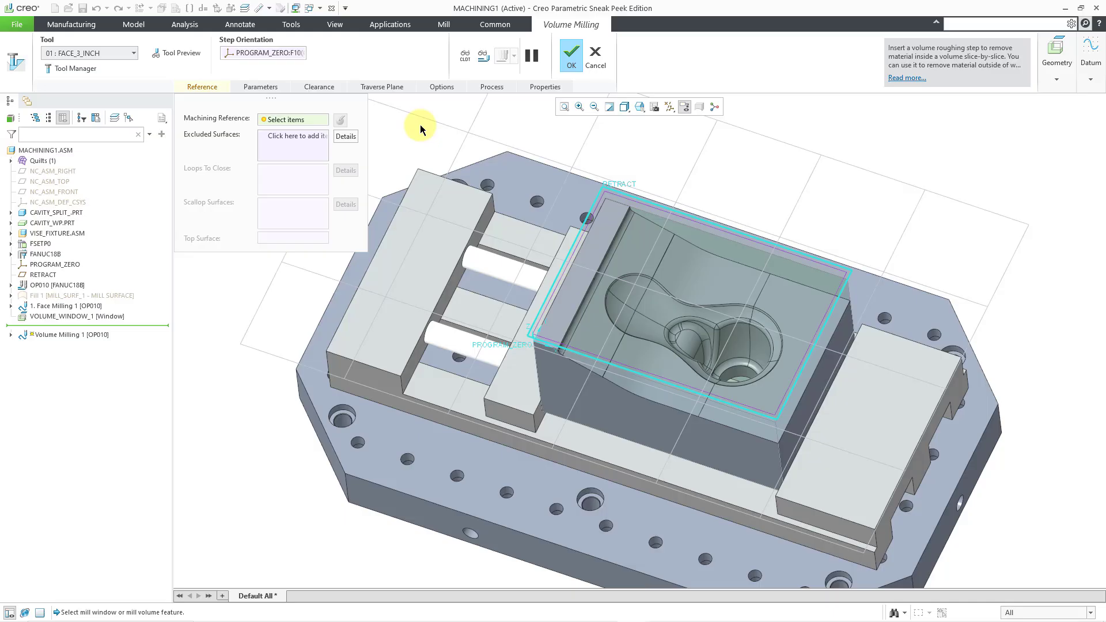
mouse_move(298, 121)
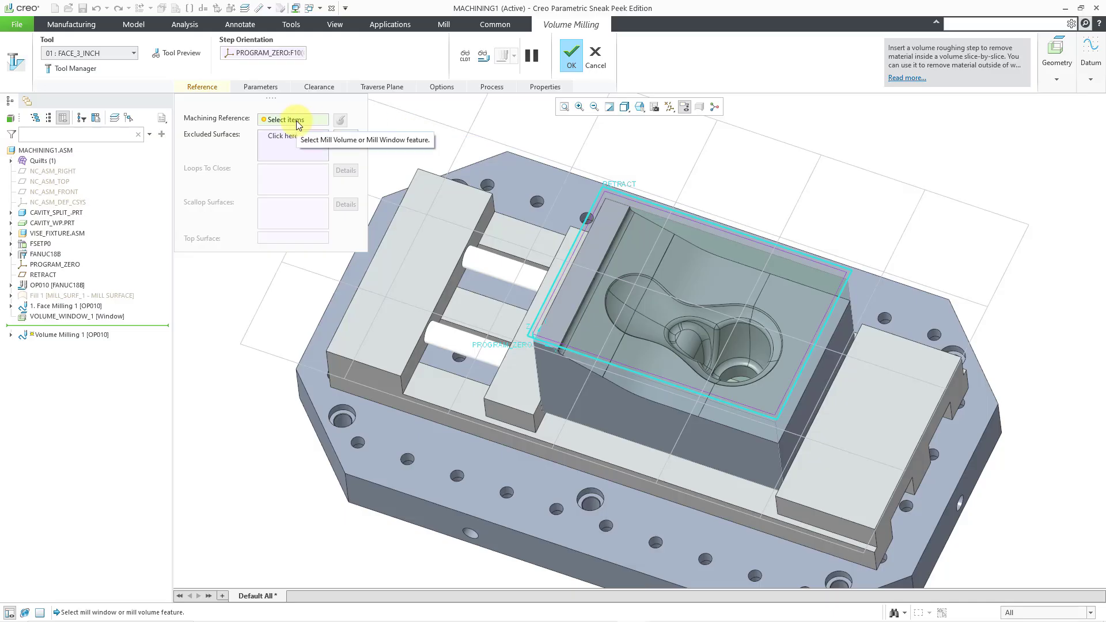
mouse_move(654, 203)
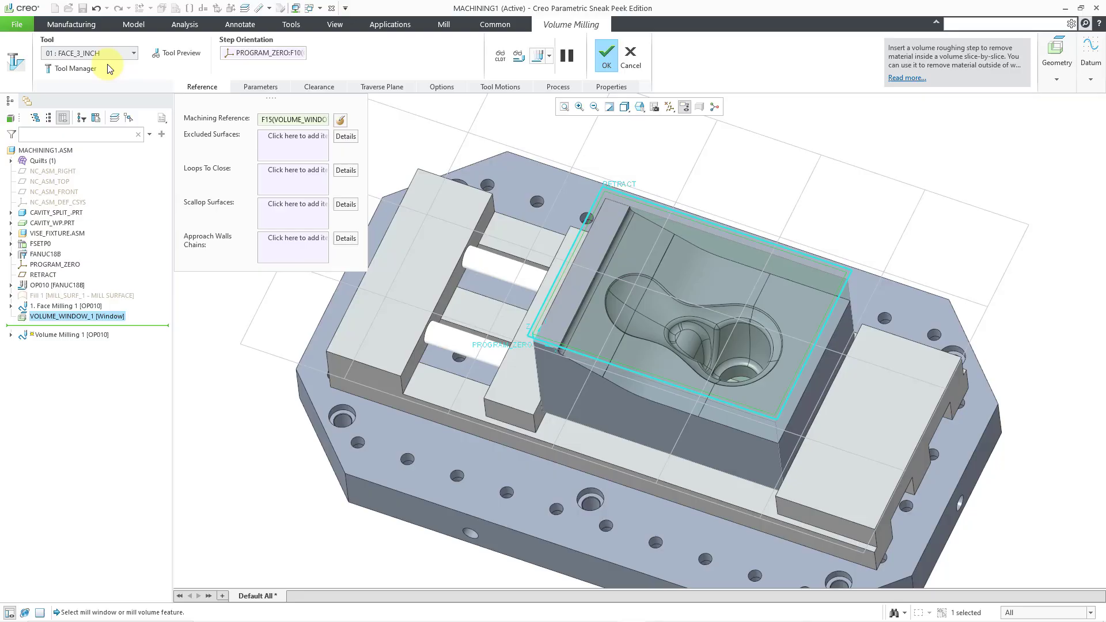
left_click(131, 53)
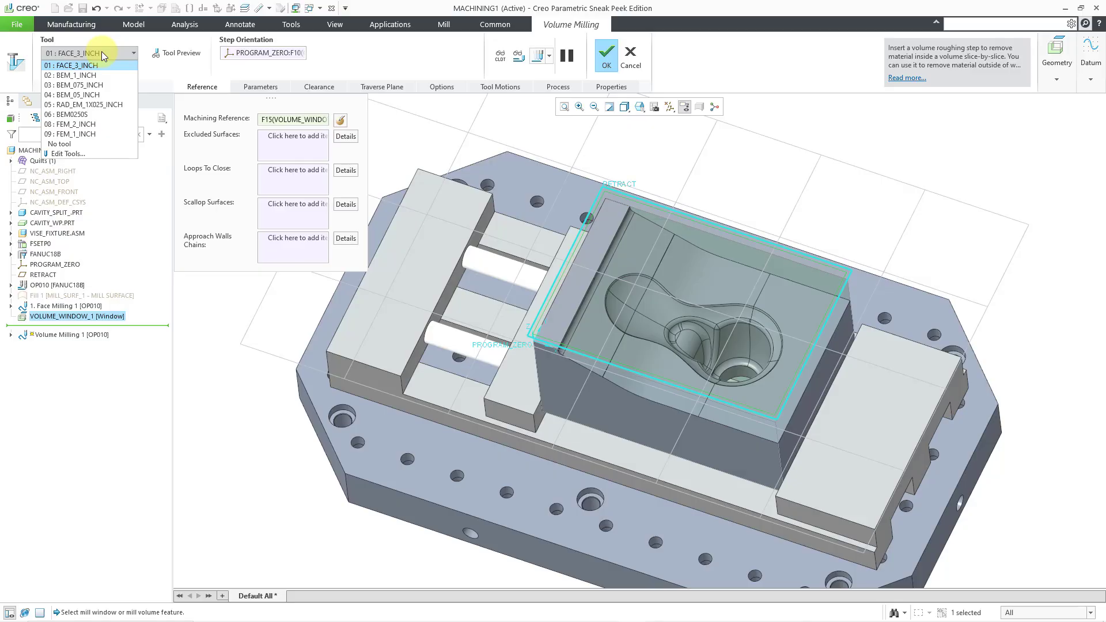
mouse_move(97, 78)
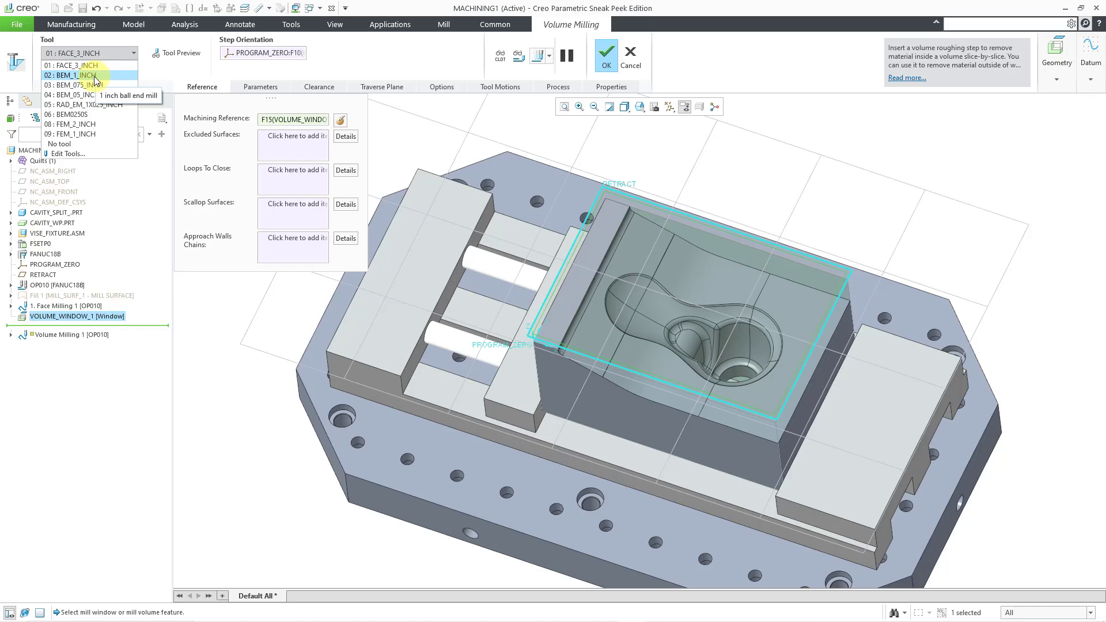
left_click(63, 76)
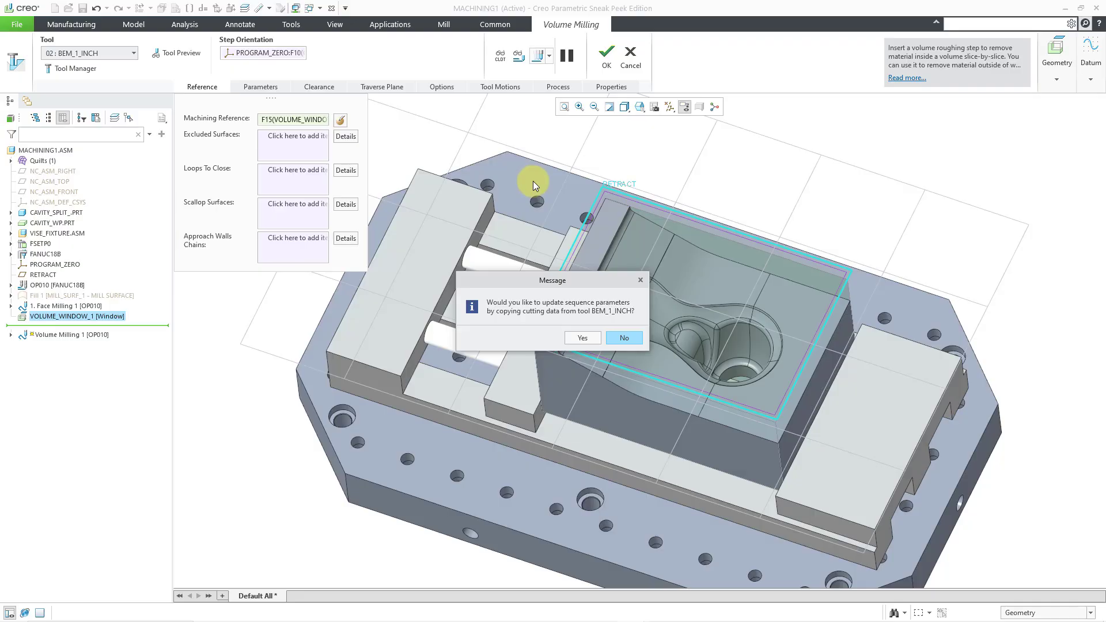
left_click(582, 338)
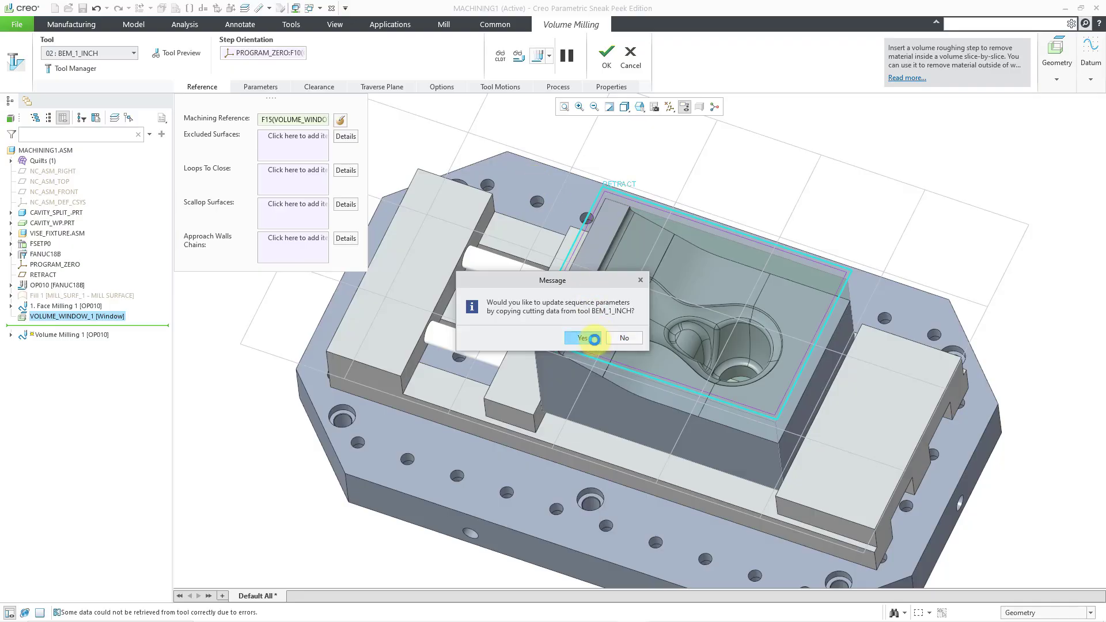
left_click(583, 337)
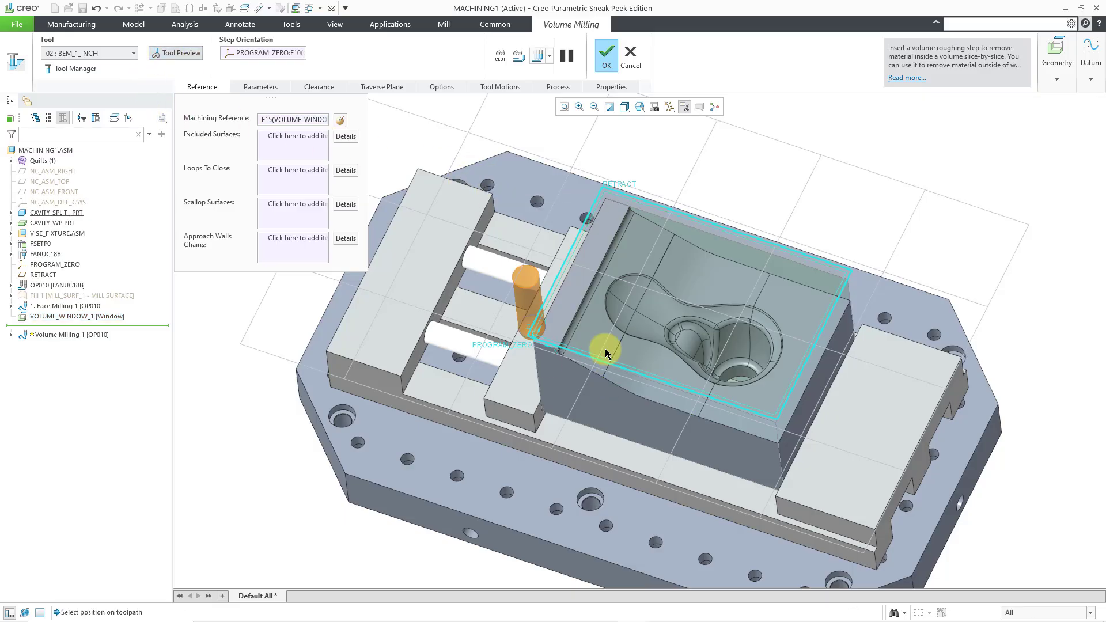
left_click_drag(602, 353, 609, 321)
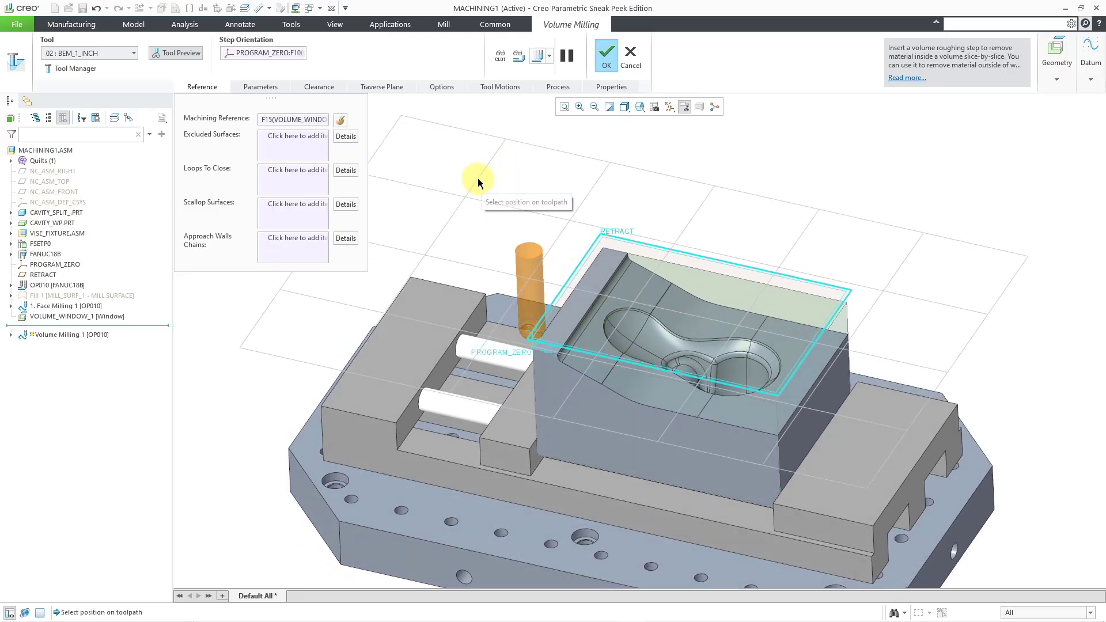
mouse_move(71, 70)
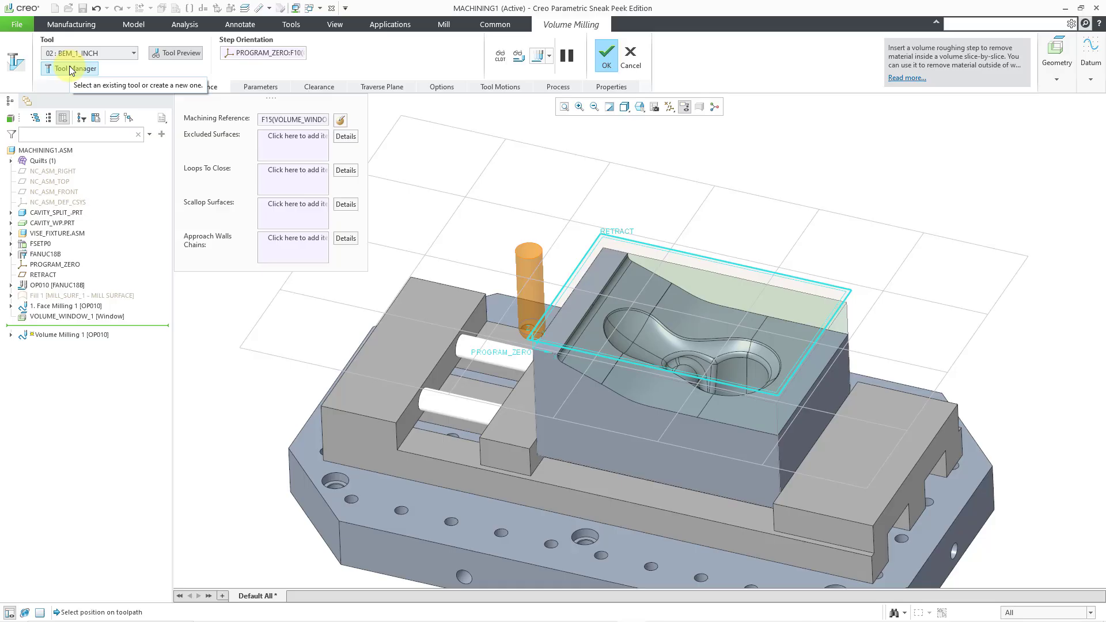
left_click(63, 69)
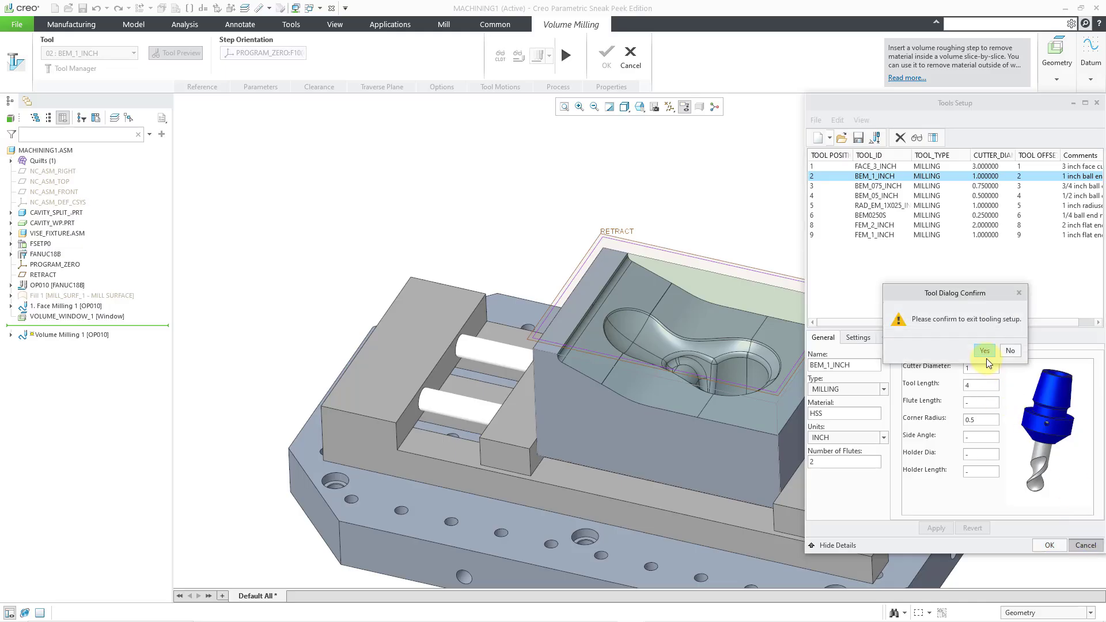
left_click(984, 350)
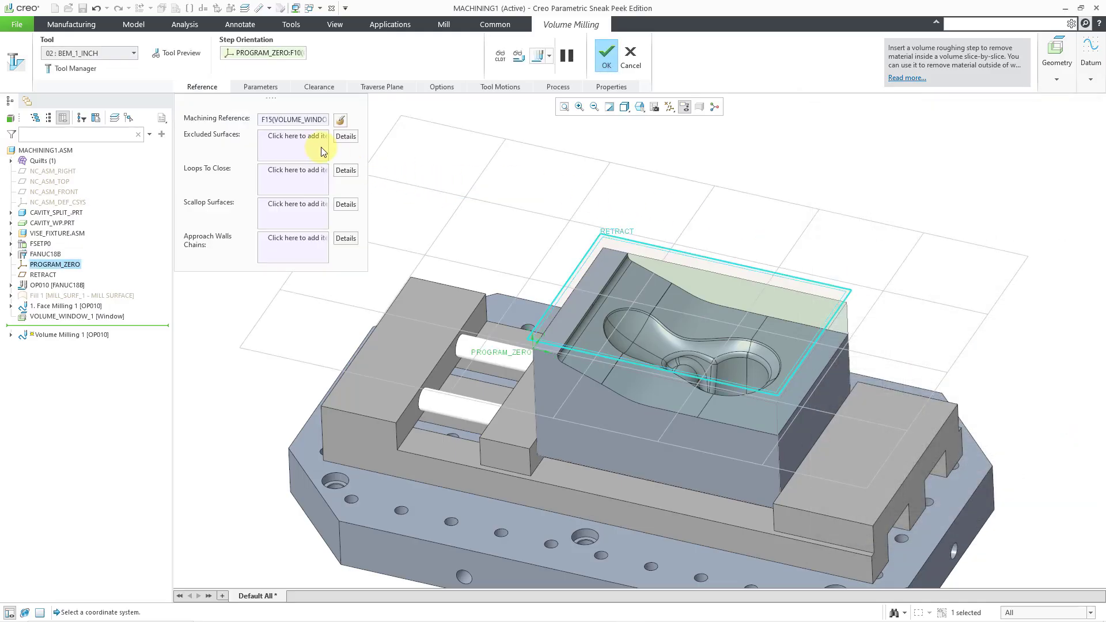
mouse_move(242, 124)
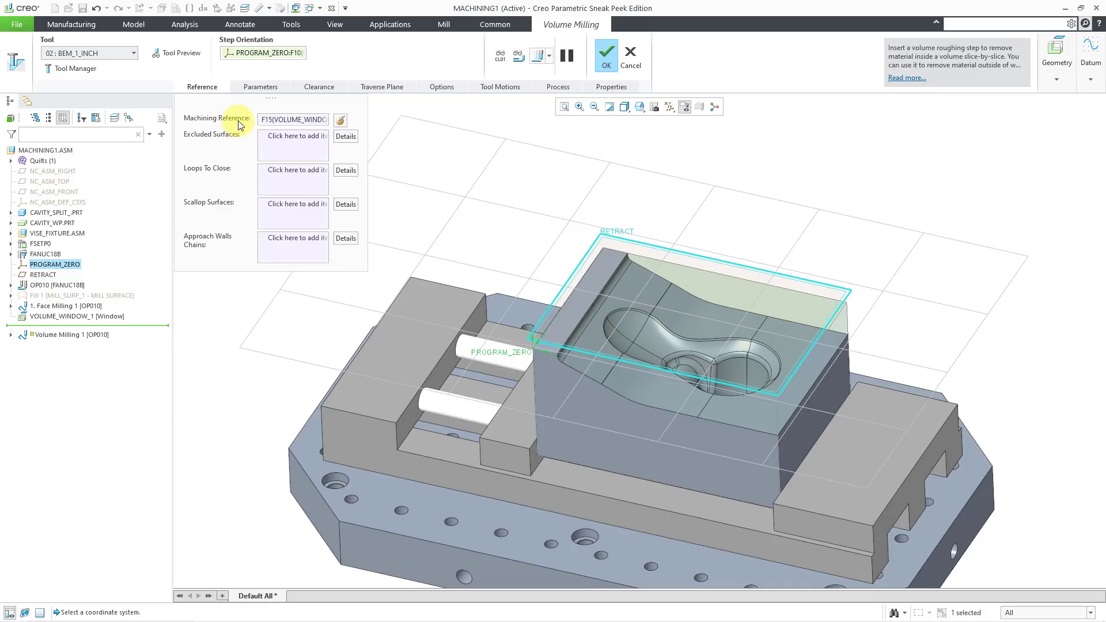
mouse_move(226, 143)
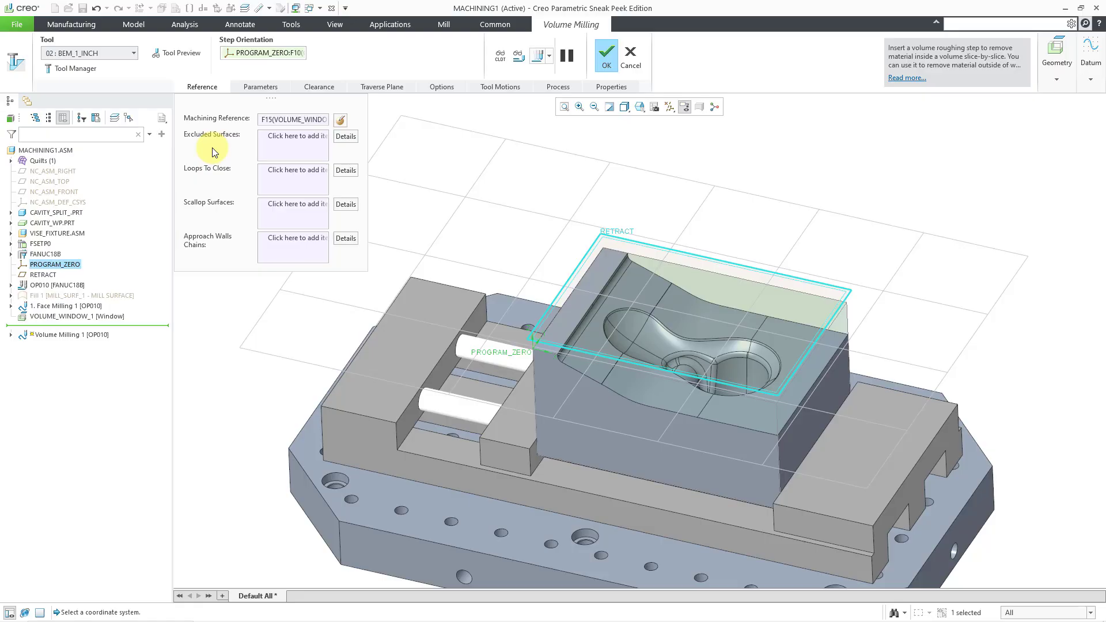
mouse_move(218, 212)
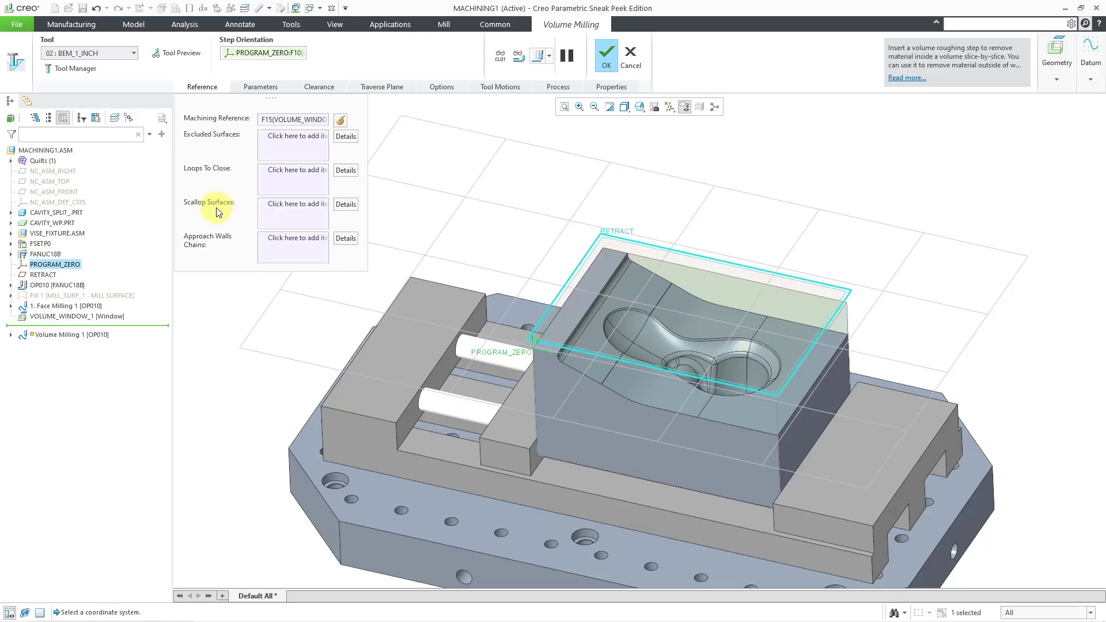
mouse_move(221, 251)
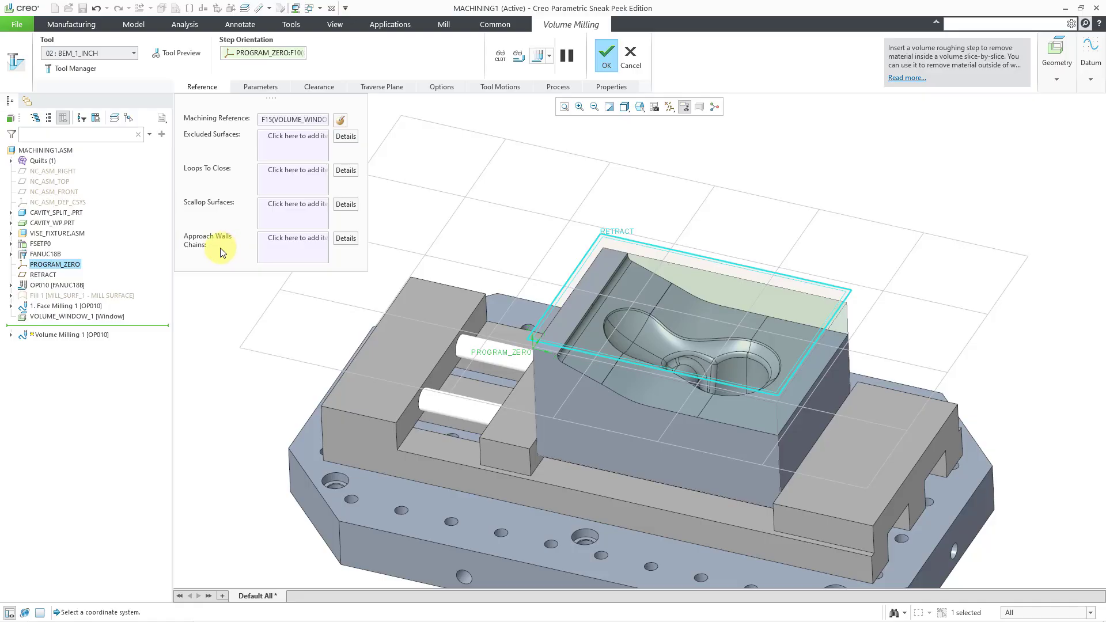
mouse_move(224, 198)
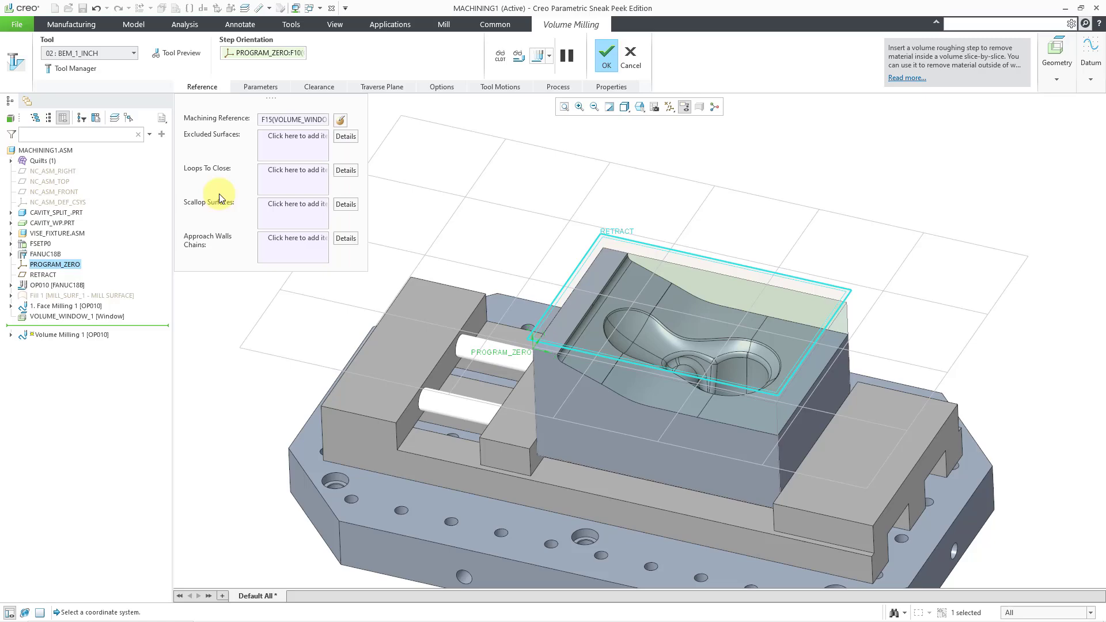
mouse_move(258, 90)
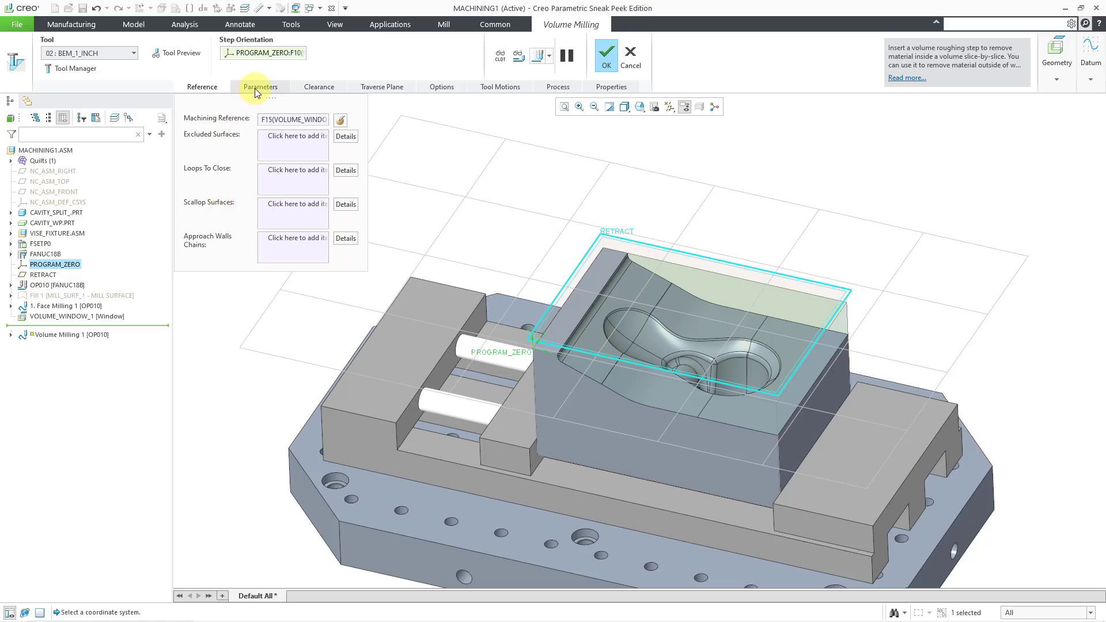
Set maximum step depth .25 and edit the CLEAR_DIST value on the Parameters page.
left_click(260, 86)
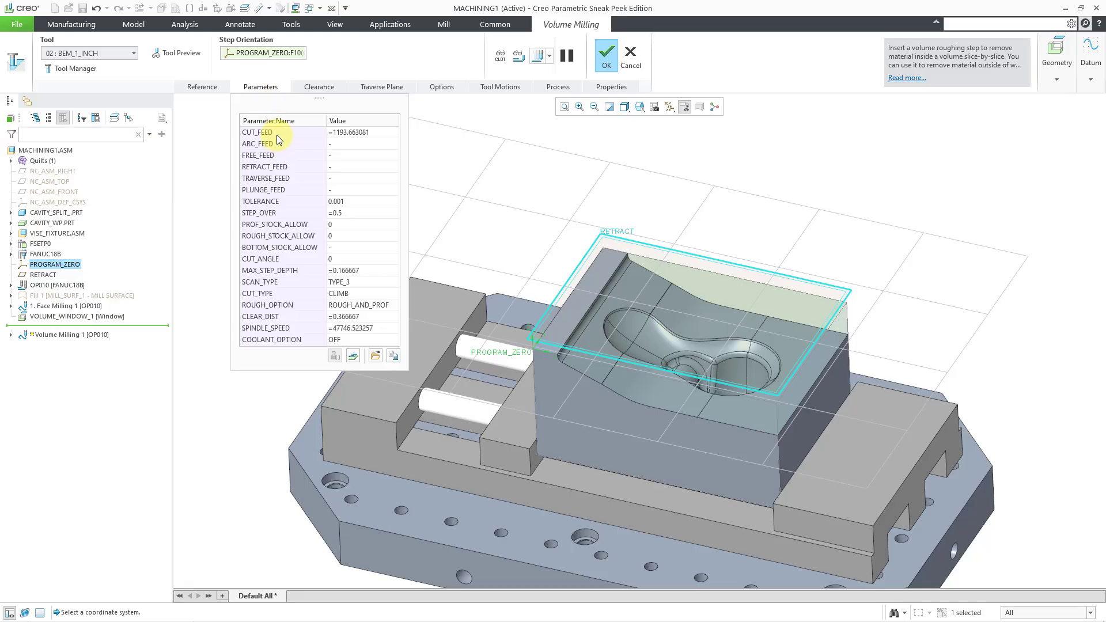
mouse_move(299, 151)
type("100")
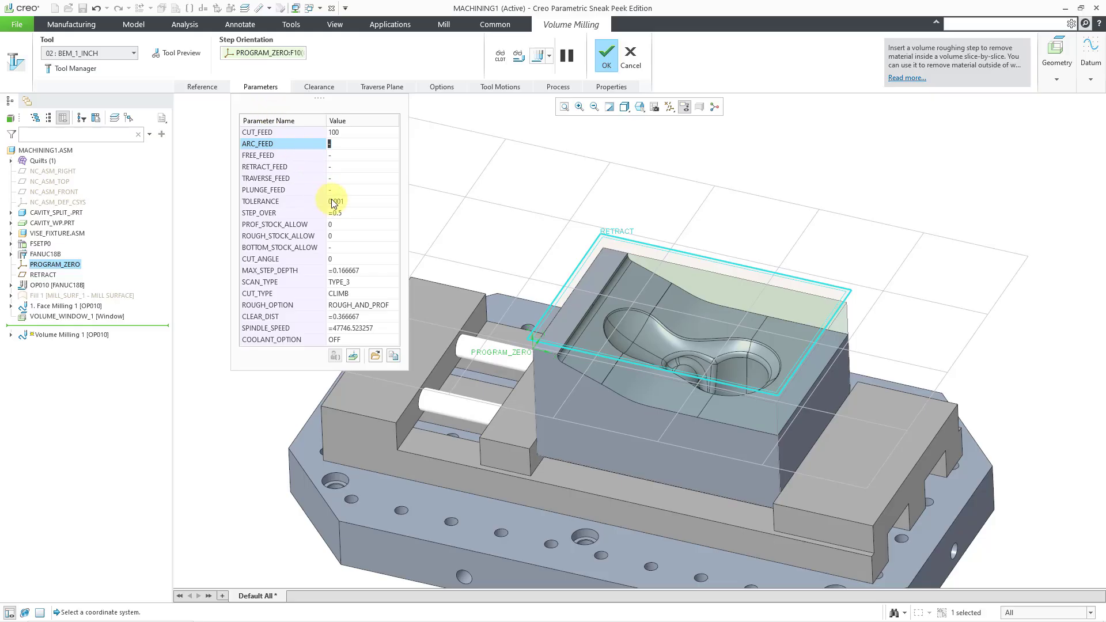
mouse_move(347, 212)
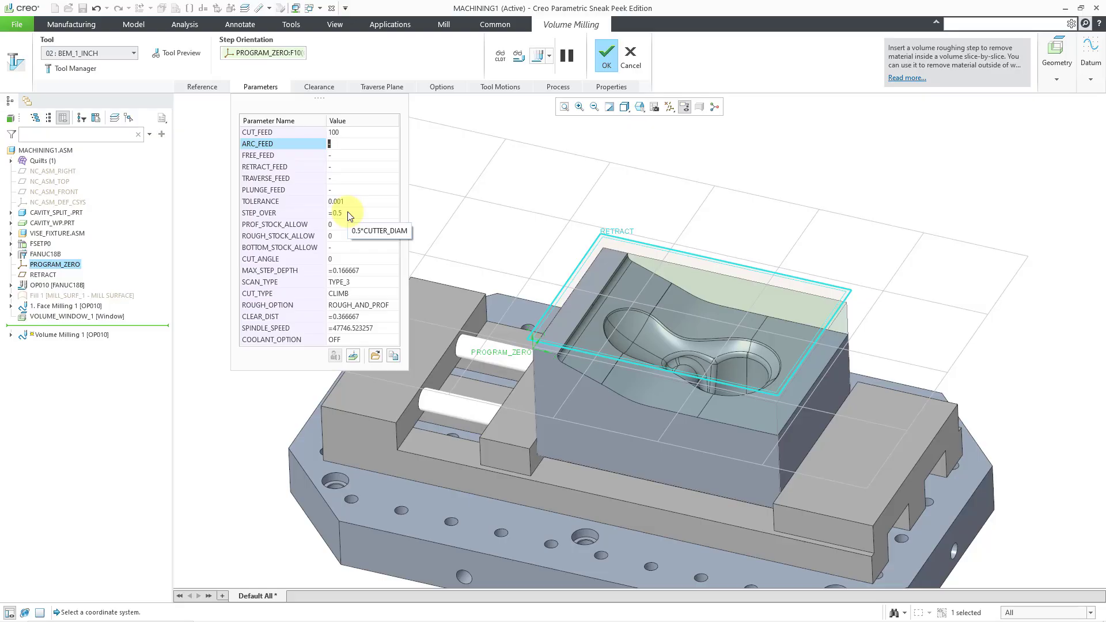
mouse_move(365, 274)
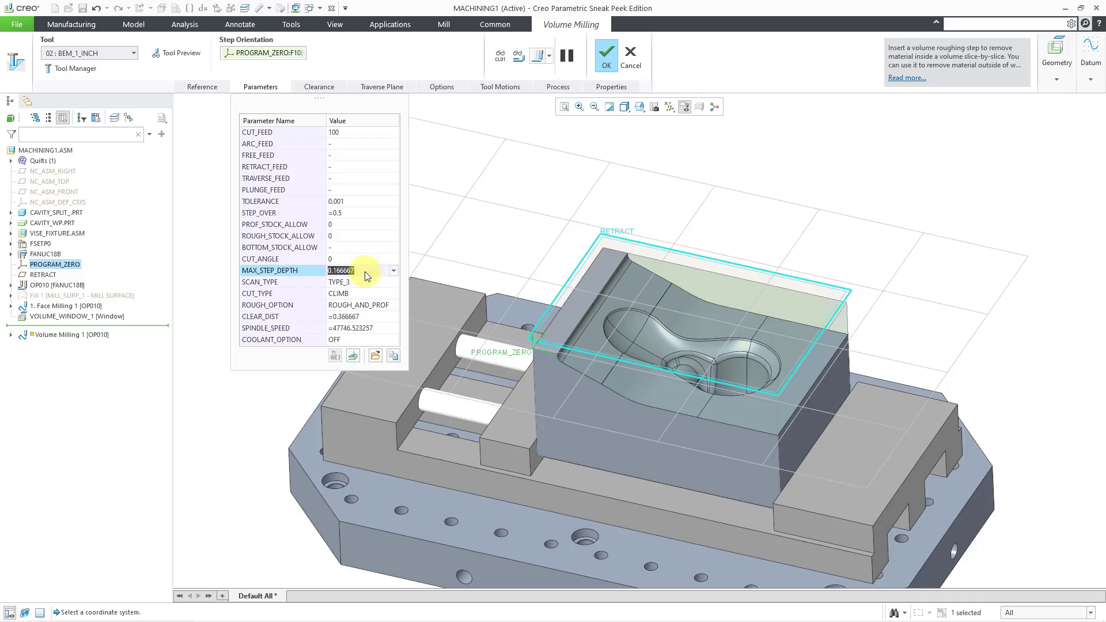
type(".25")
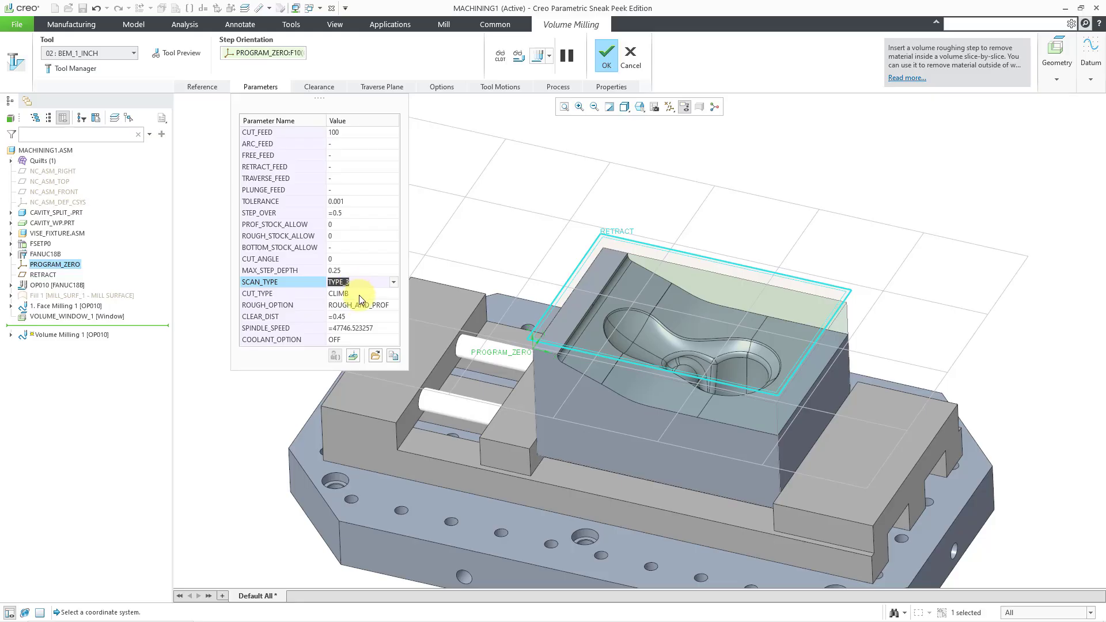
left_click(353, 316)
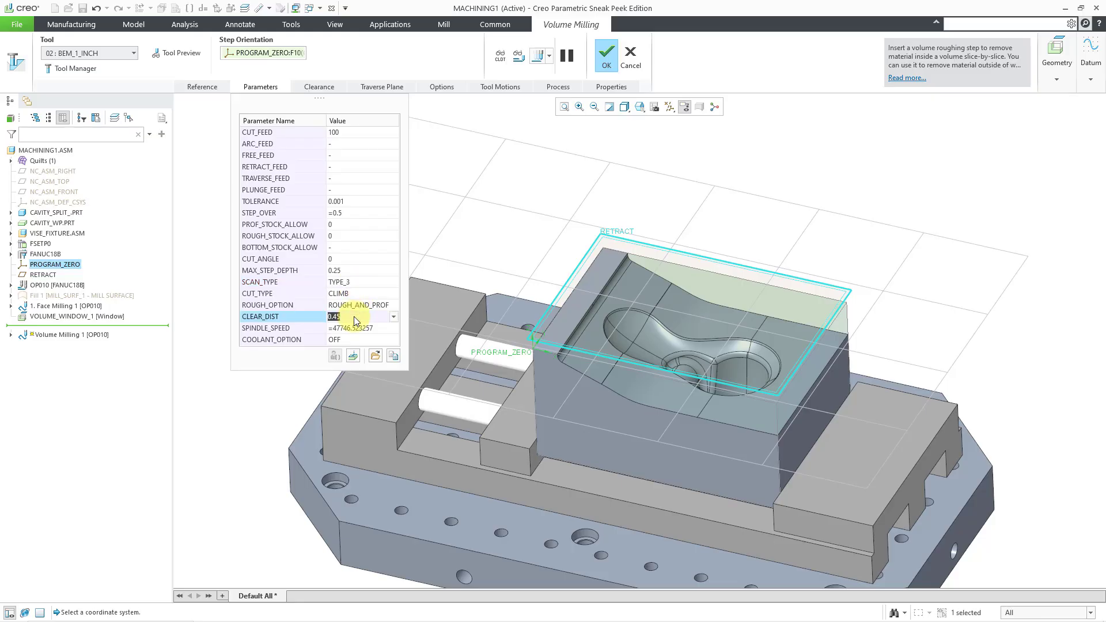
left_click(348, 328)
type("600")
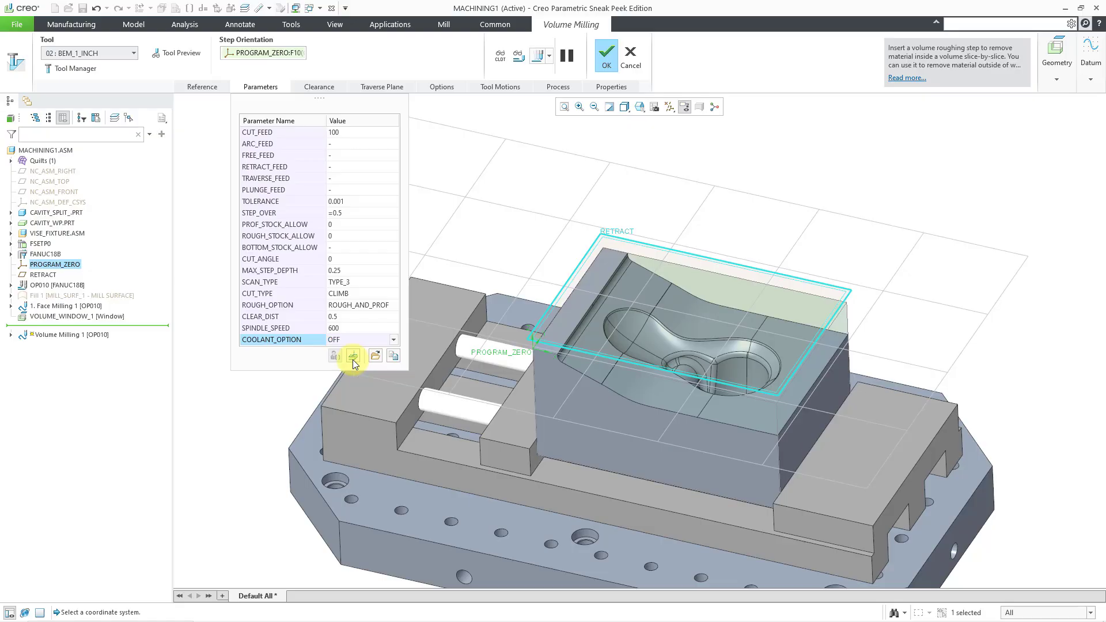
List all sequence parameters in the full parameter editor and scroll through them.
left_click(354, 355)
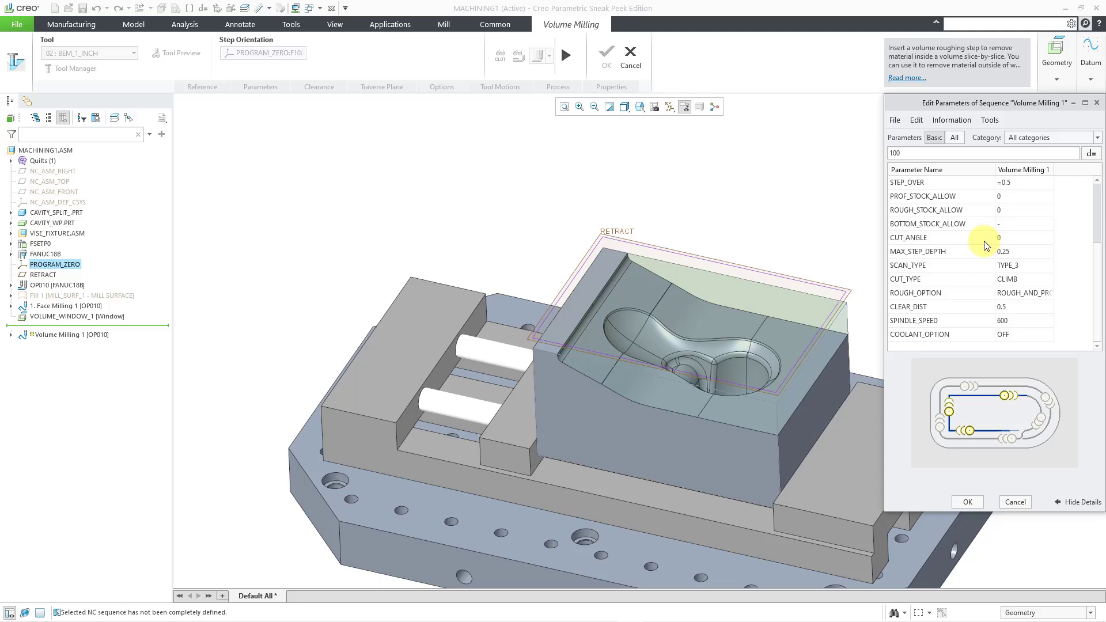
left_click(955, 138)
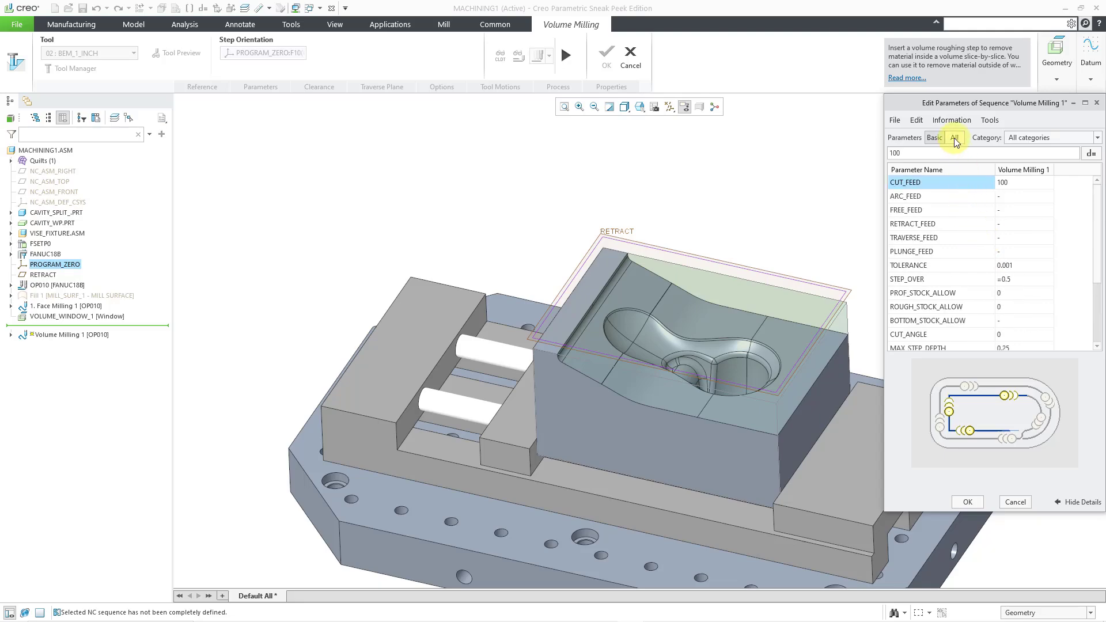
left_click(954, 137)
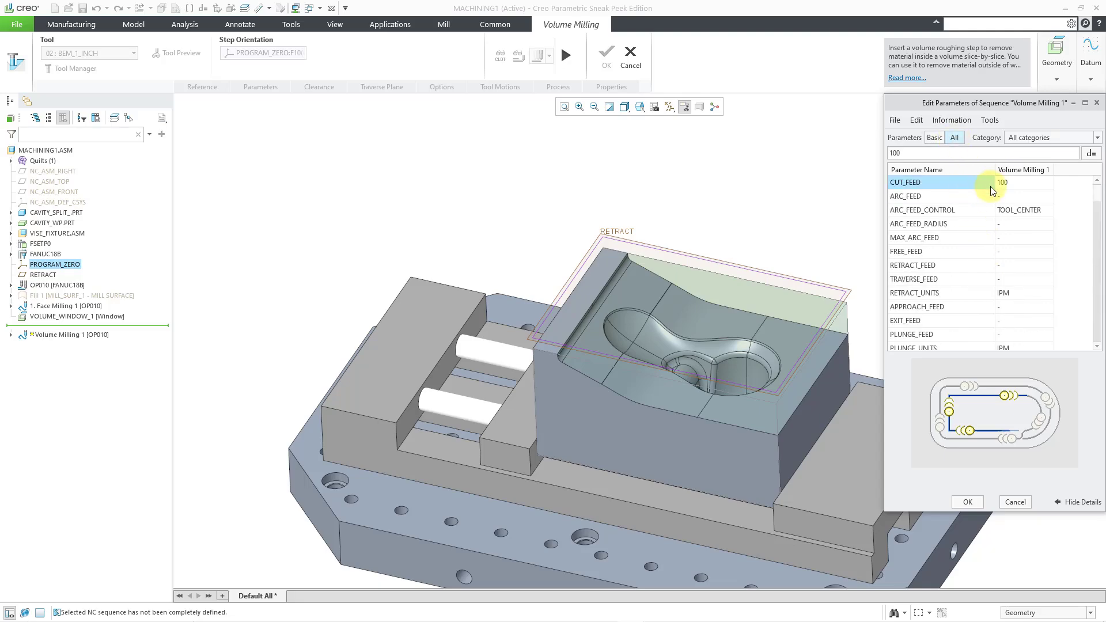
scroll("down", 3)
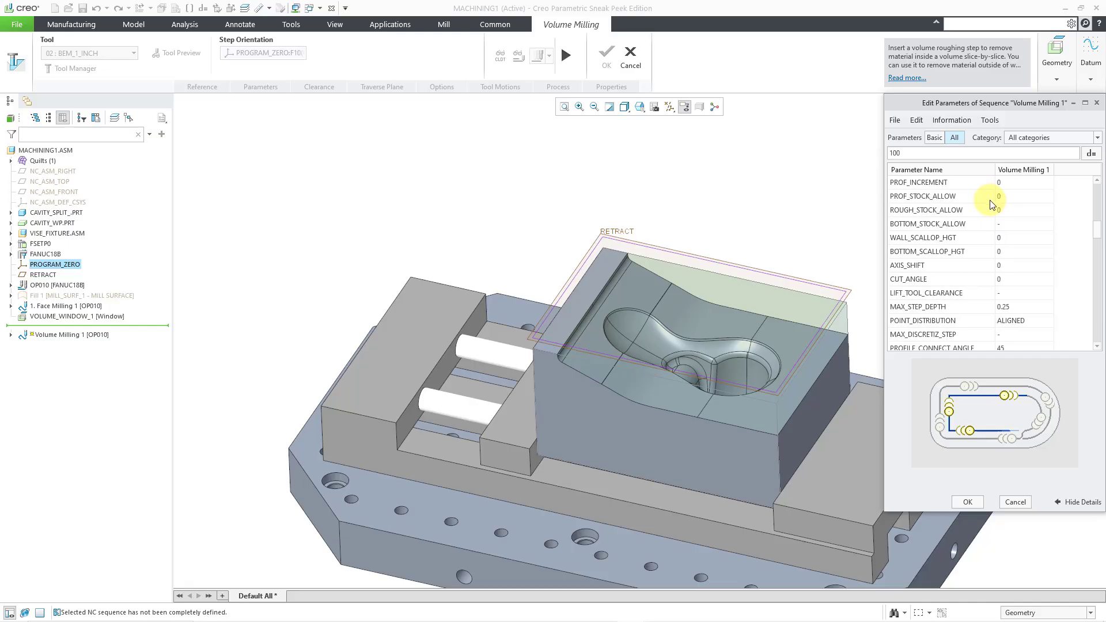
scroll("down", 3)
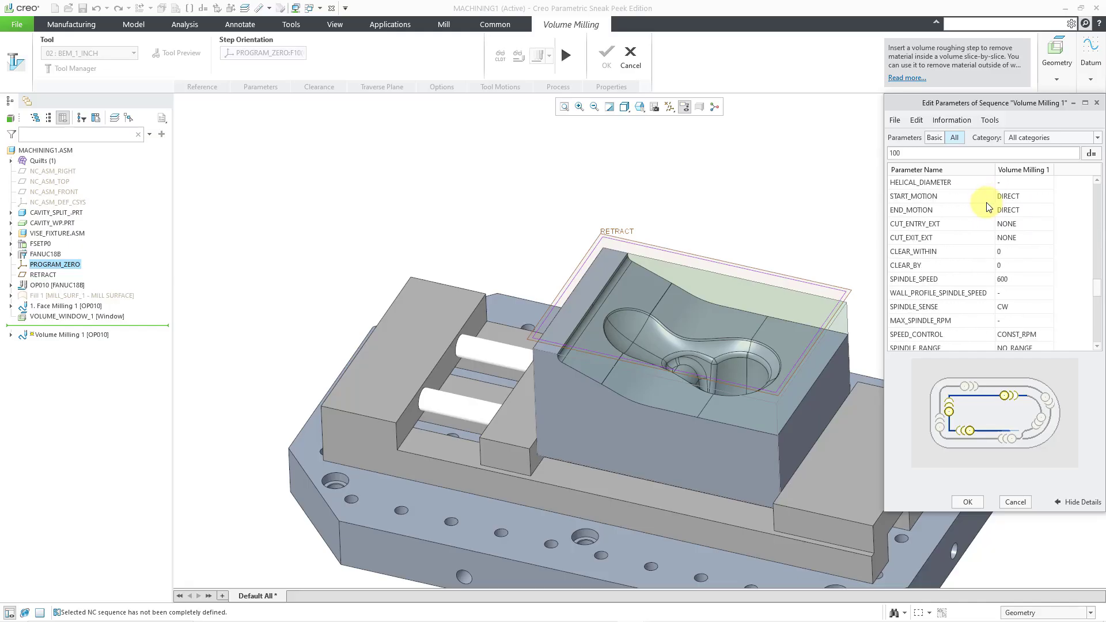
scroll("down", 3)
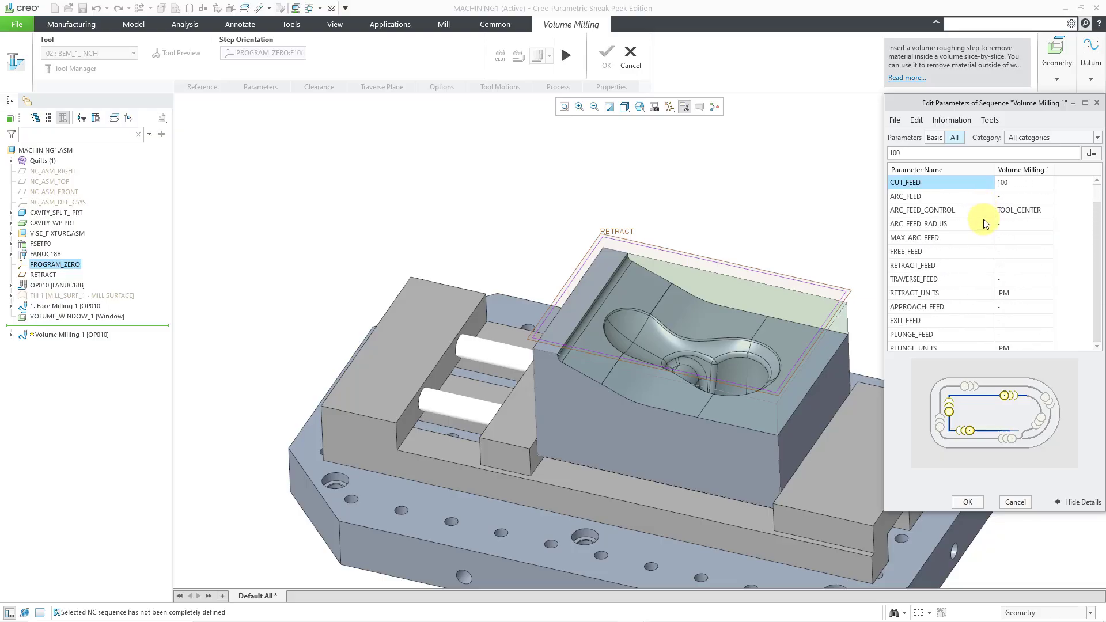
mouse_move(827, 211)
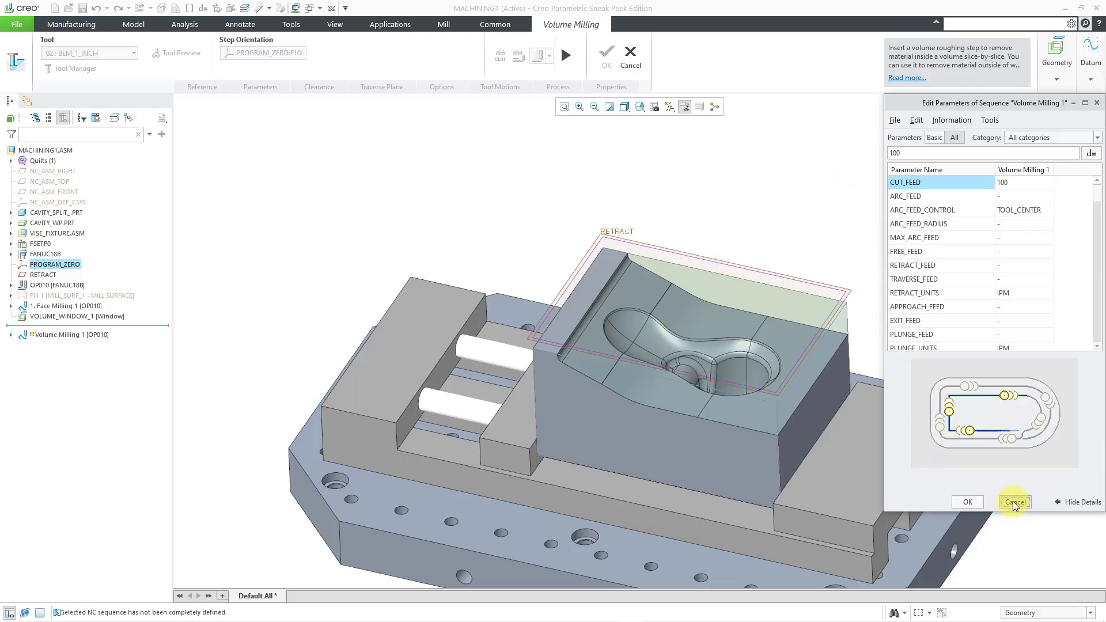
Cancel the full parameter editor, keeping cut feed 100, clearance 0.5 and spindle 600.
left_click(1015, 502)
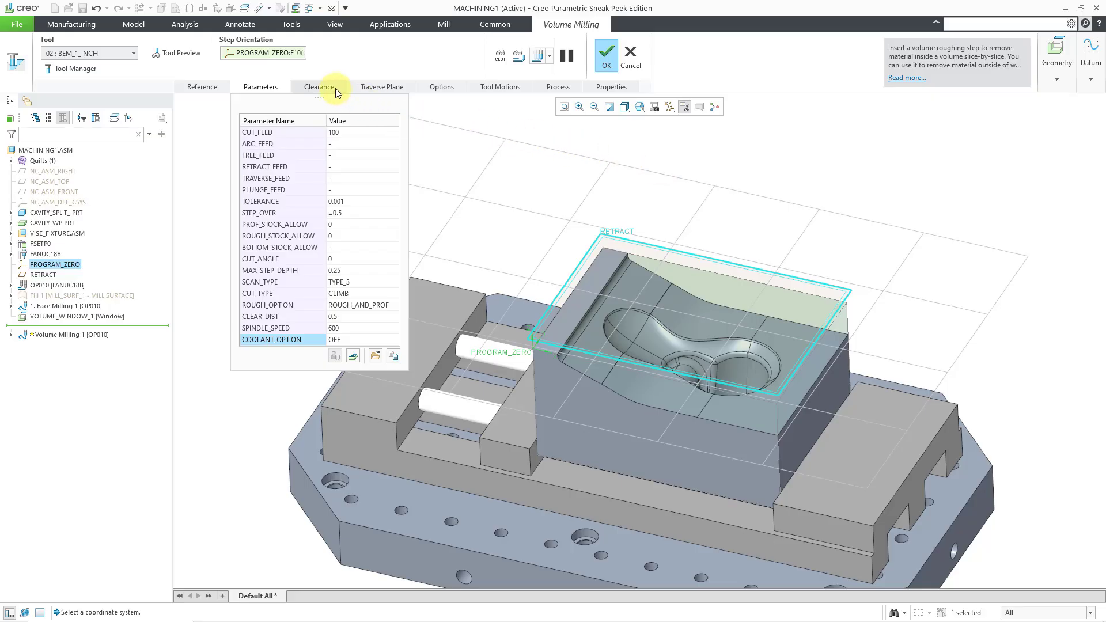
Review Clearance, Traverse Plane, Options, Tool Motions, Process and Properties, ending on Reference.
left_click(318, 86)
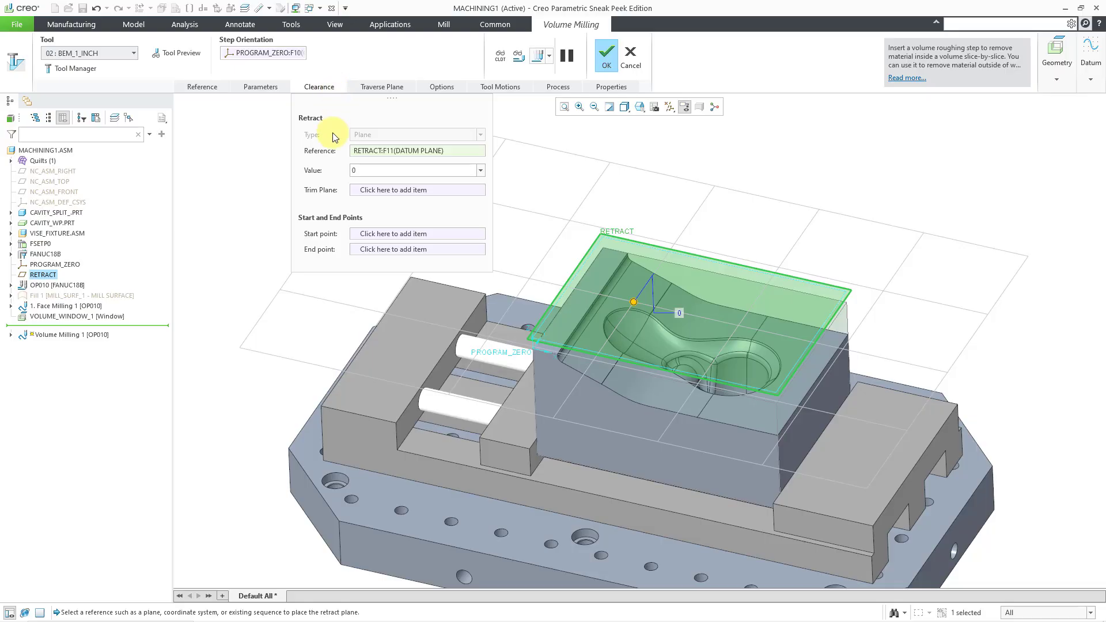
mouse_move(339, 206)
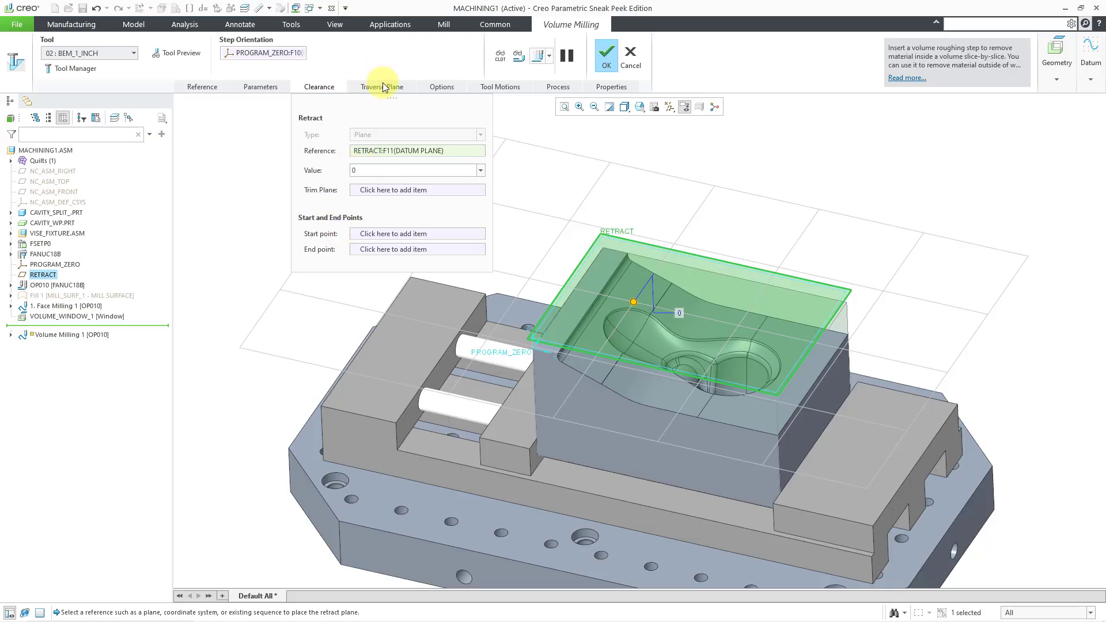
left_click(383, 87)
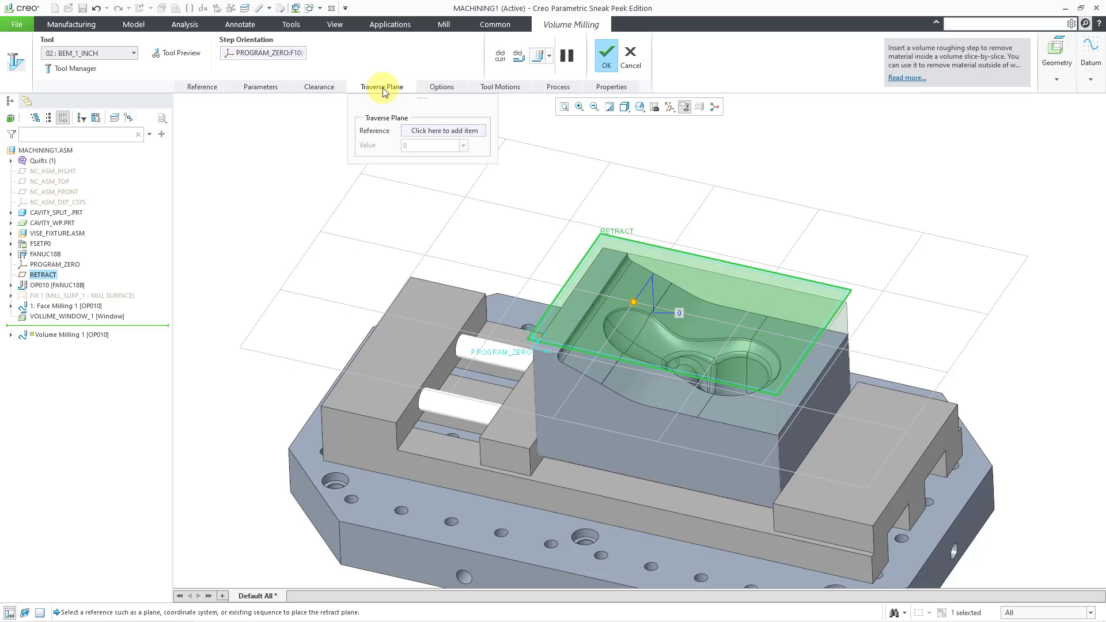
left_click(442, 86)
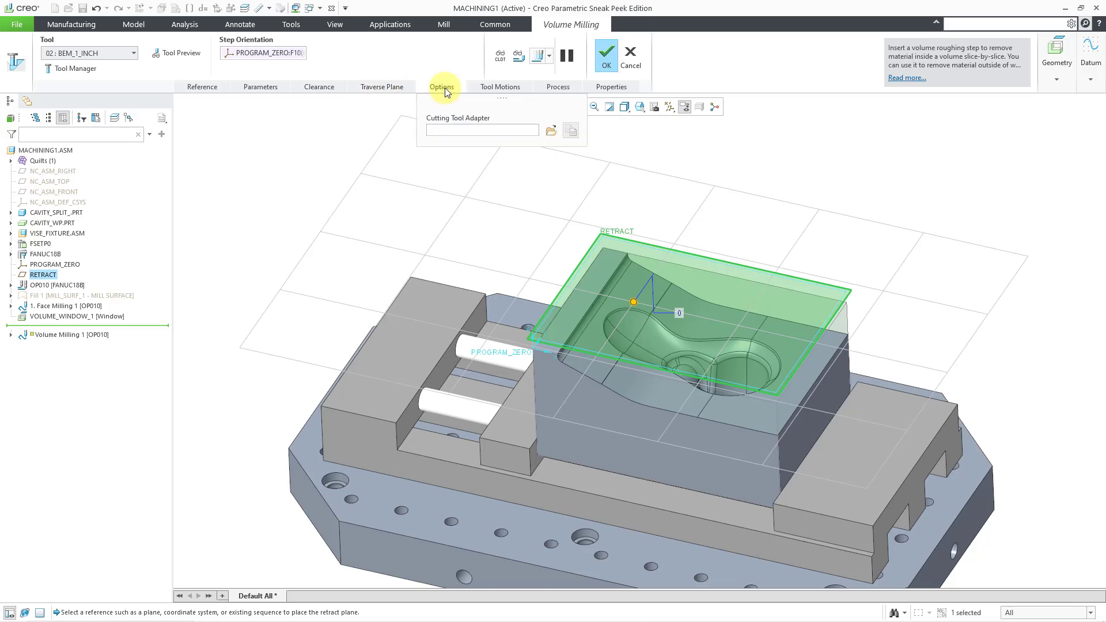
mouse_move(493, 121)
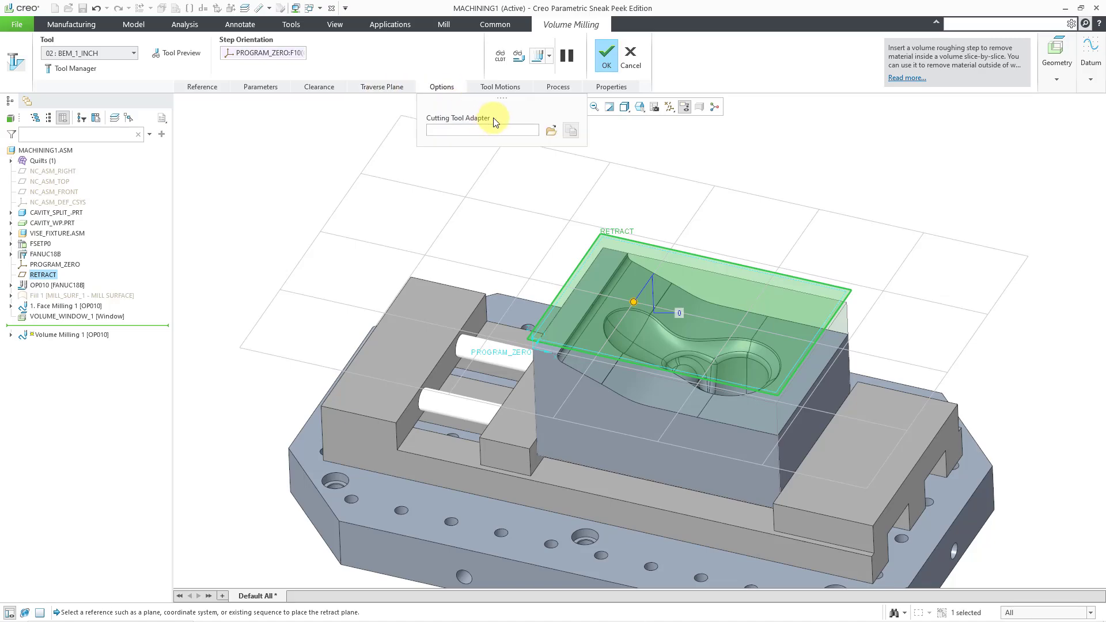
left_click(500, 87)
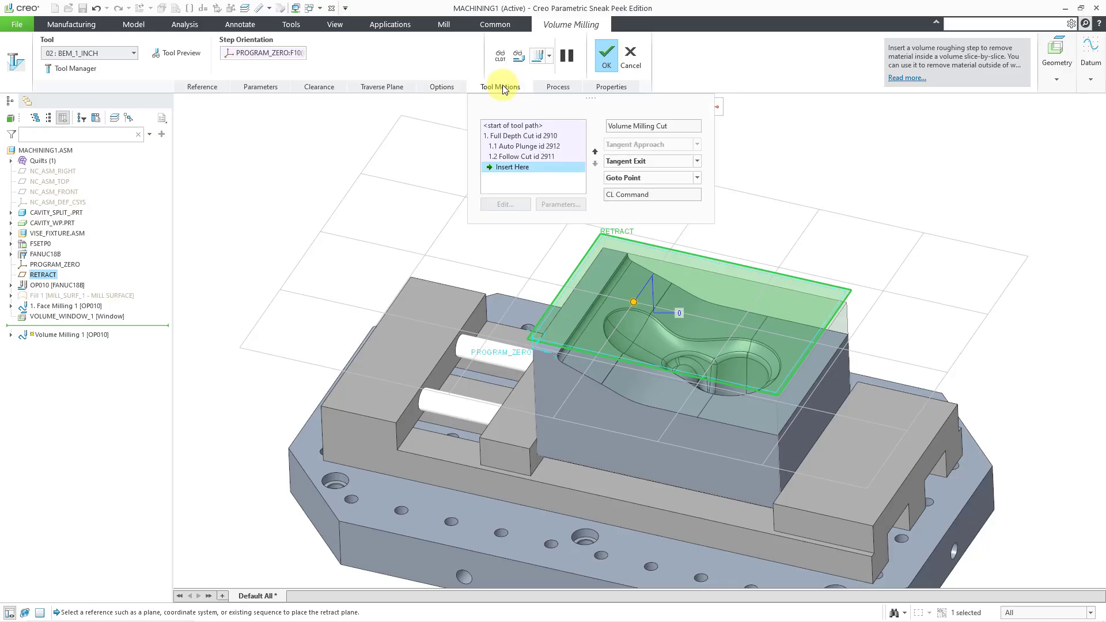
mouse_move(608, 164)
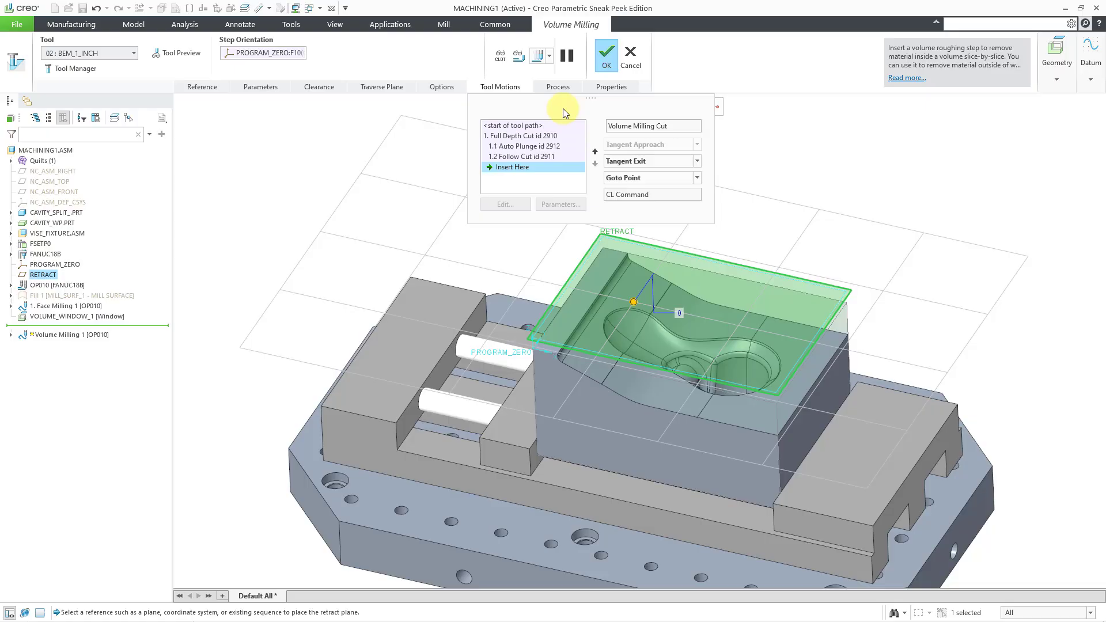
left_click(558, 87)
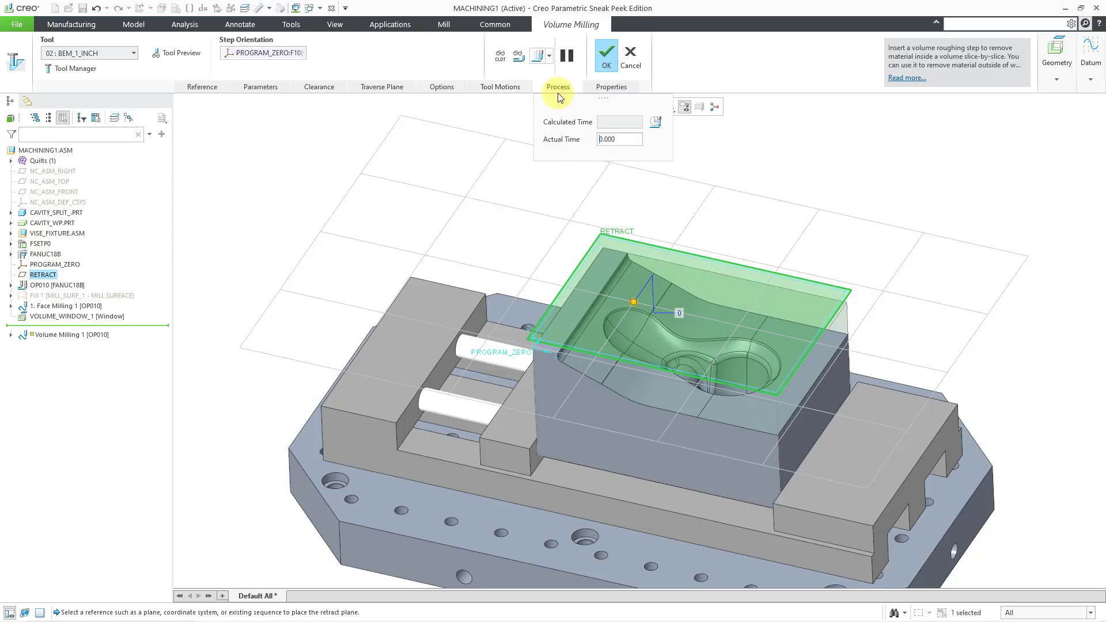
mouse_move(562, 112)
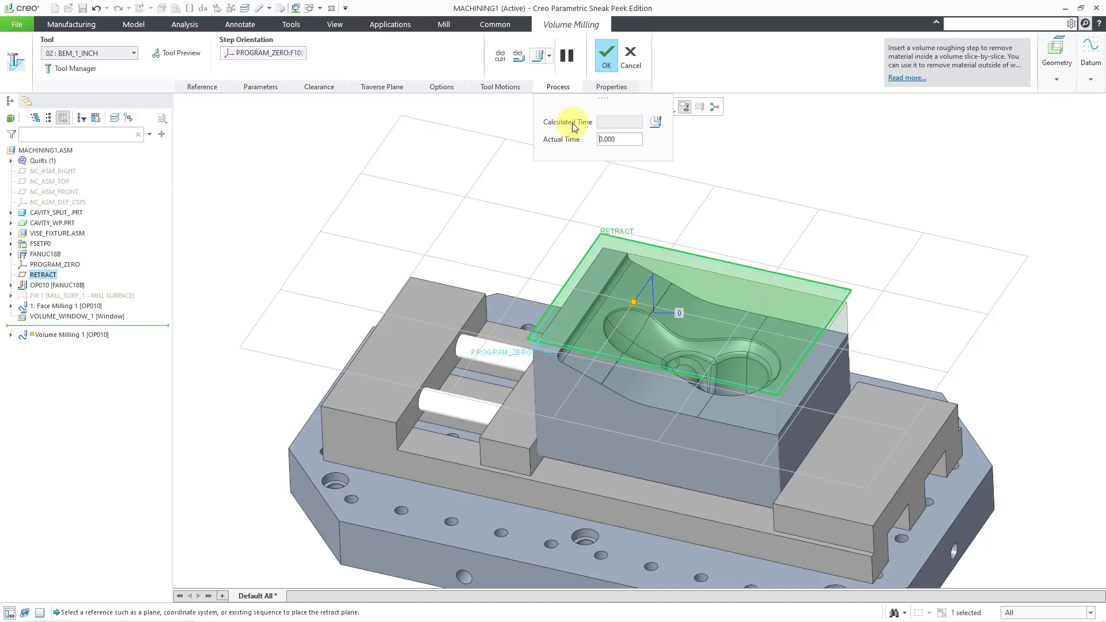
mouse_move(609, 86)
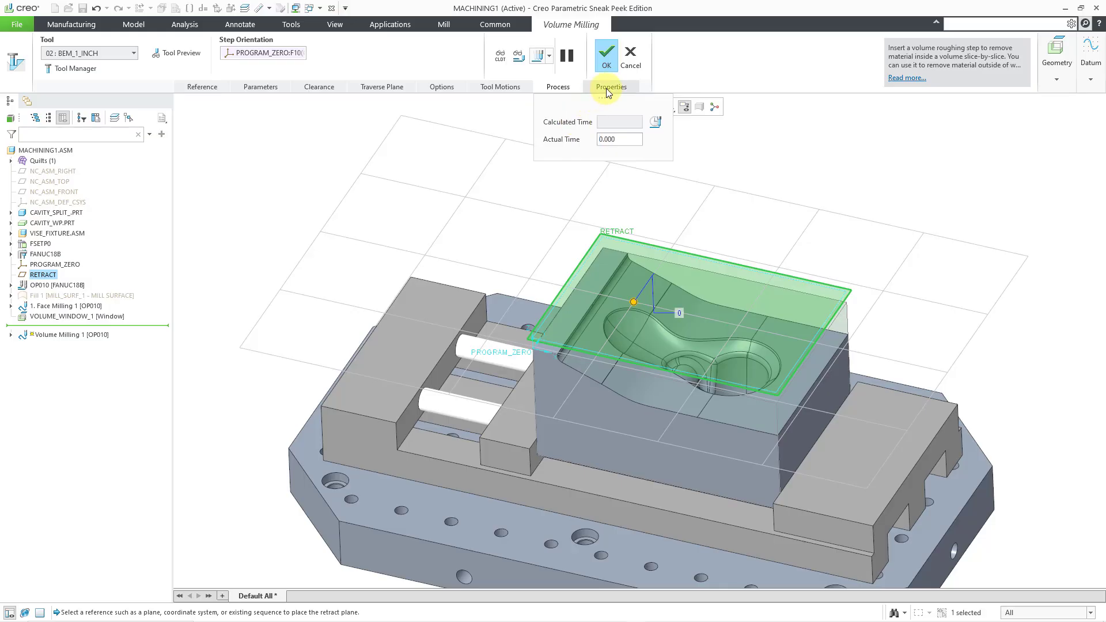
left_click(611, 86)
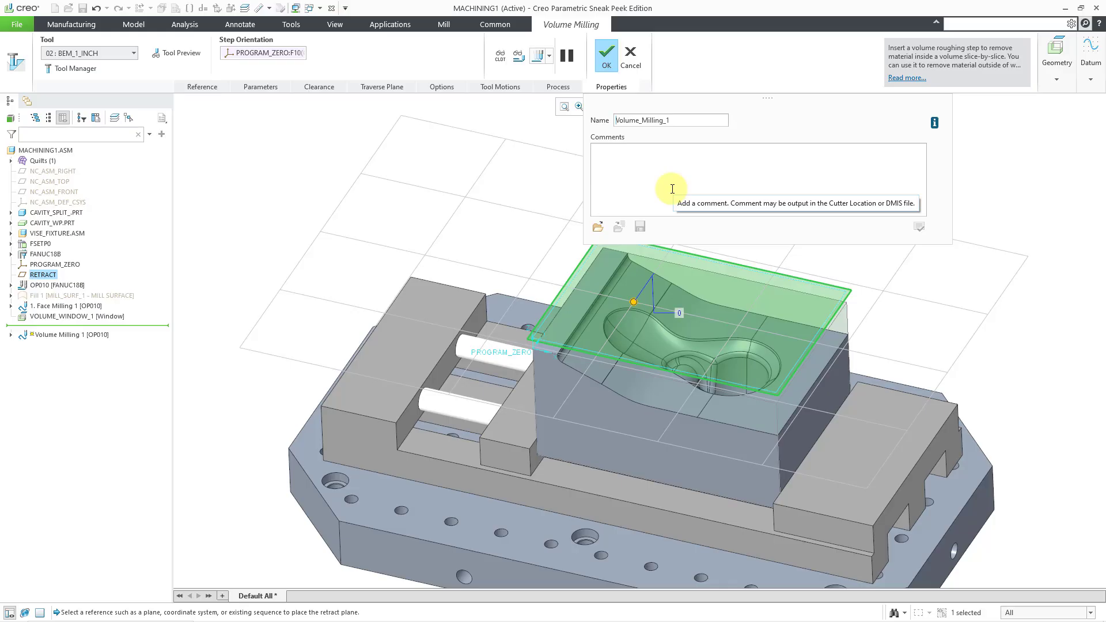
left_click(203, 86)
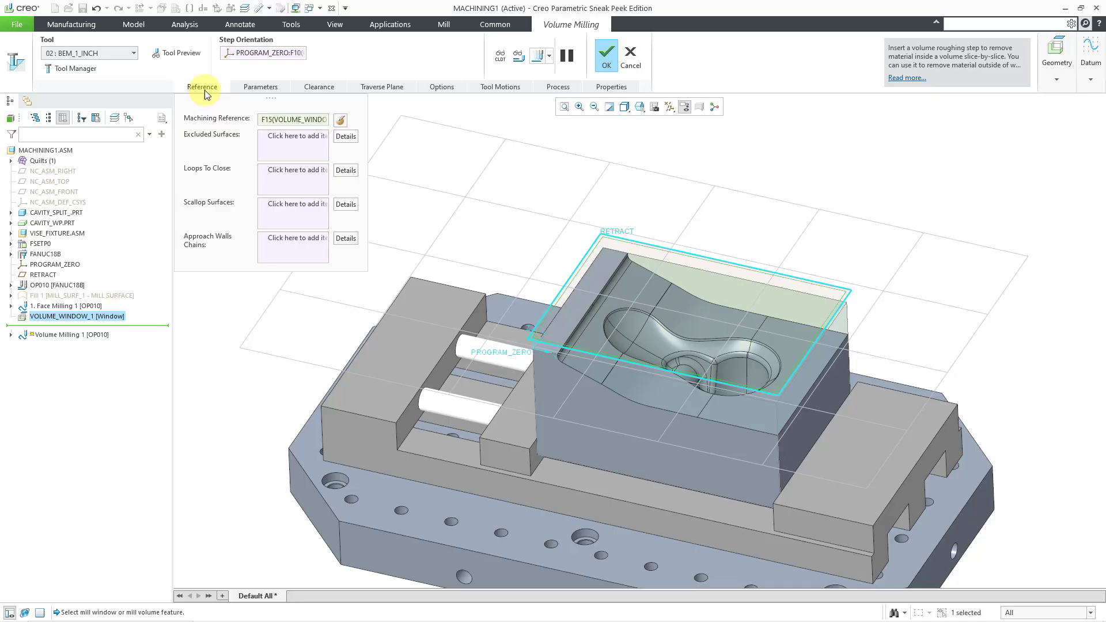
mouse_move(209, 94)
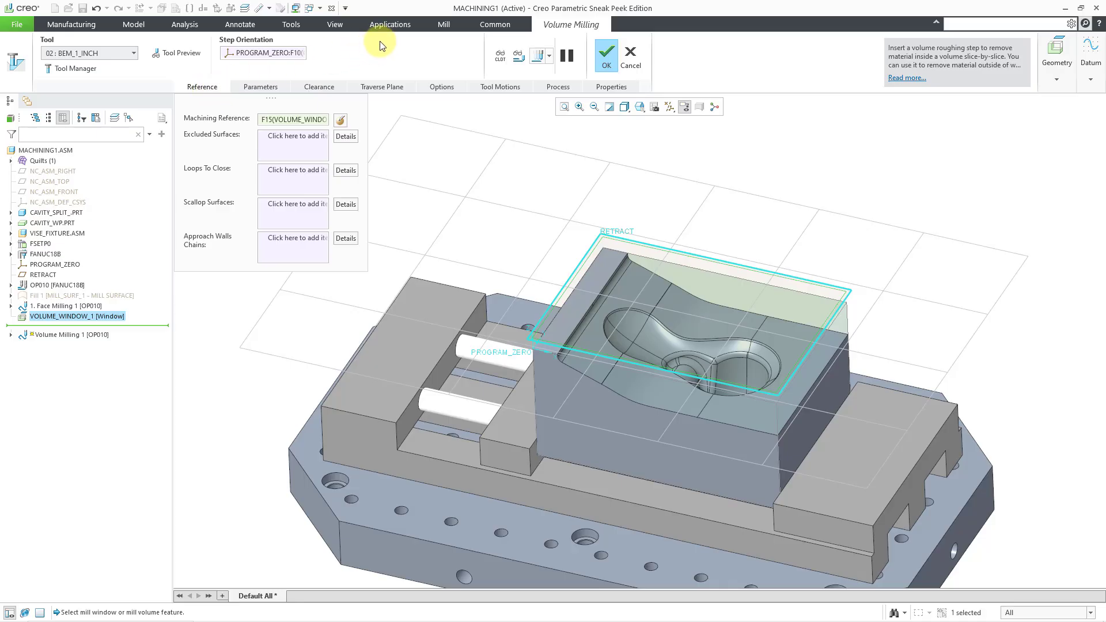
mouse_move(501, 58)
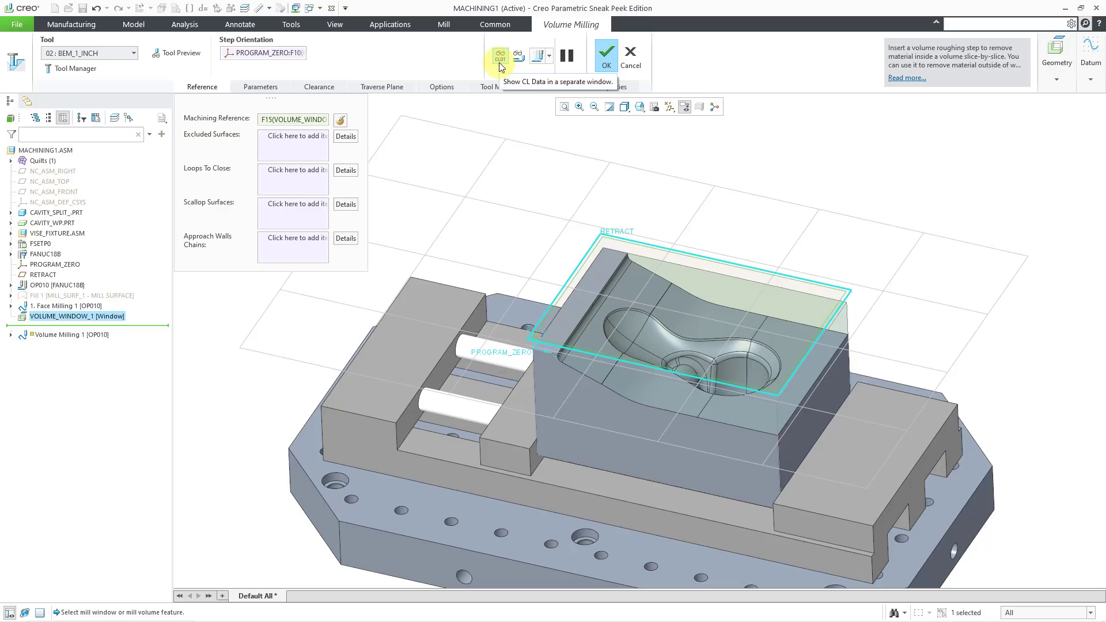
left_click(504, 56)
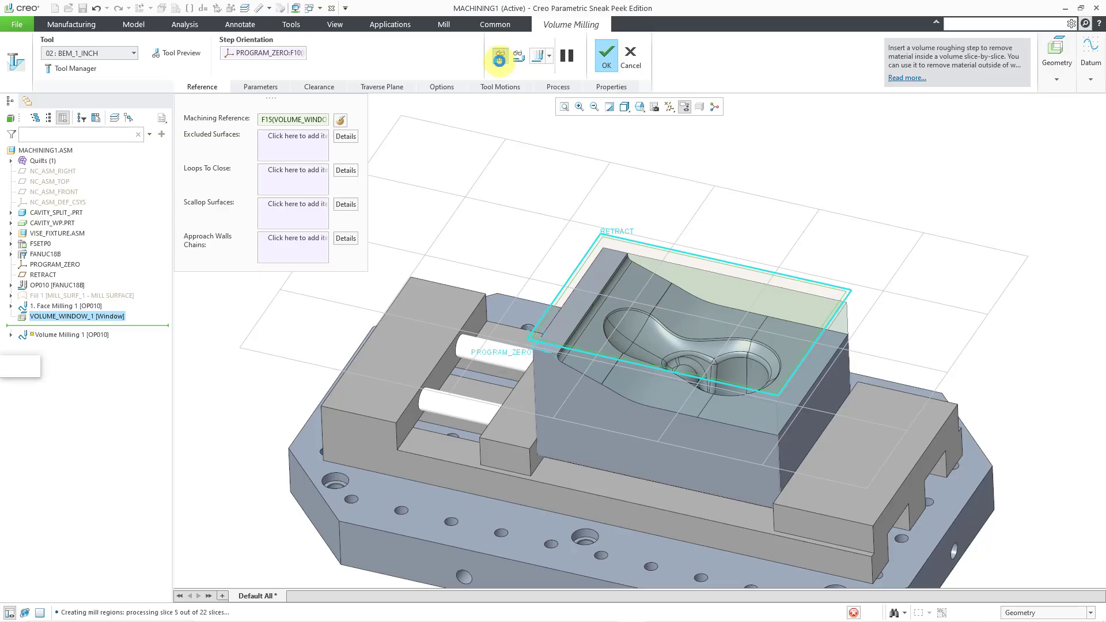
left_click(500, 54)
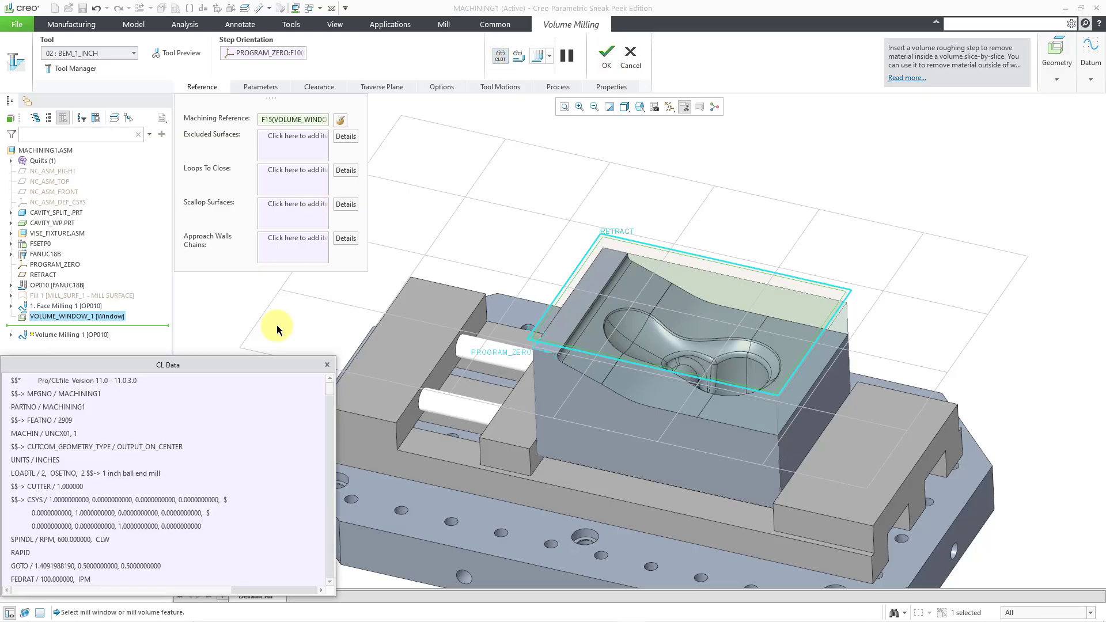
scroll("down", 3)
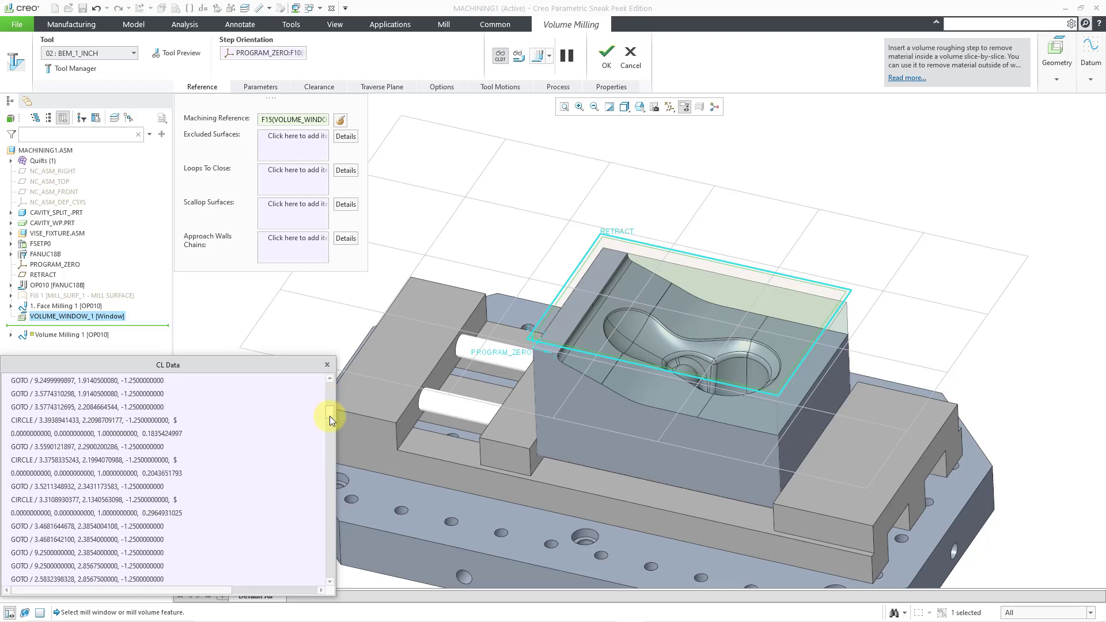
left_click_drag(330, 416, 330, 459)
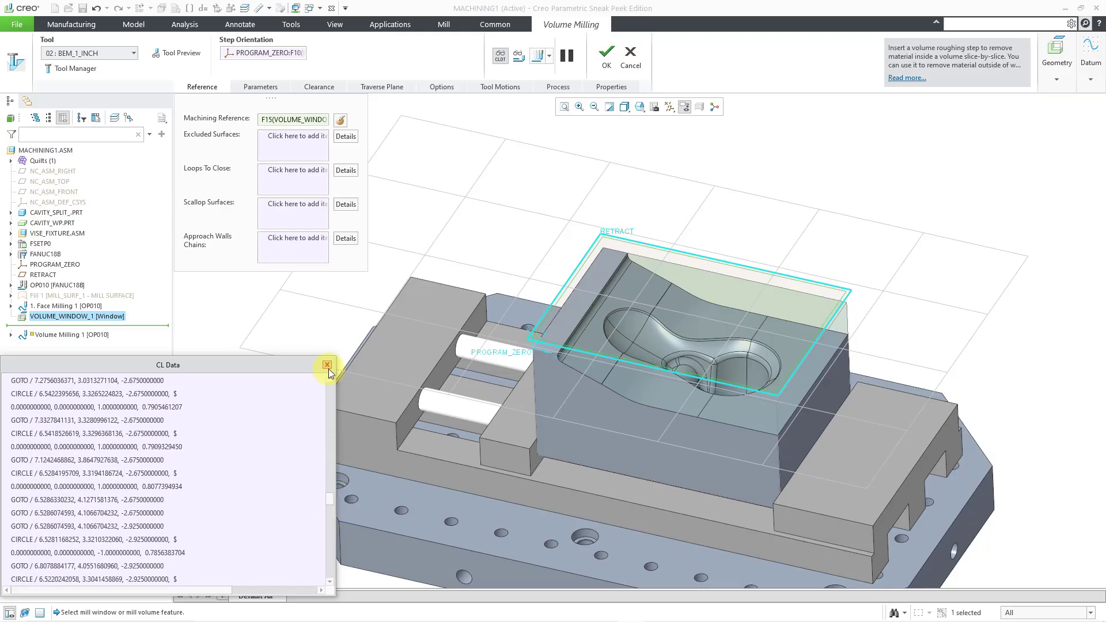
left_click(327, 364)
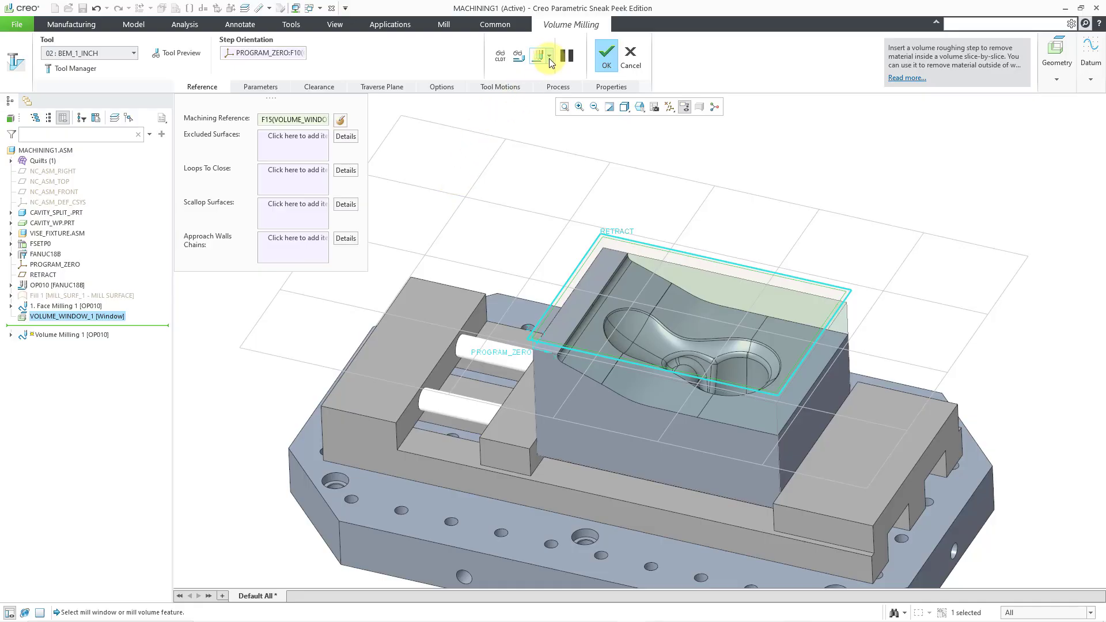
Launch Material Removal simulation at Medium precision, confirming the reset.
left_click(551, 53)
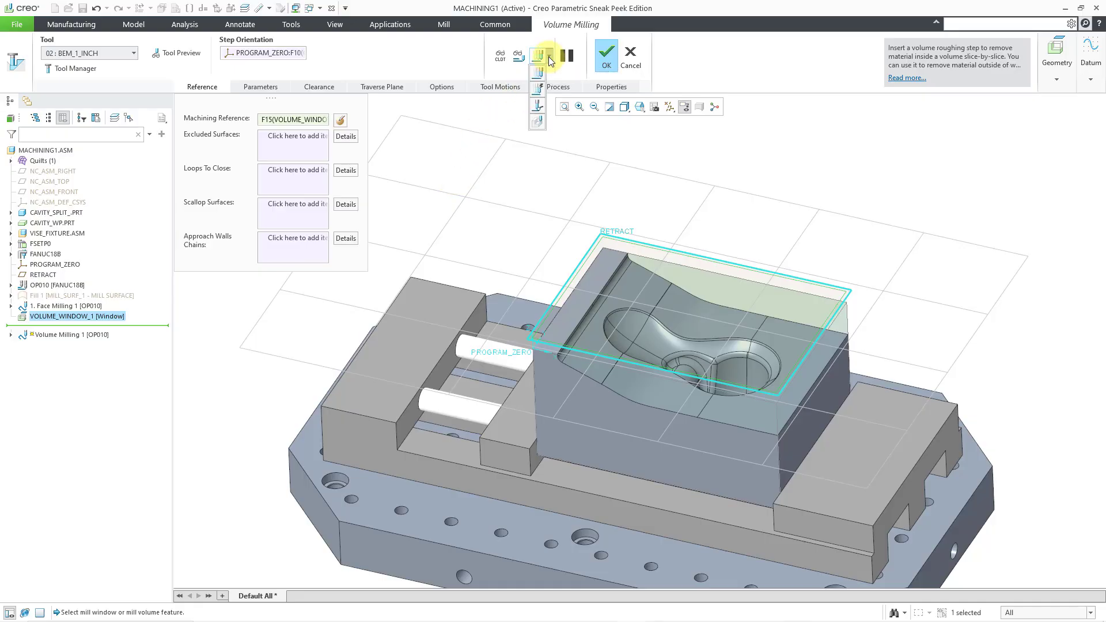
mouse_move(537, 123)
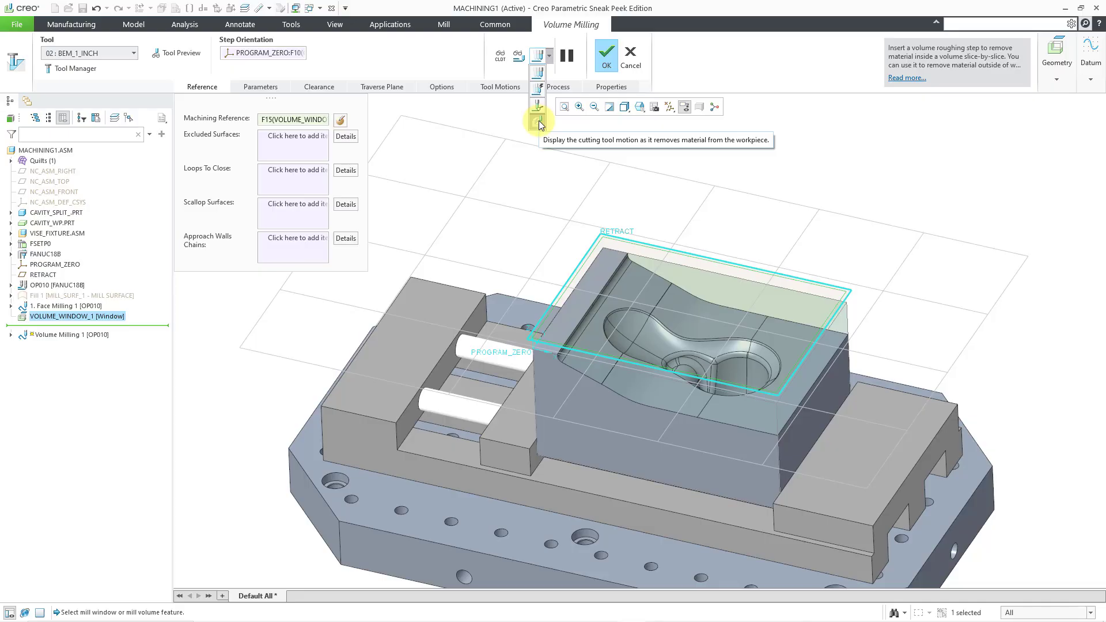
left_click(539, 119)
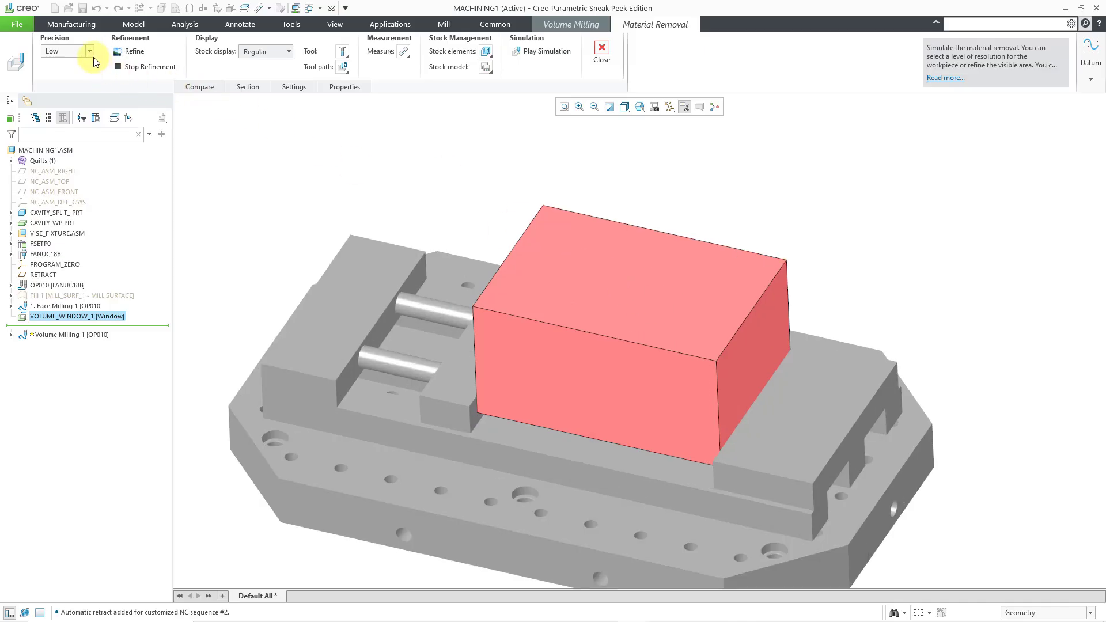
left_click(92, 51)
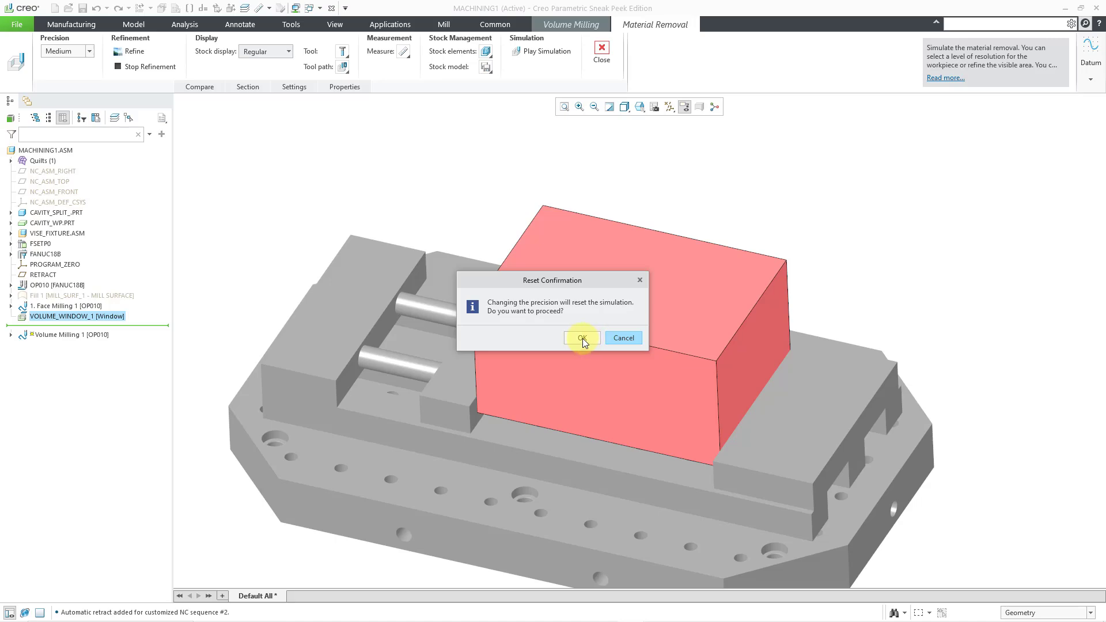
left_click(582, 338)
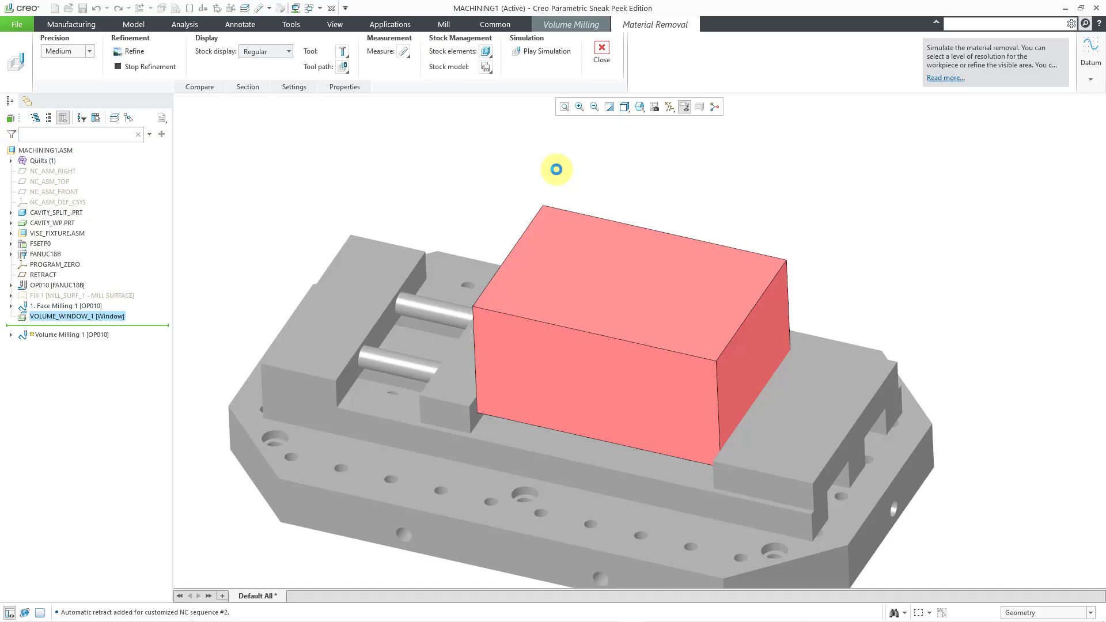
mouse_move(558, 55)
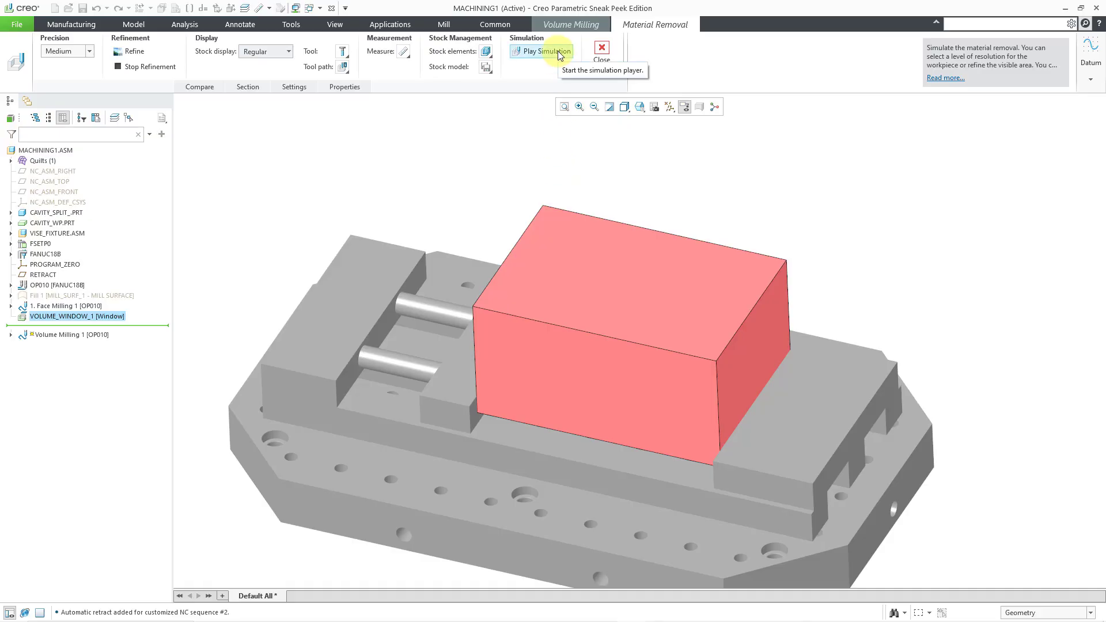
Play the material removal simulation through to the end.
left_click(544, 52)
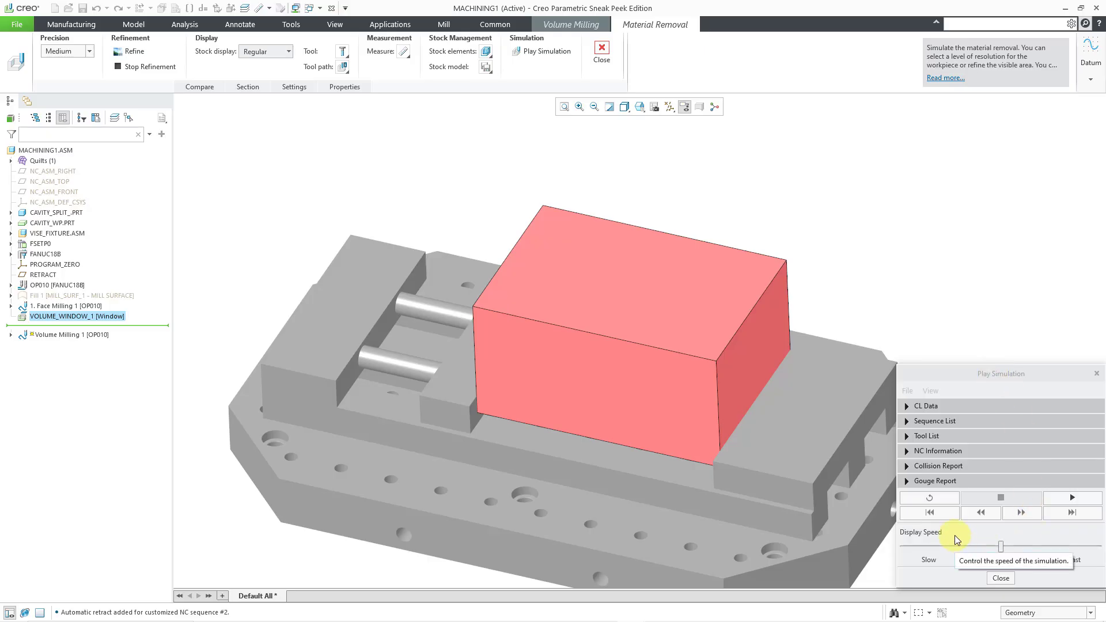
mouse_move(798, 369)
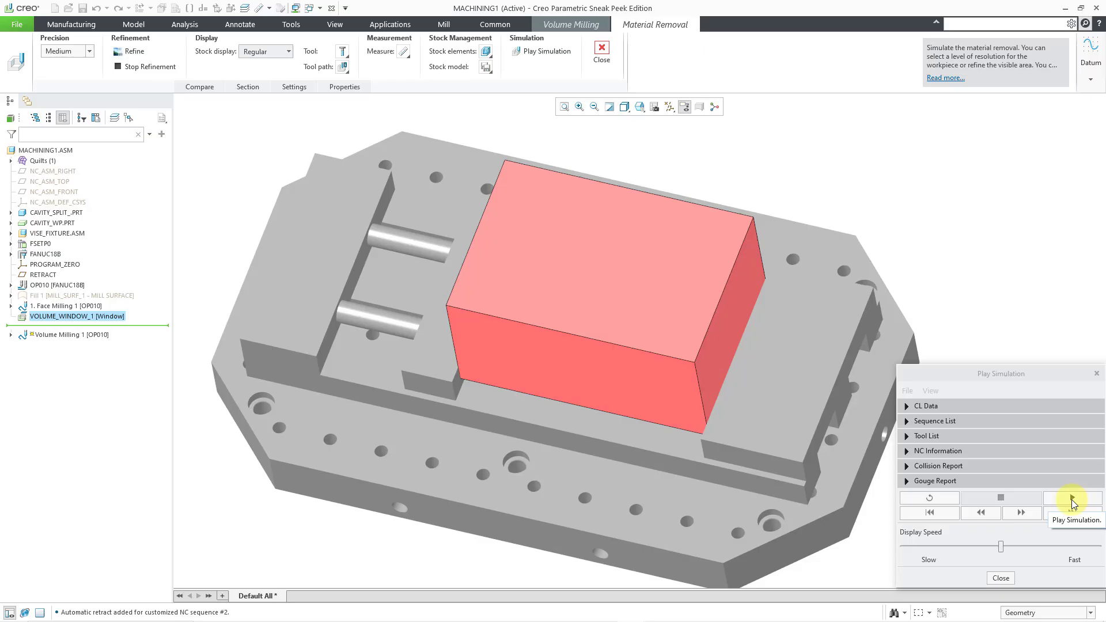
left_click(1073, 498)
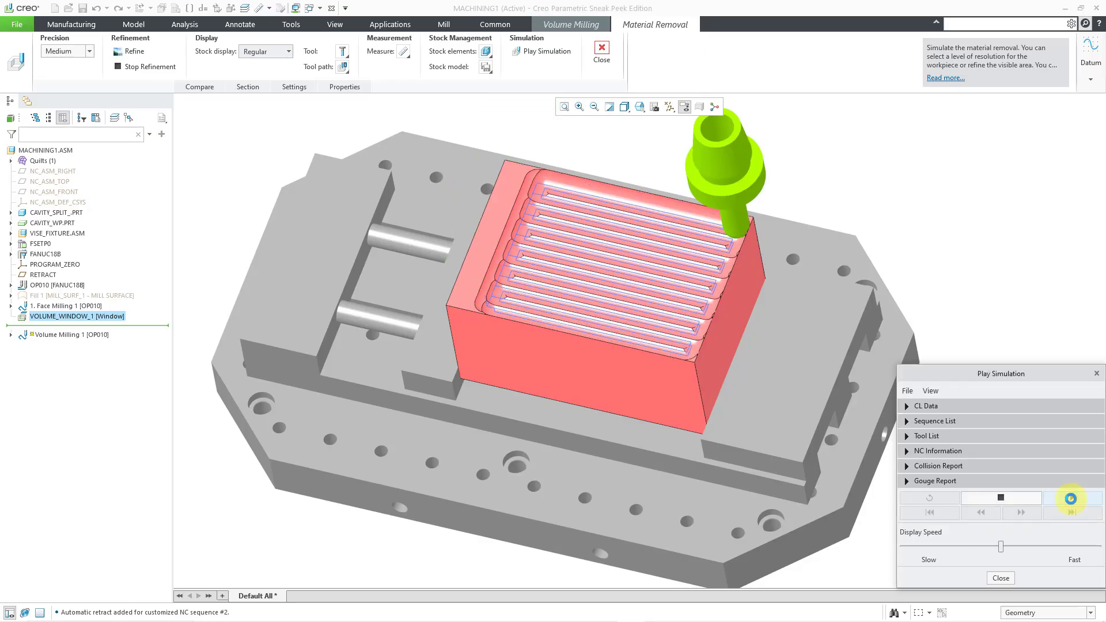
left_click(1070, 498)
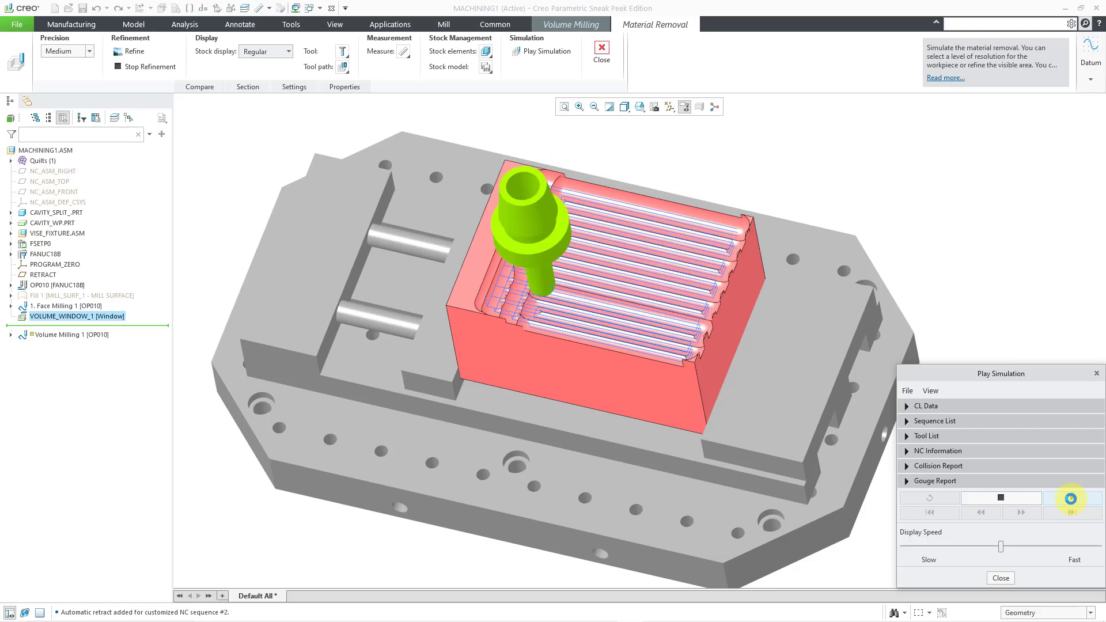
left_click(1071, 498)
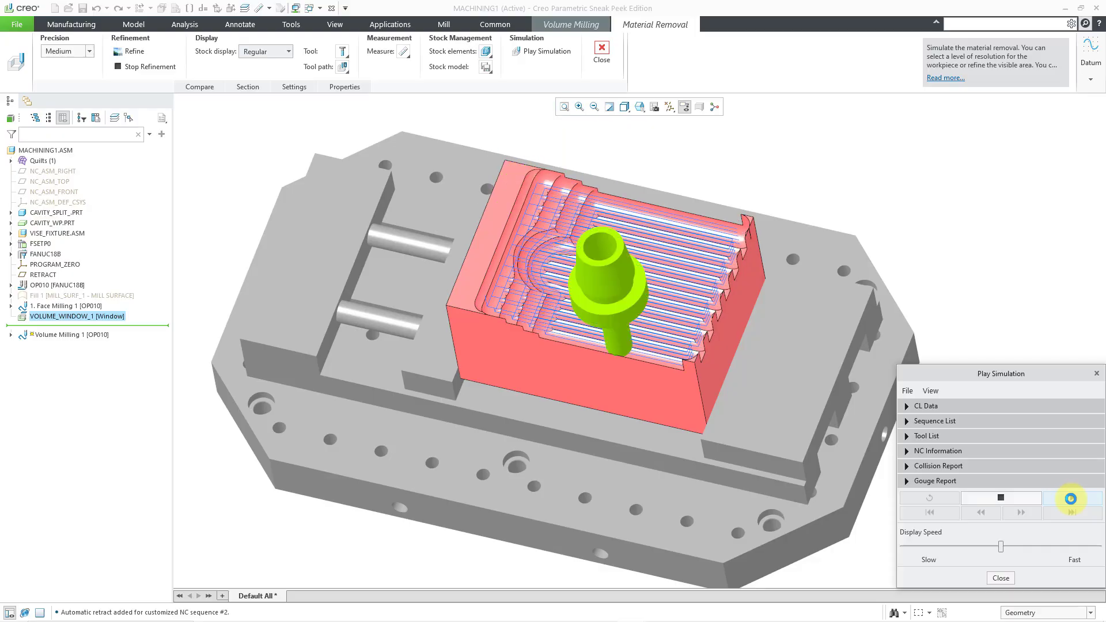
left_click(1071, 498)
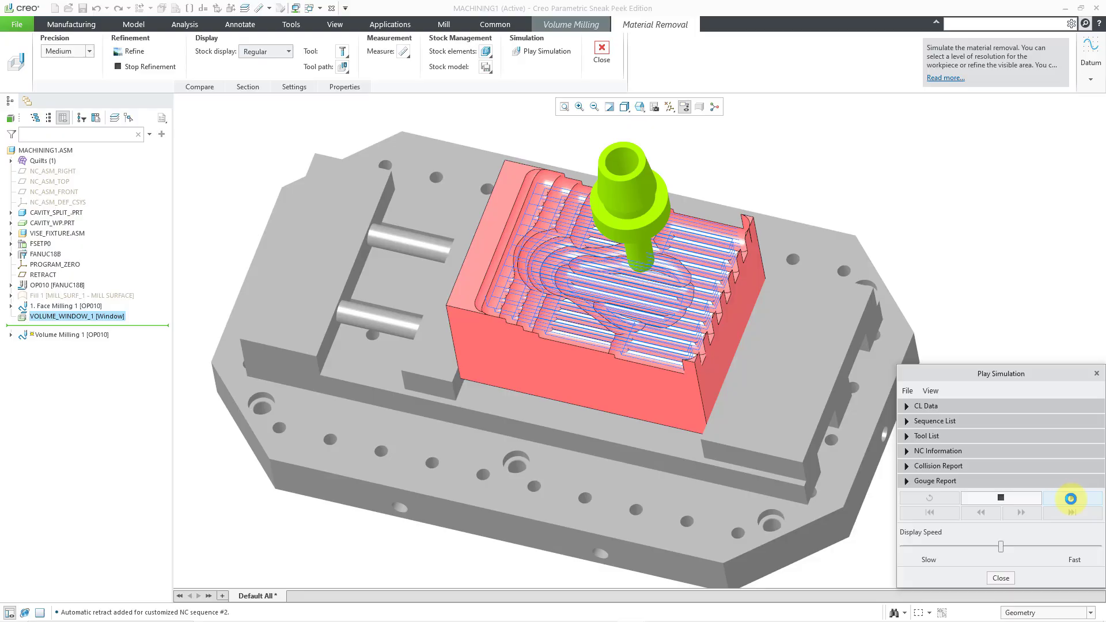
left_click(1070, 498)
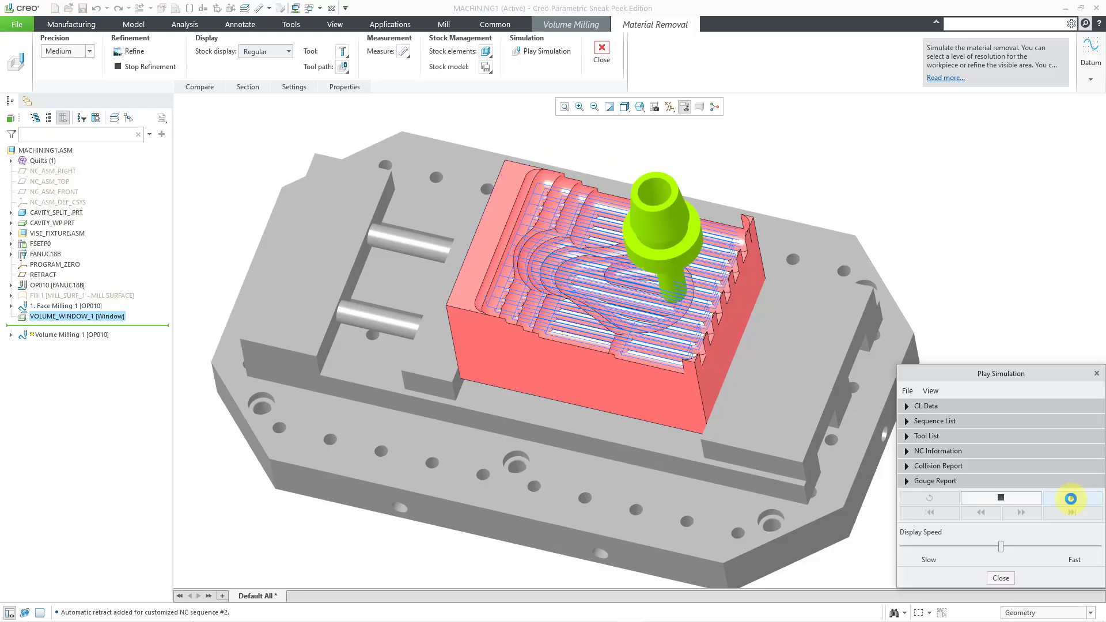
left_click(1069, 498)
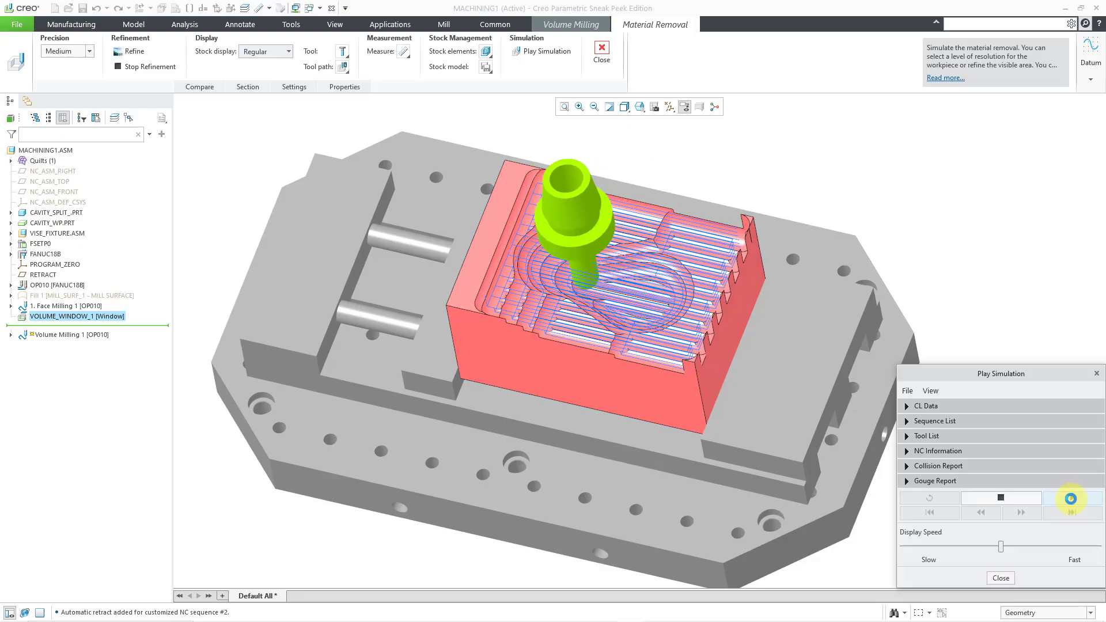
left_click(1072, 498)
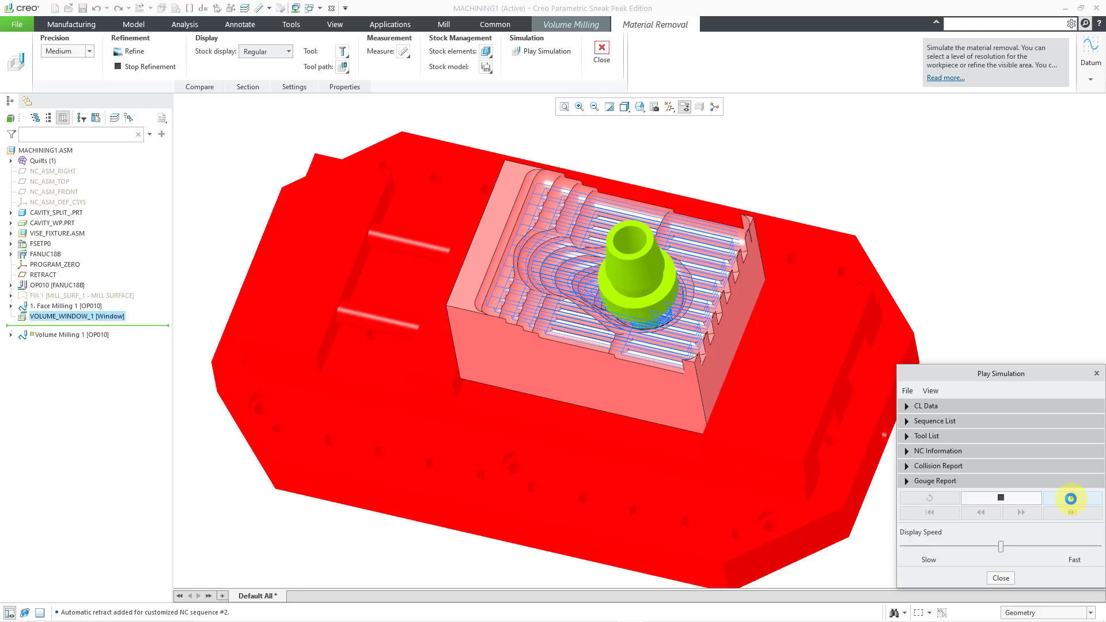
left_click(1073, 498)
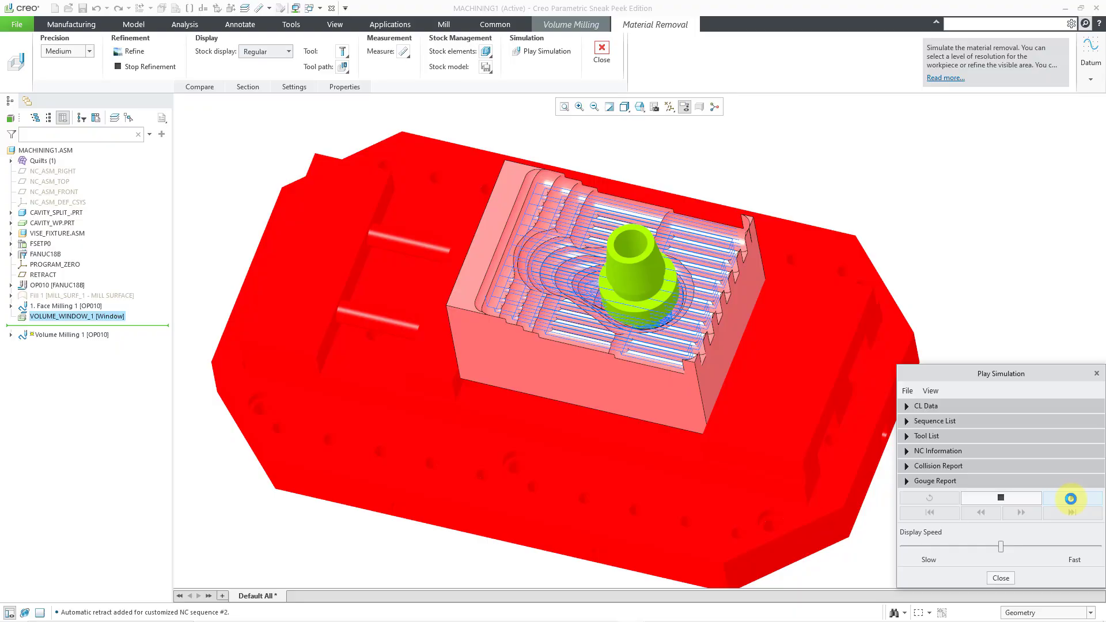
left_click(1072, 498)
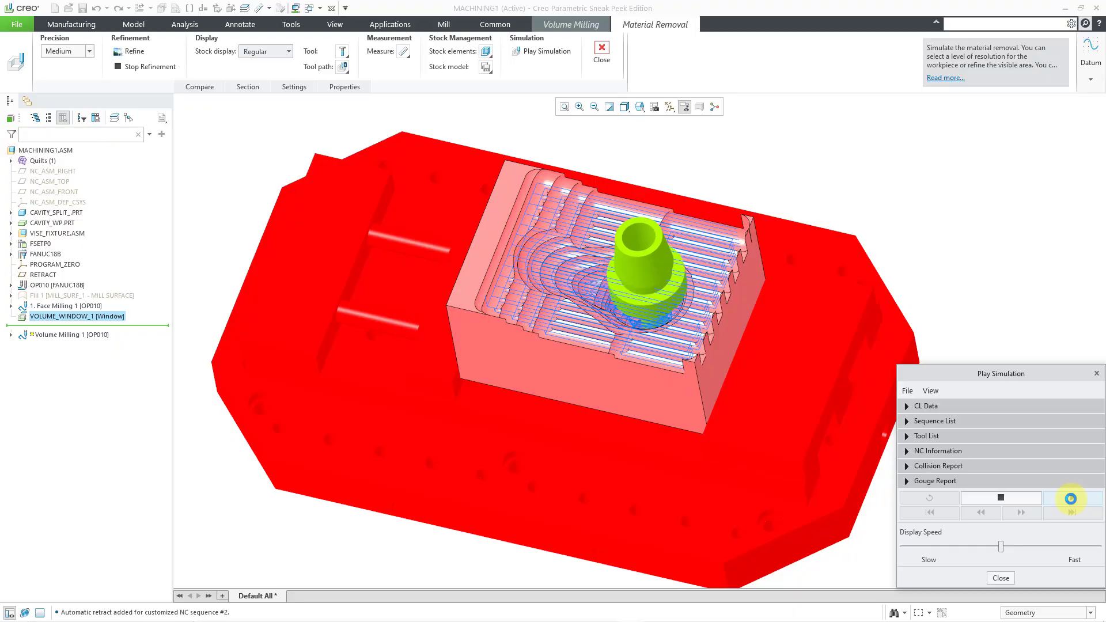
left_click(1072, 498)
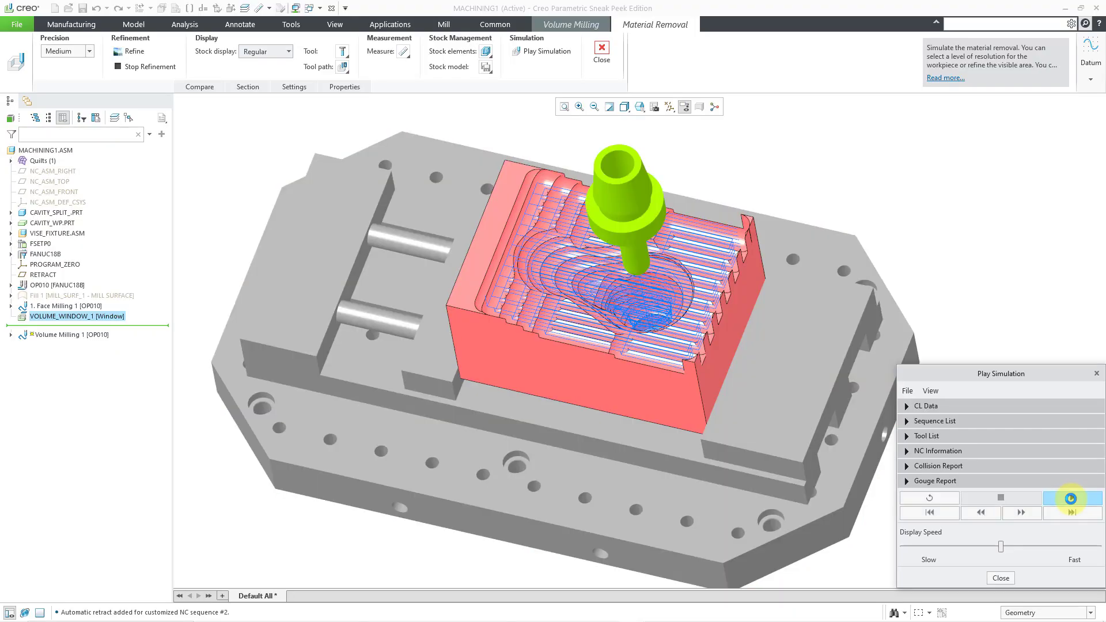
left_click(1070, 498)
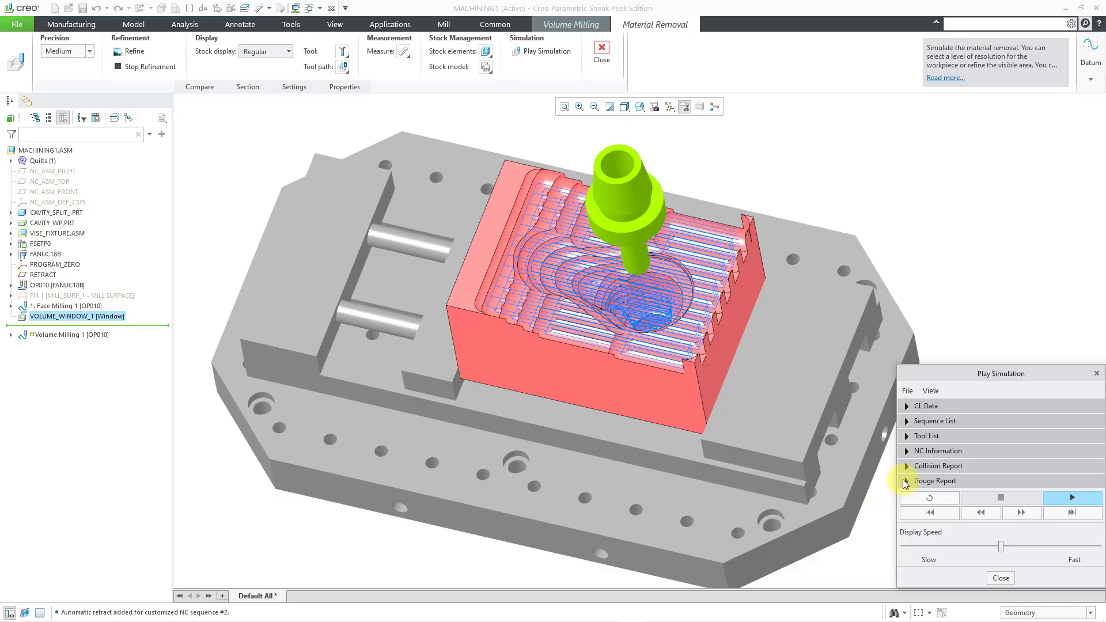
Expand the gouge report listing several gouges with target, then collapse it.
left_click(908, 481)
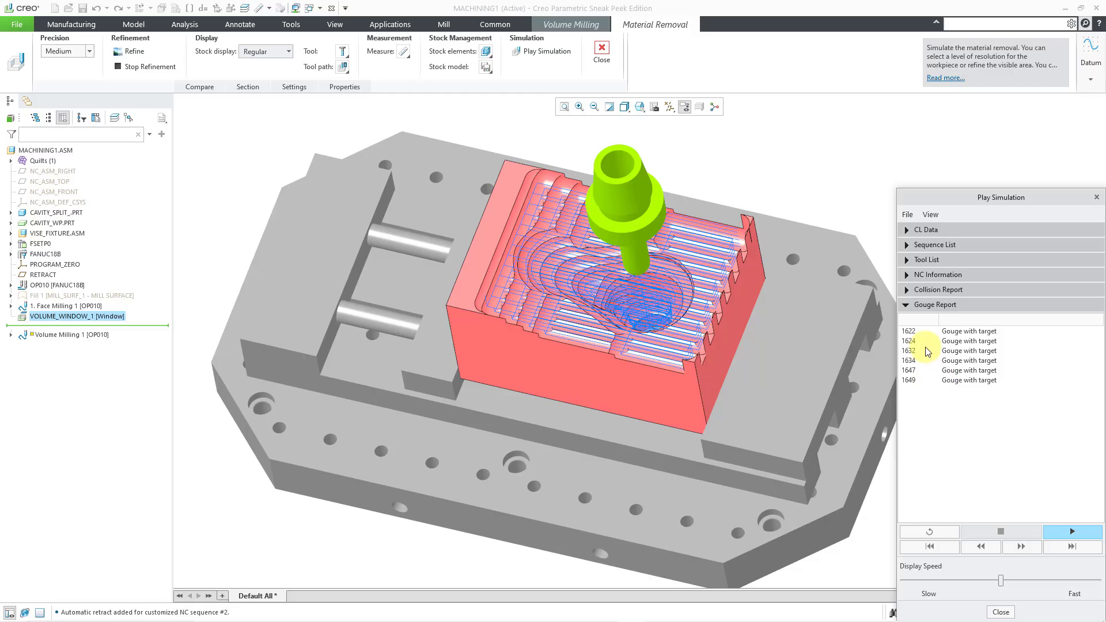
left_click(934, 304)
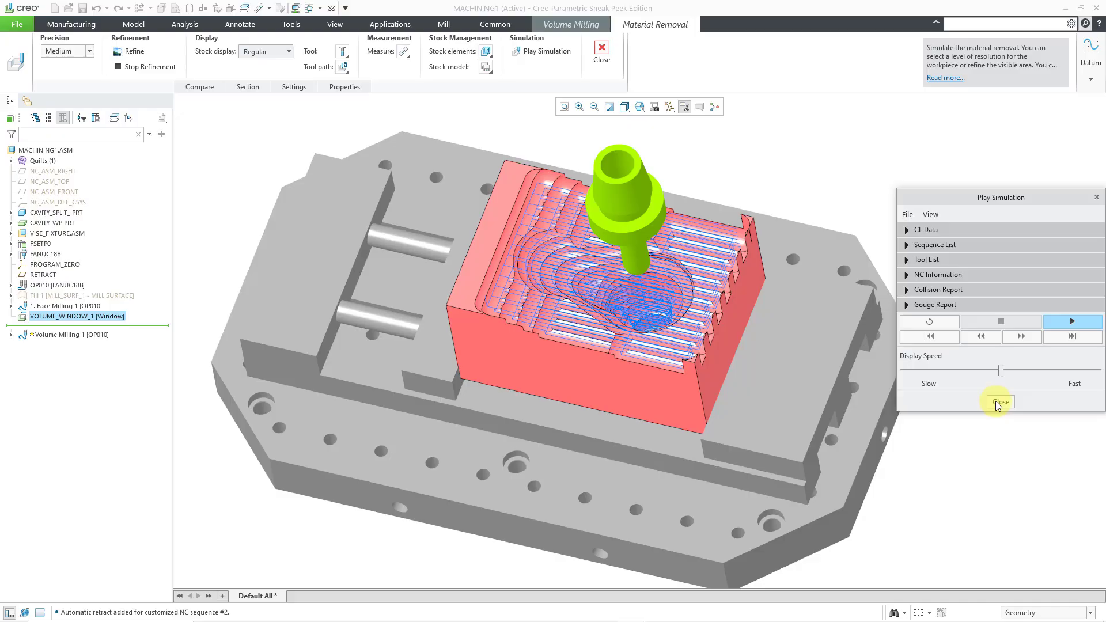
Close the simulation player and material removal preview, completing Volume Milling 1.
left_click(1000, 401)
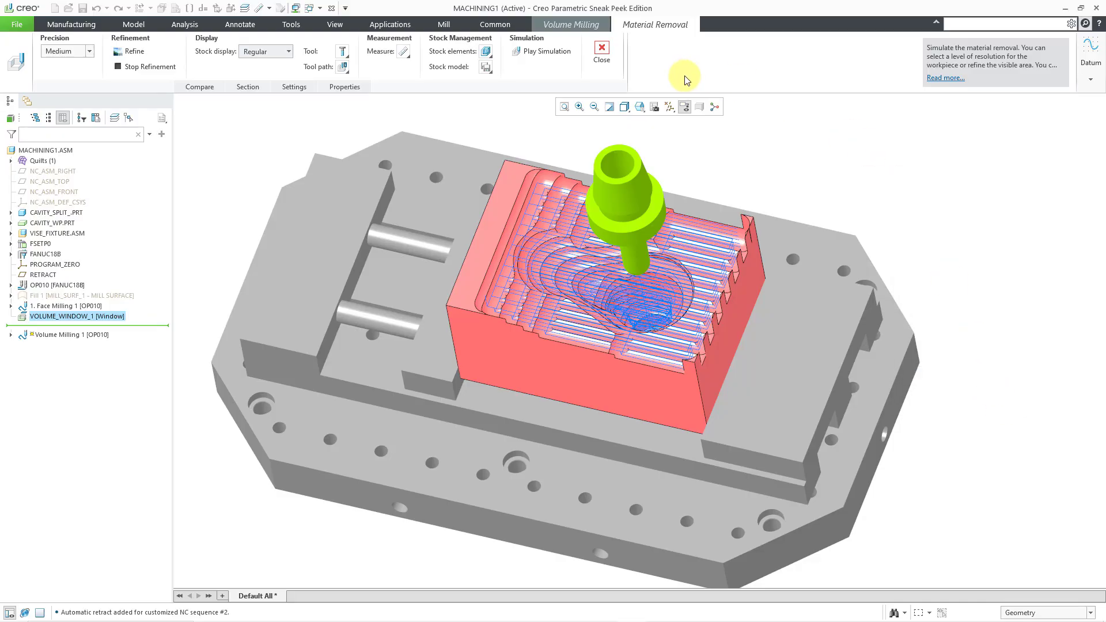
mouse_move(602, 51)
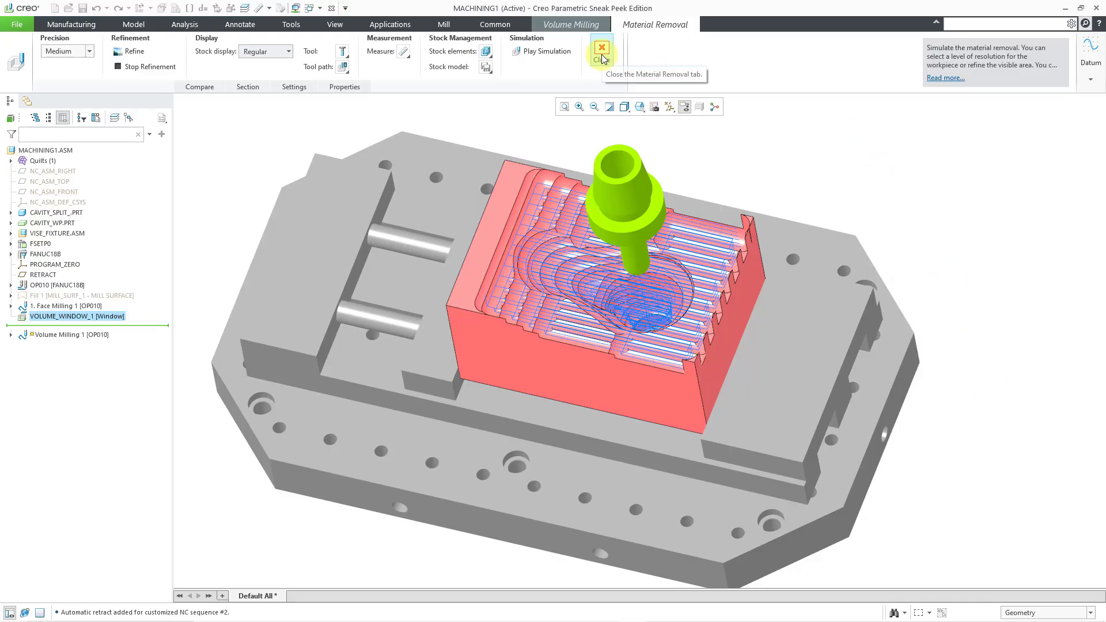
left_click(603, 51)
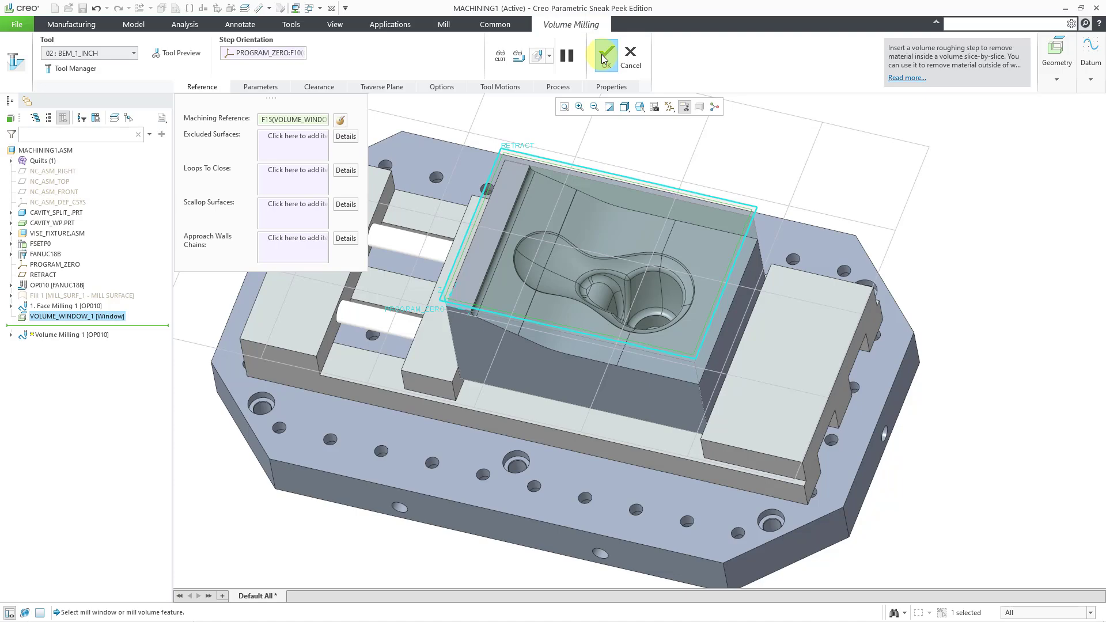
left_click(606, 50)
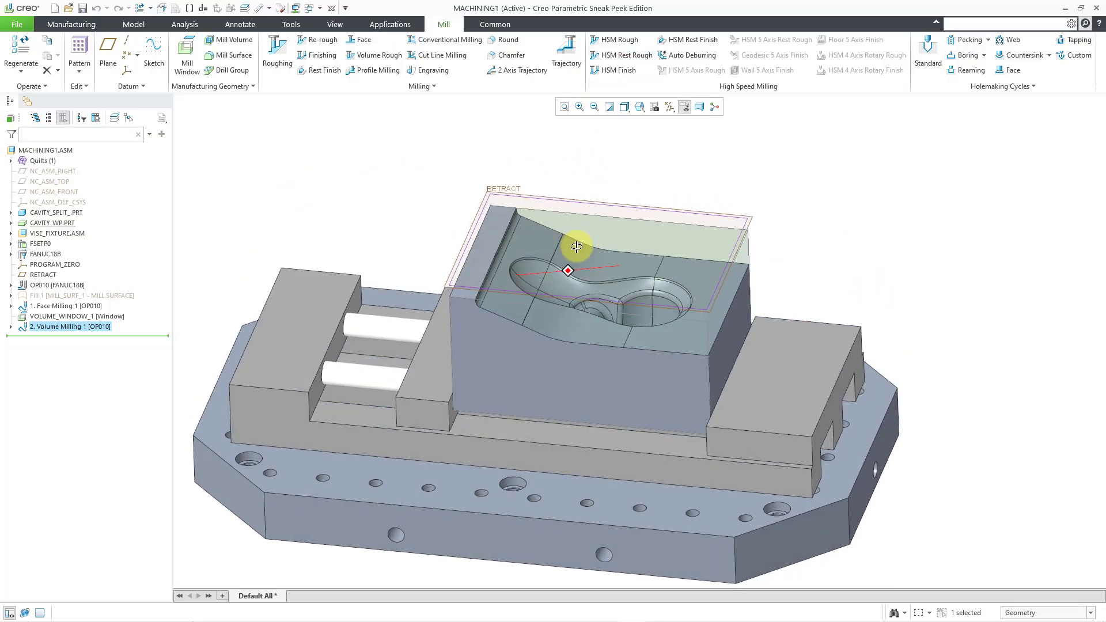
Turn off datum plane display in the model view.
left_click(669, 106)
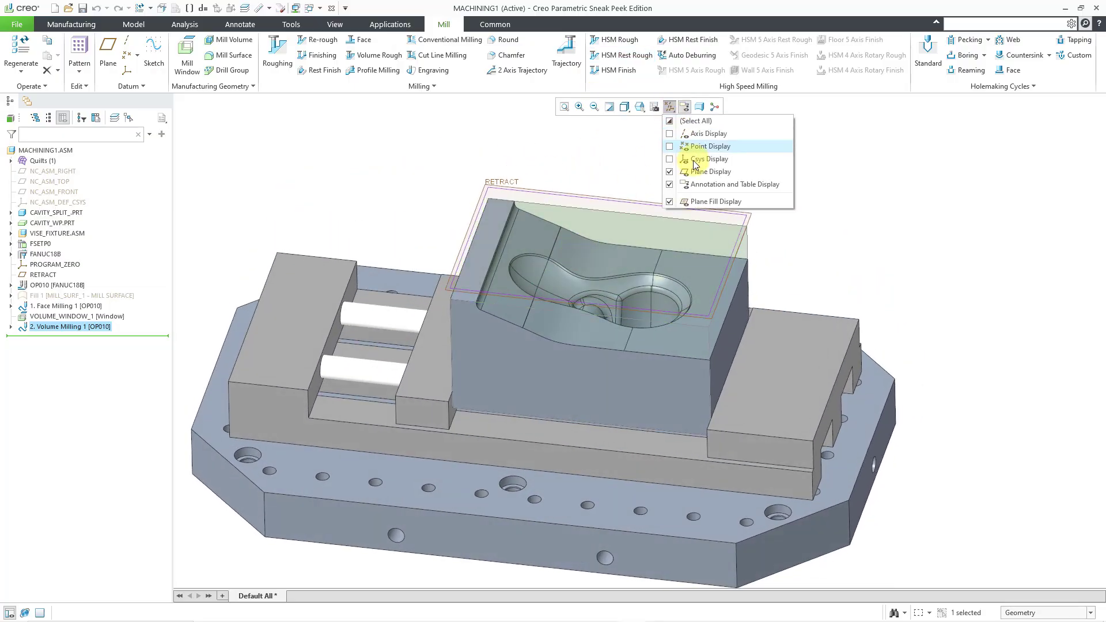
left_click(671, 170)
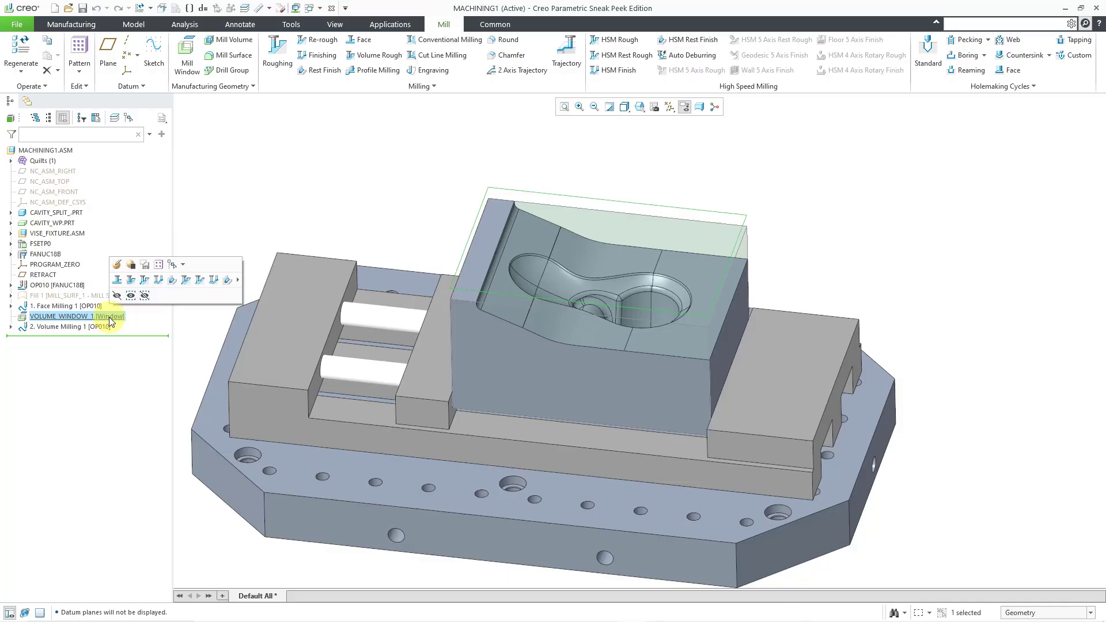
mouse_move(117, 266)
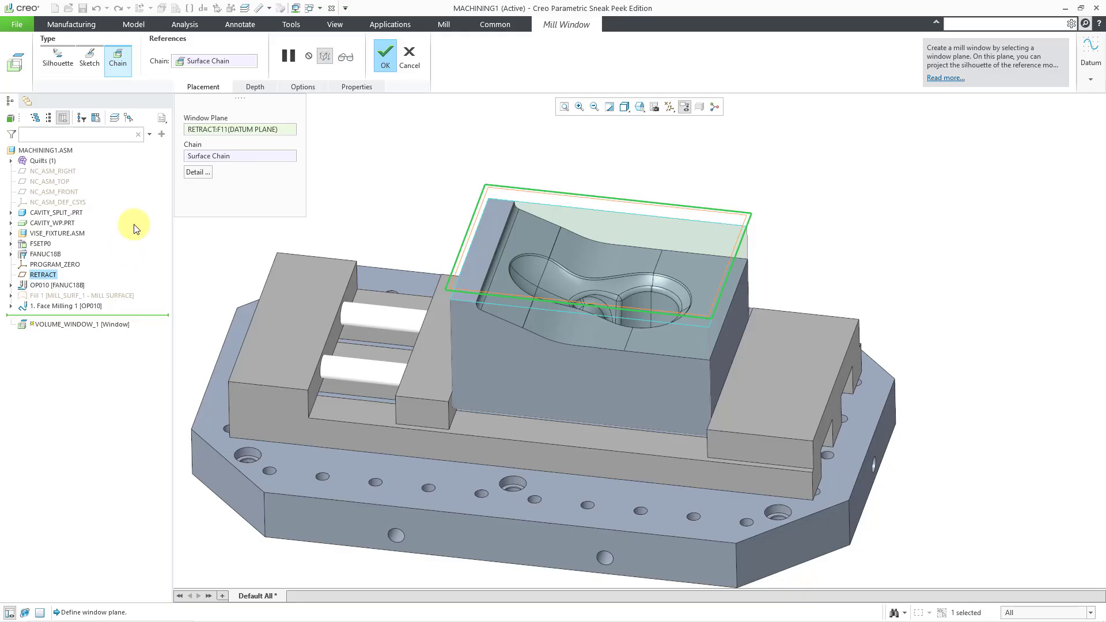
Set VOLUME_WINDOW_1 to machine on the window contour and confirm the update.
left_click(303, 86)
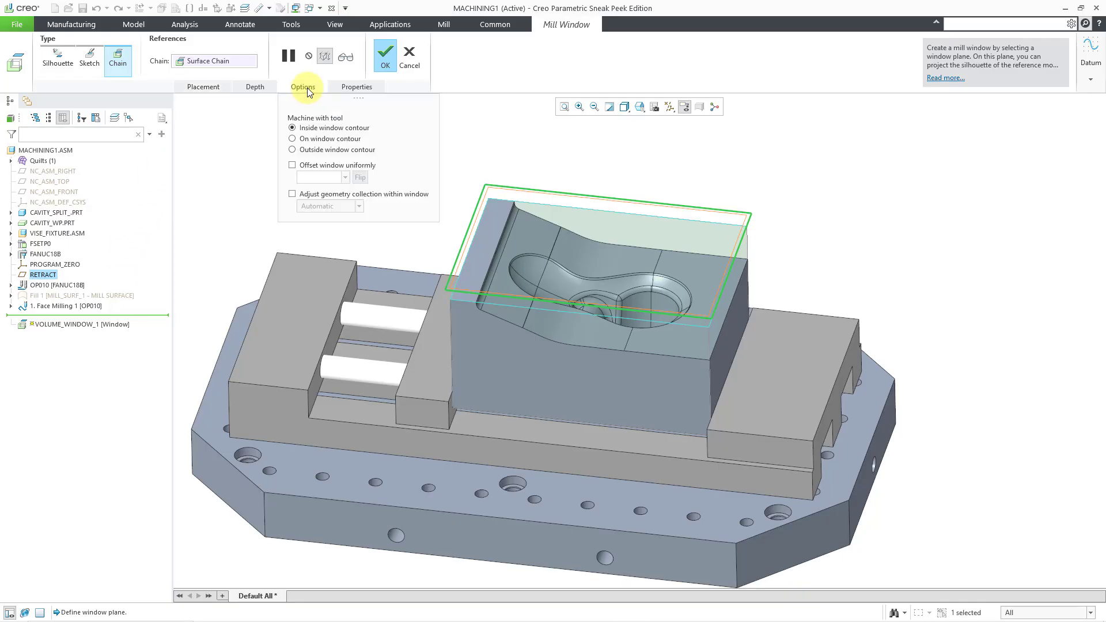
mouse_move(314, 156)
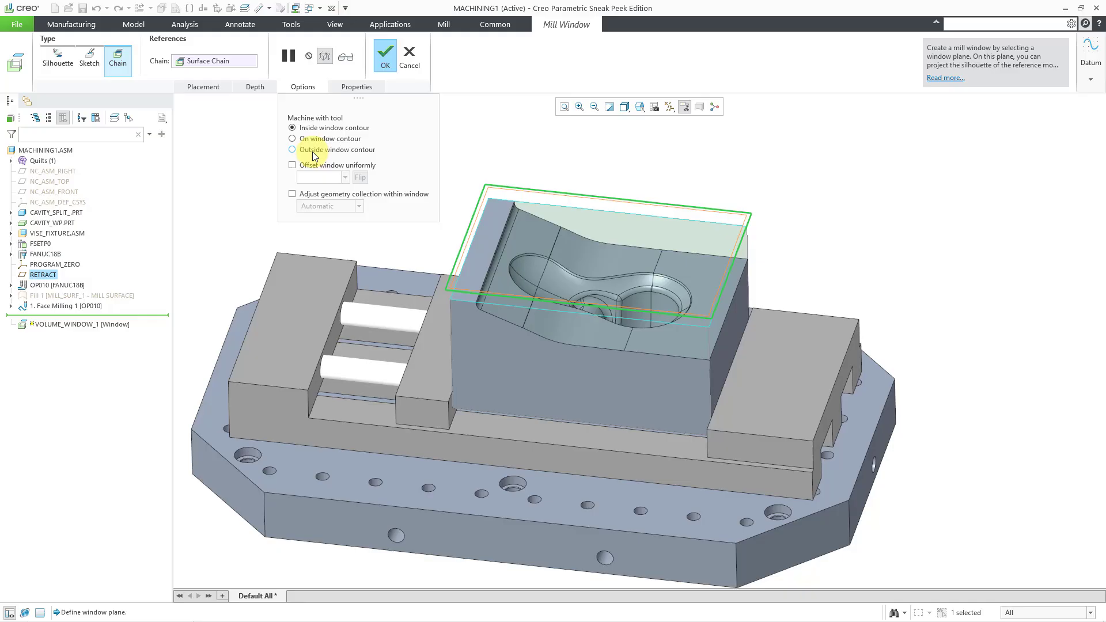
mouse_move(309, 156)
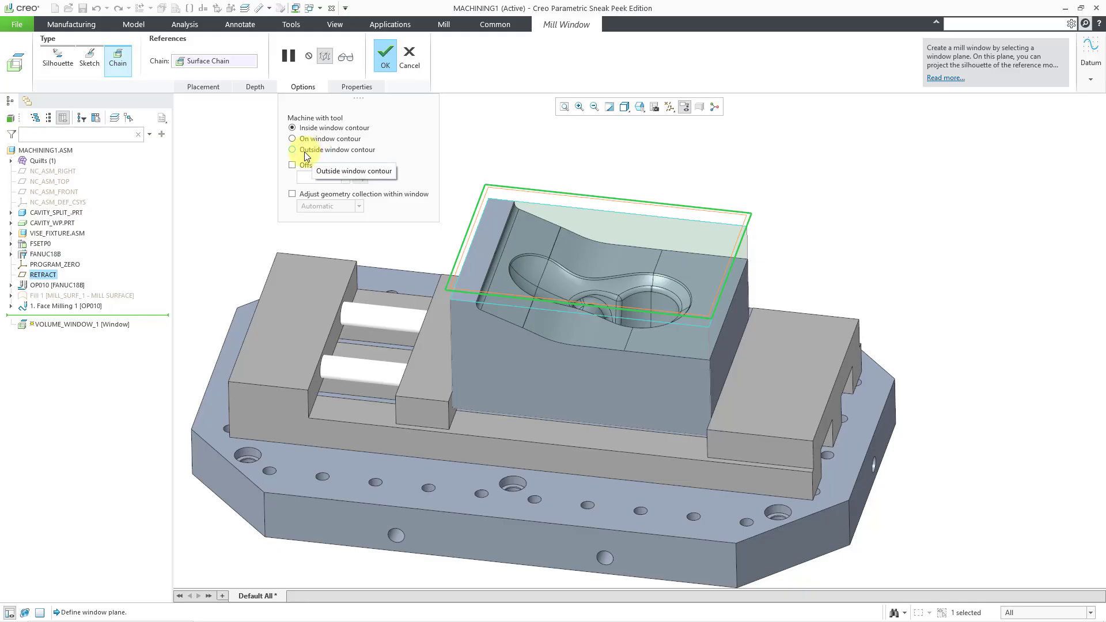
left_click(291, 138)
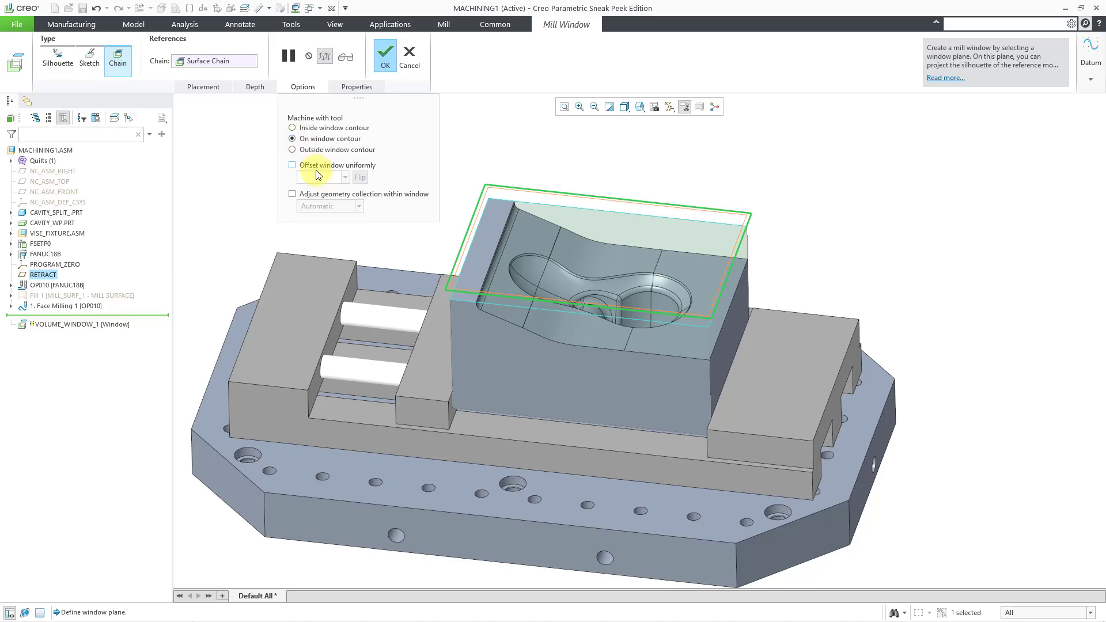
mouse_move(323, 199)
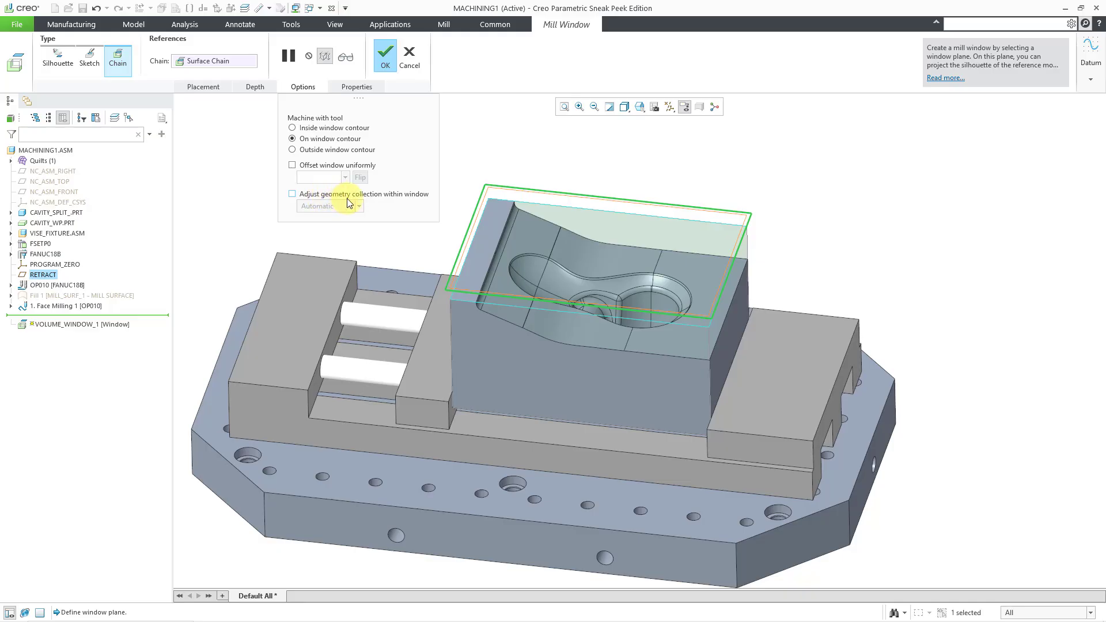
mouse_move(384, 57)
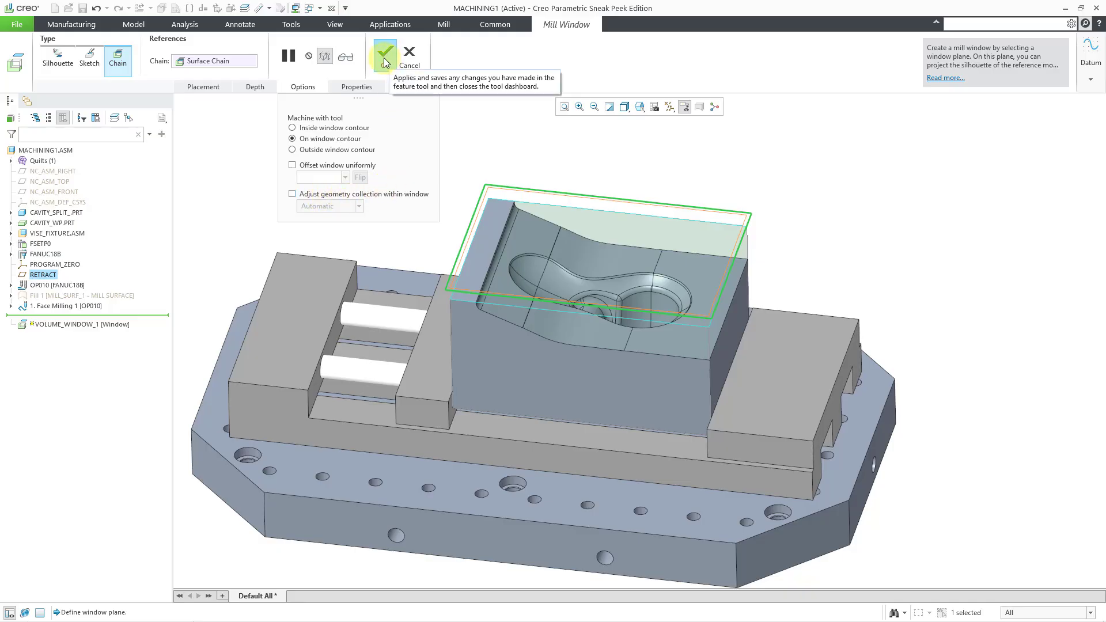
left_click(387, 51)
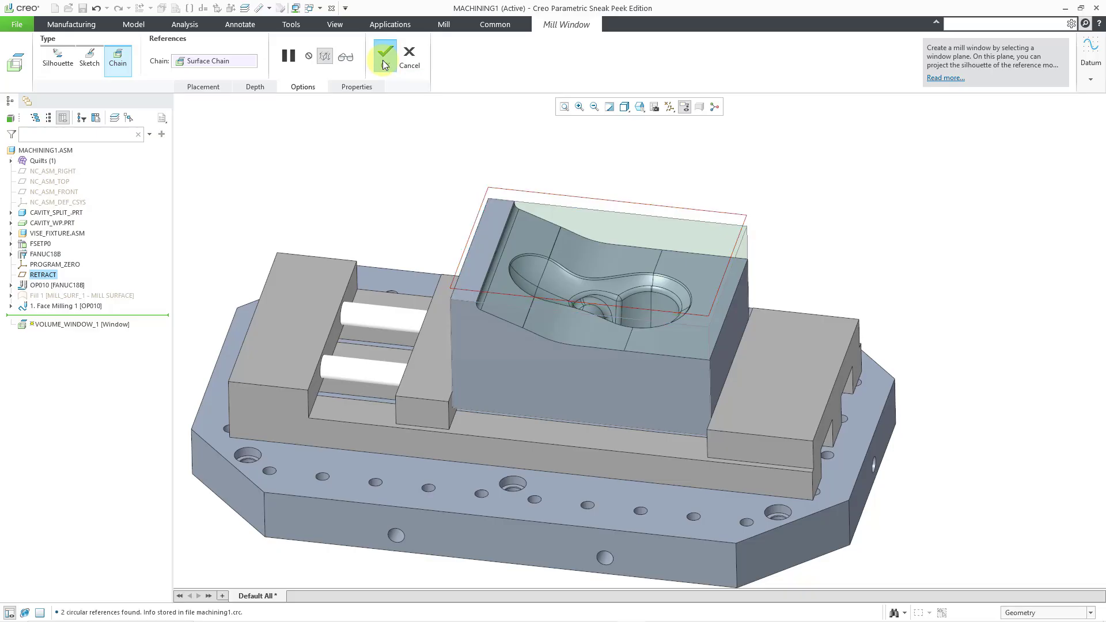
left_click(385, 52)
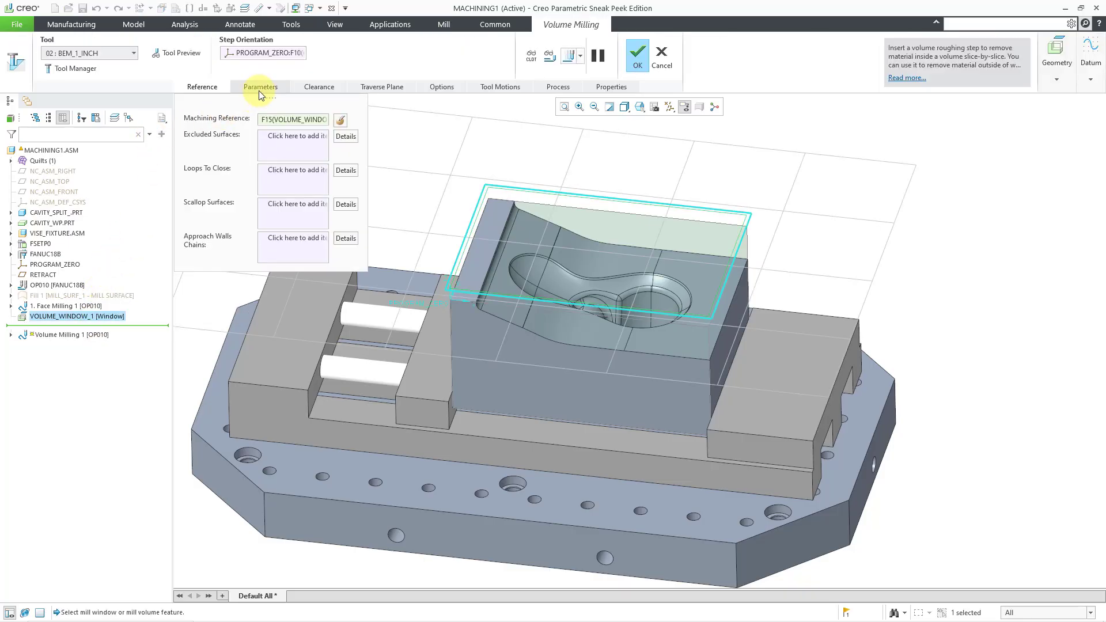
Show the Volume Milling 1 roughing parameters for editing.
left_click(260, 86)
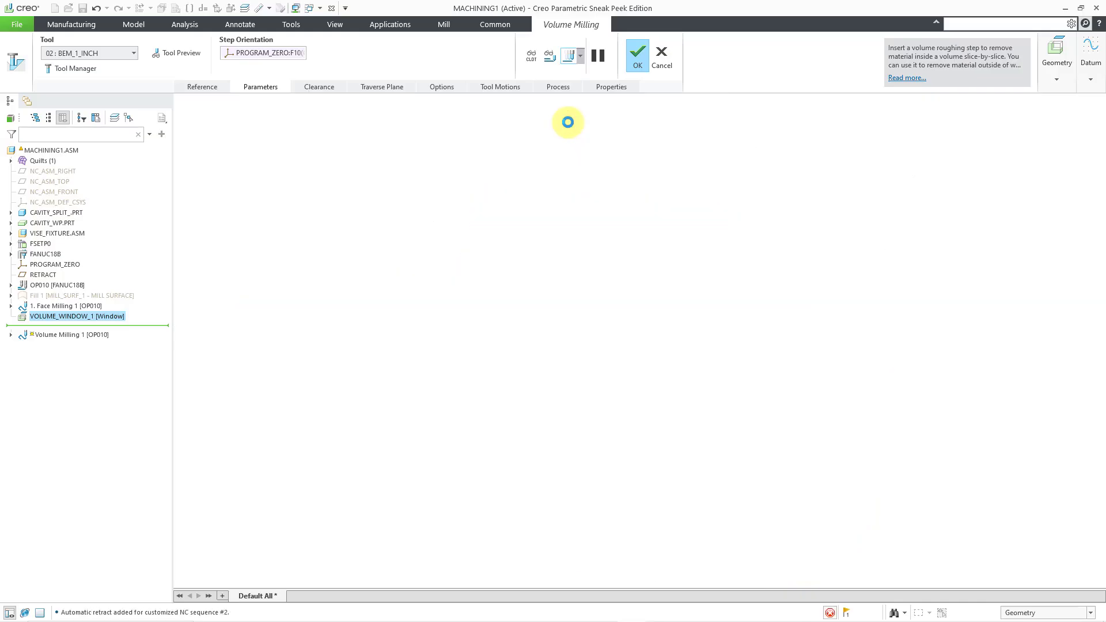
Run the material removal playback for Volume Milling 1, then close it back to the parameter table.
left_click(639, 49)
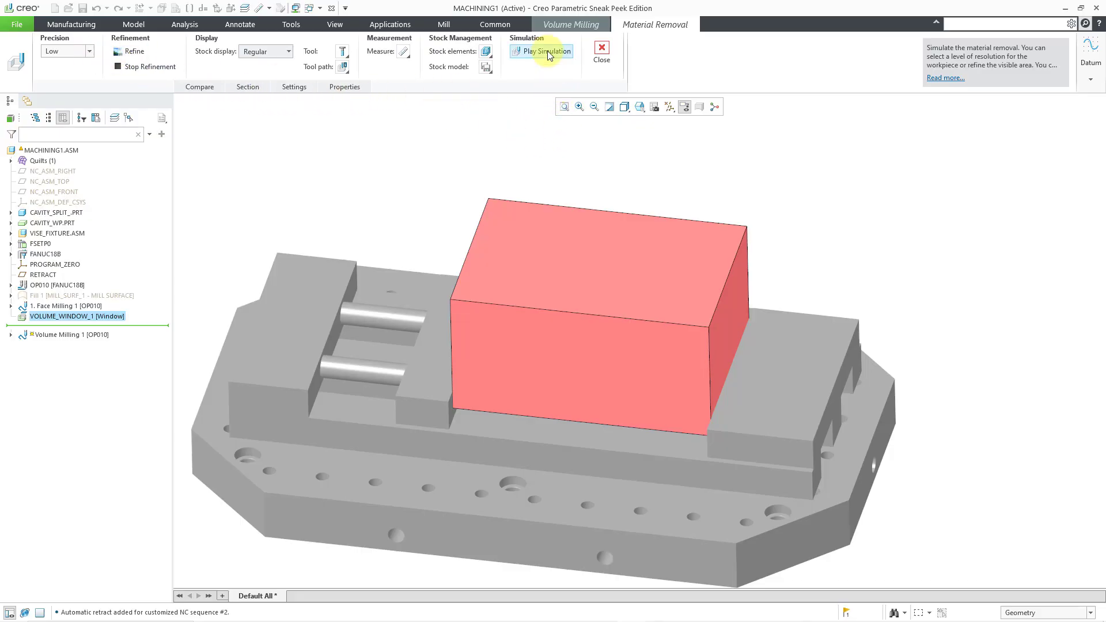
left_click(542, 52)
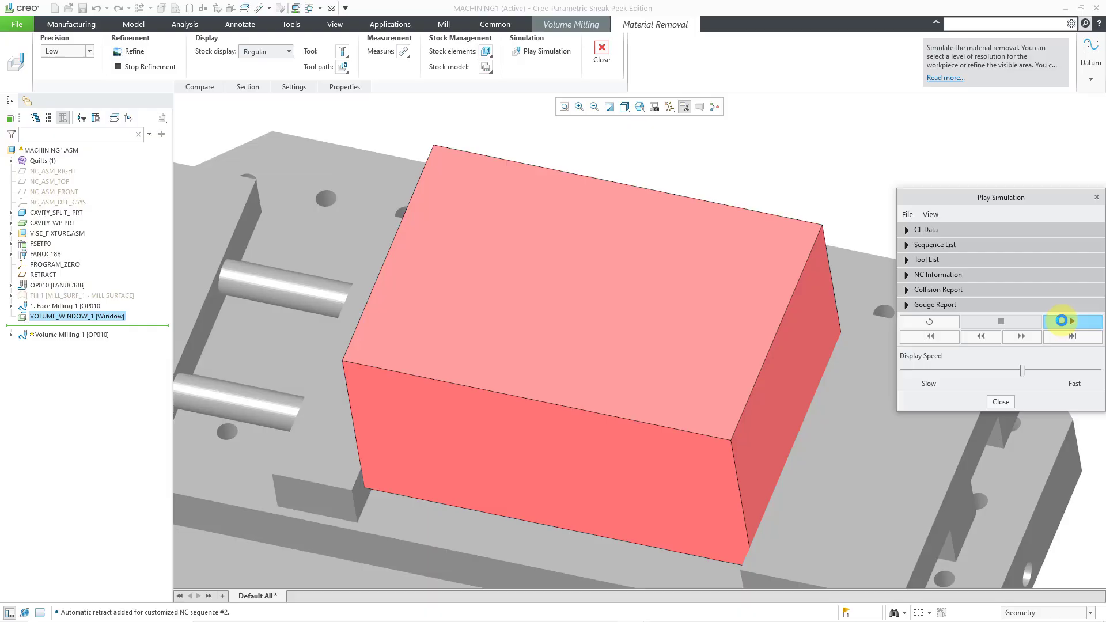
left_click(1073, 321)
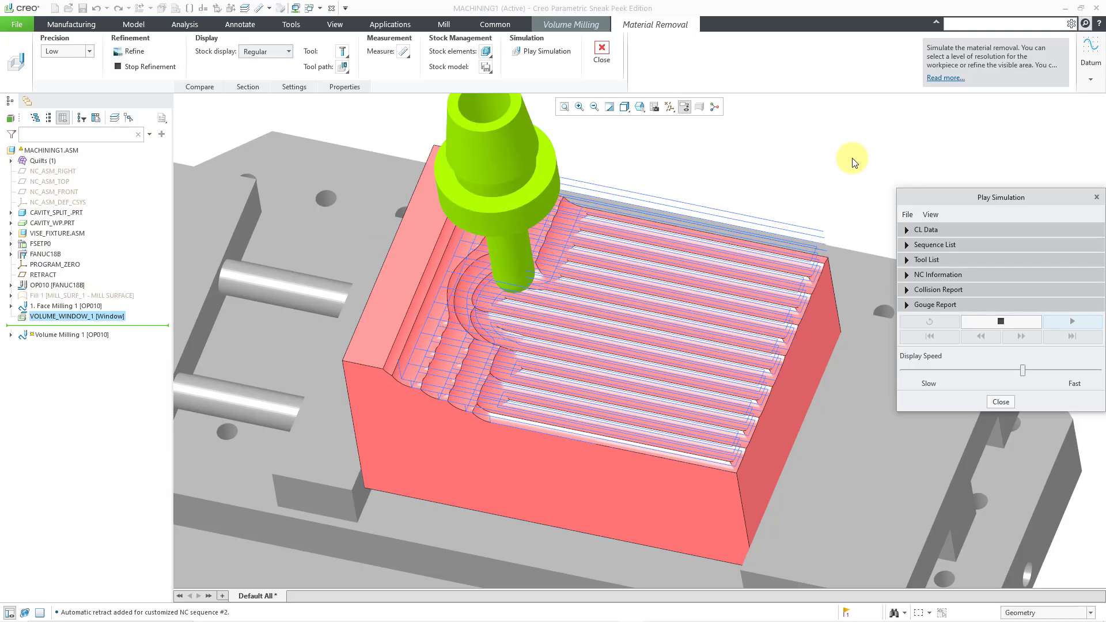
left_click(1071, 321)
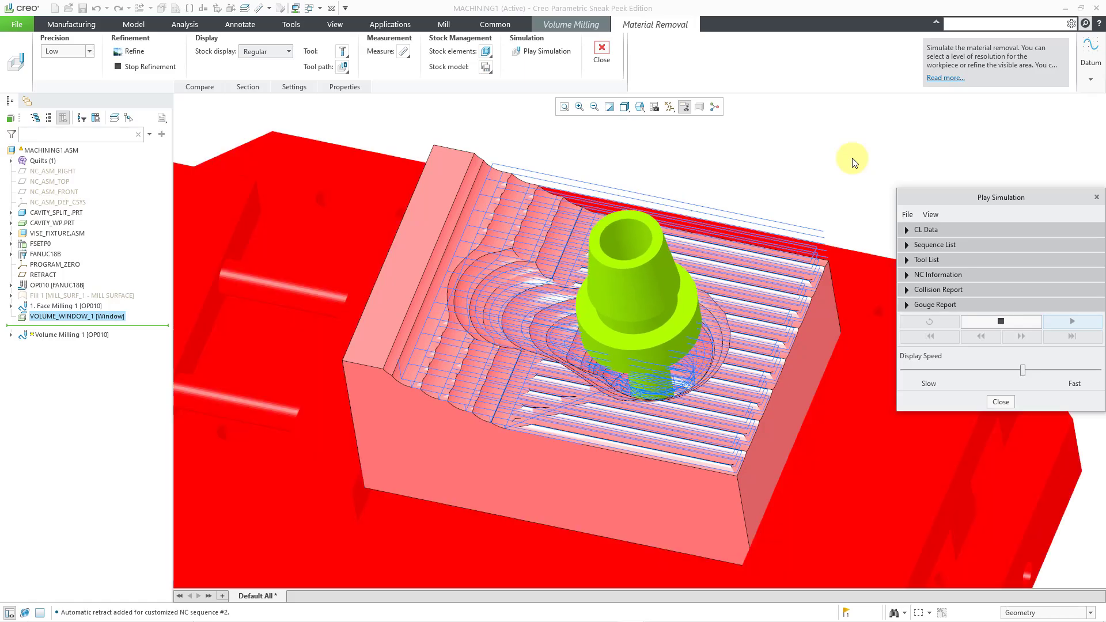
left_click(1072, 321)
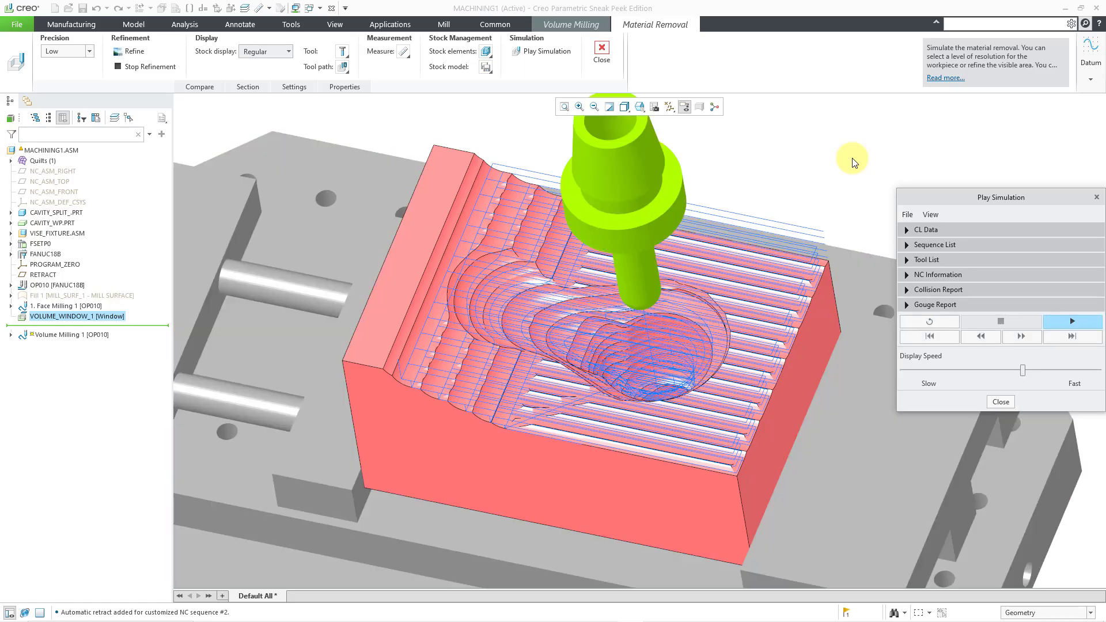
left_click(1073, 321)
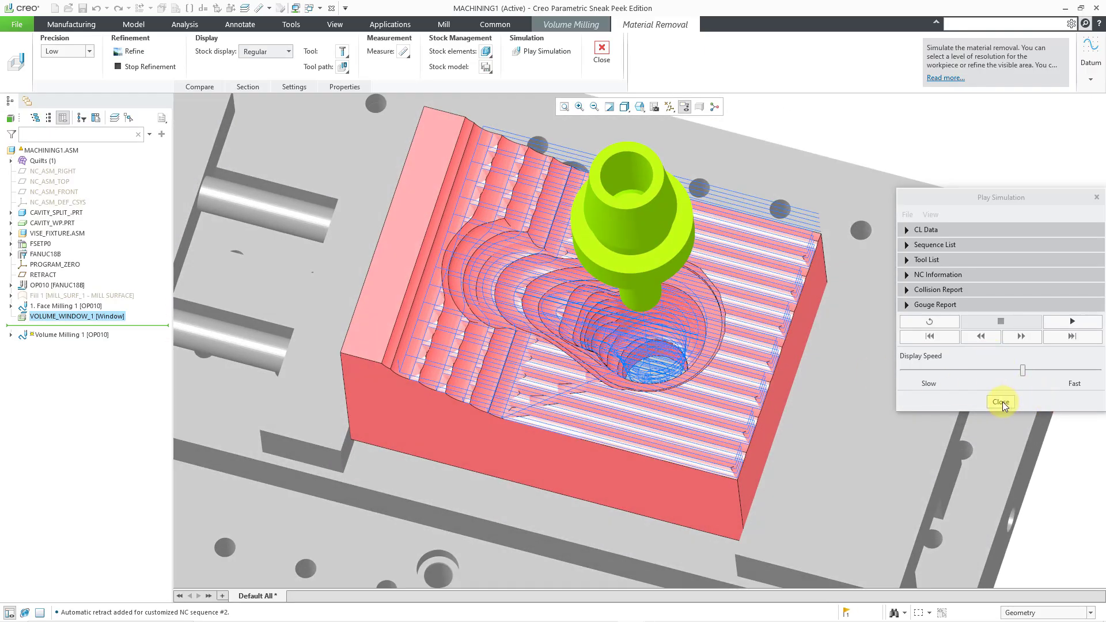
left_click(1000, 401)
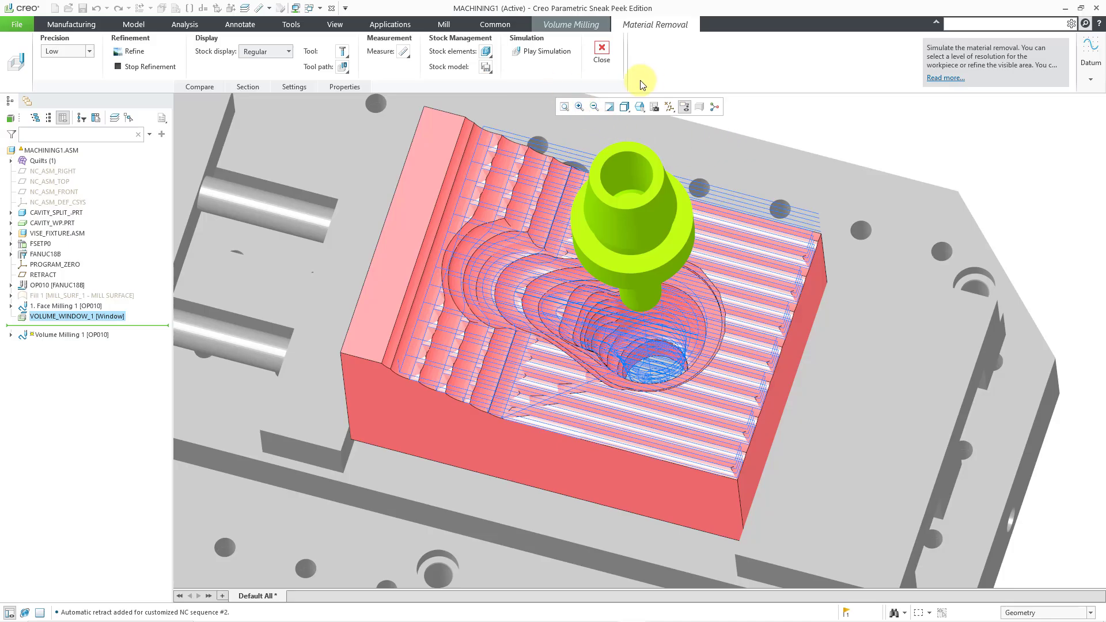
mouse_move(602, 48)
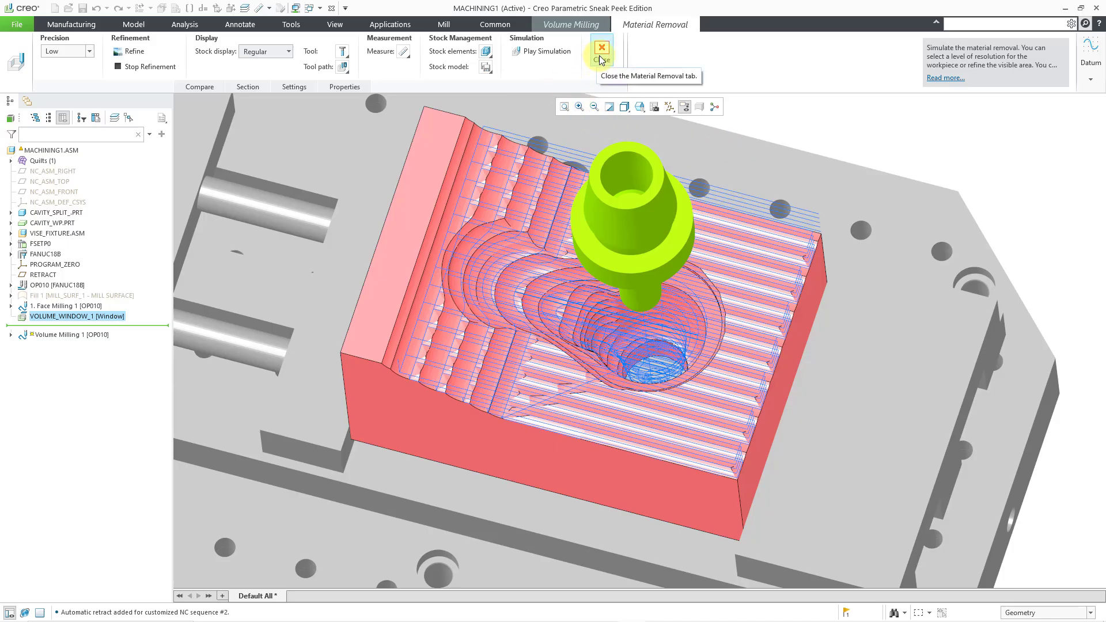
left_click(602, 48)
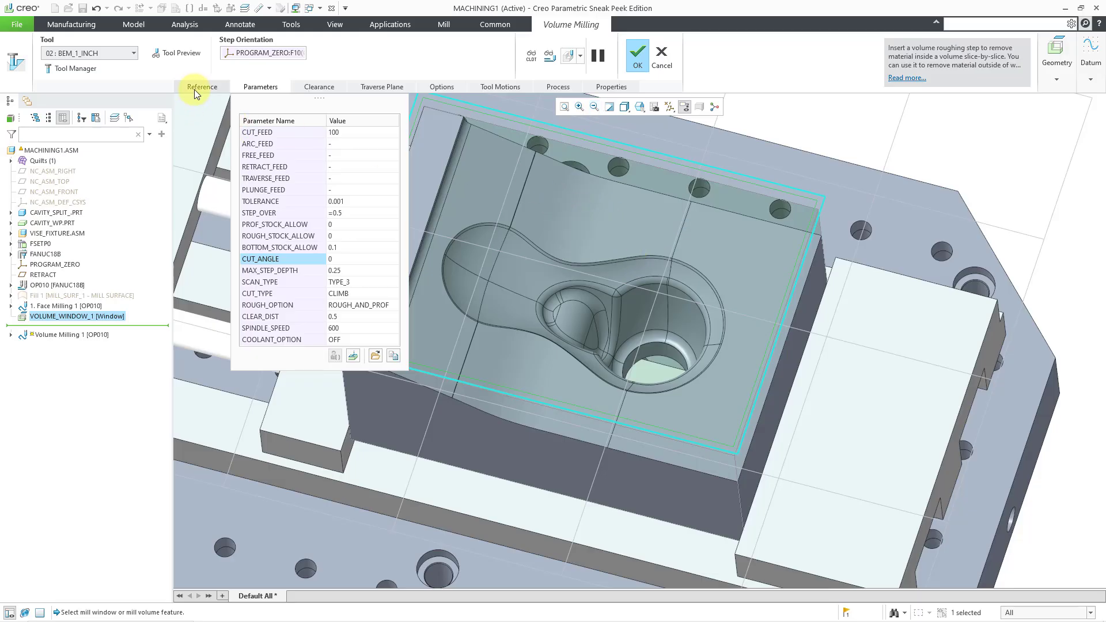
Close the hole's circular tangent-chain edge loop in Volume Milling 1 and save the sequence.
left_click(201, 87)
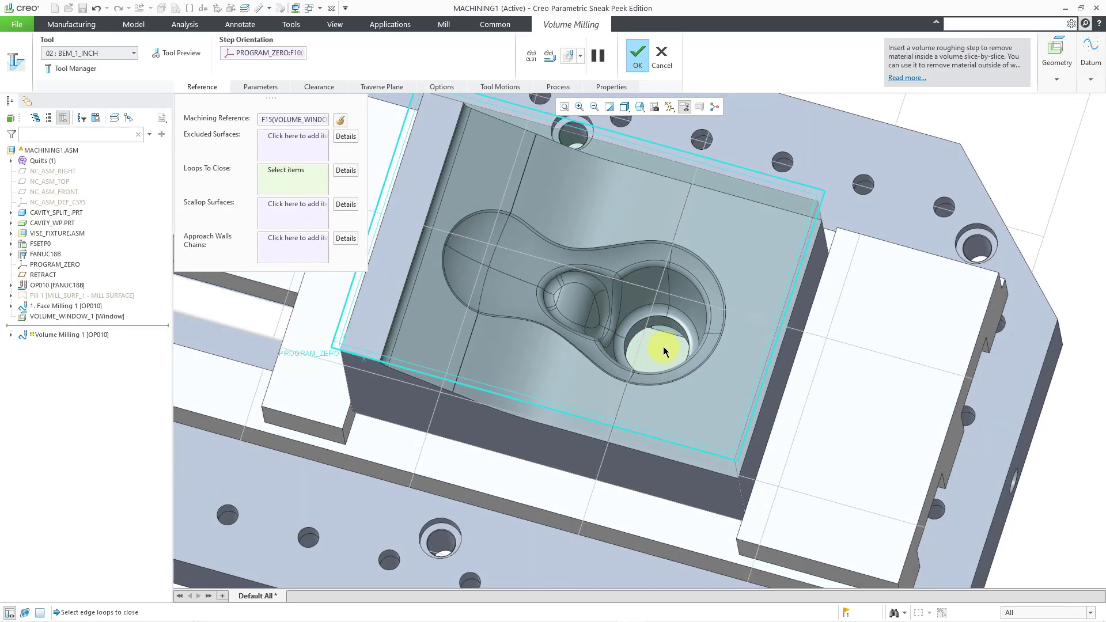
mouse_move(666, 356)
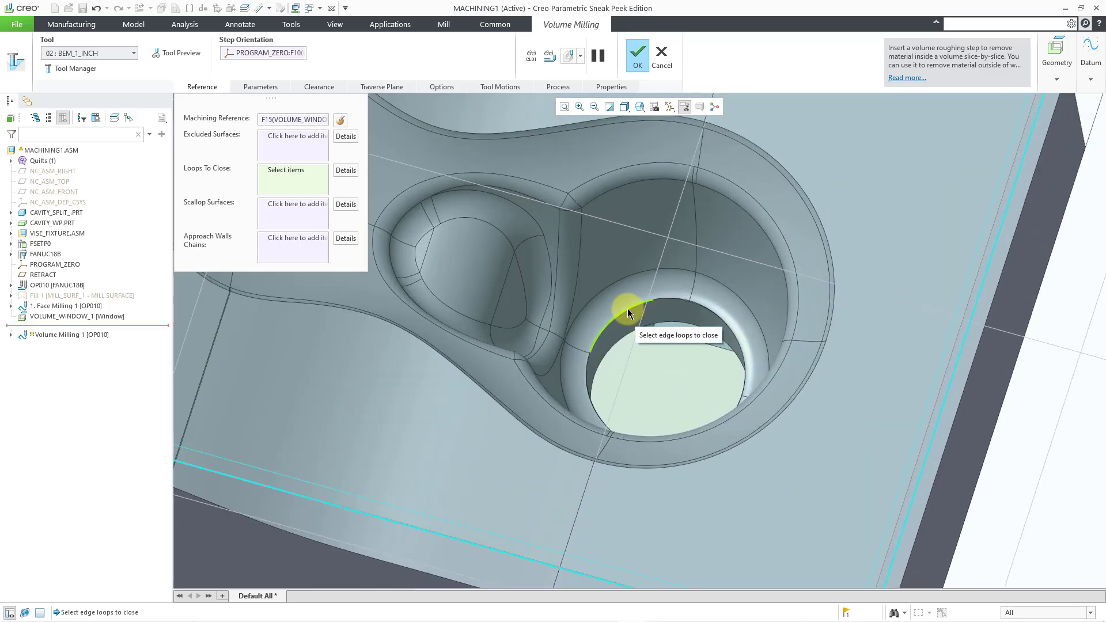
left_click(628, 315)
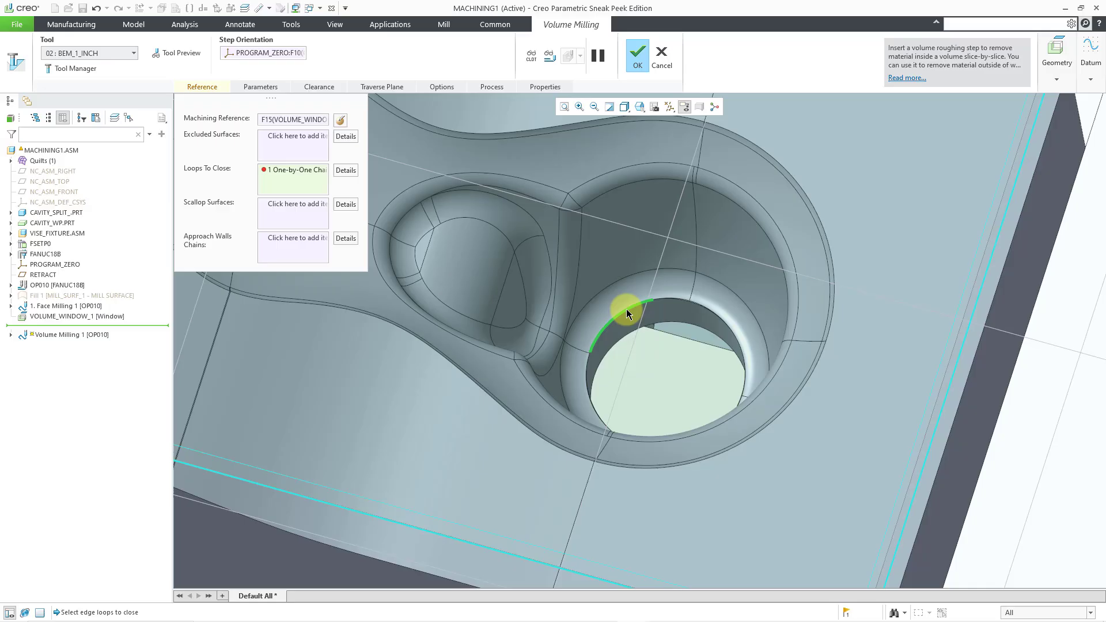
mouse_move(675, 306)
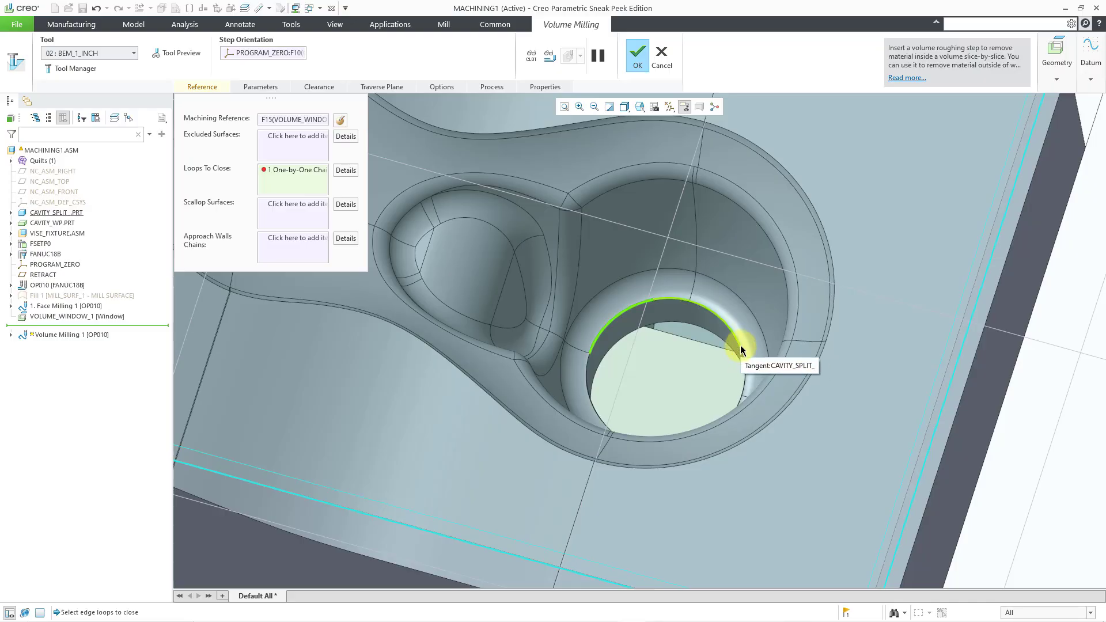
left_click(740, 354)
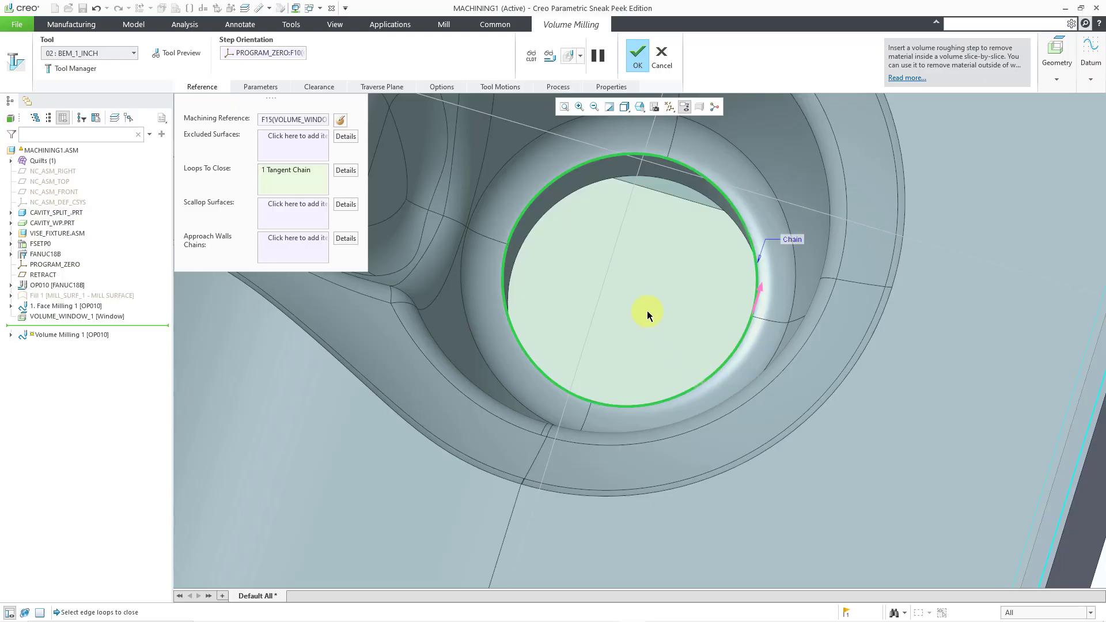
mouse_move(639, 51)
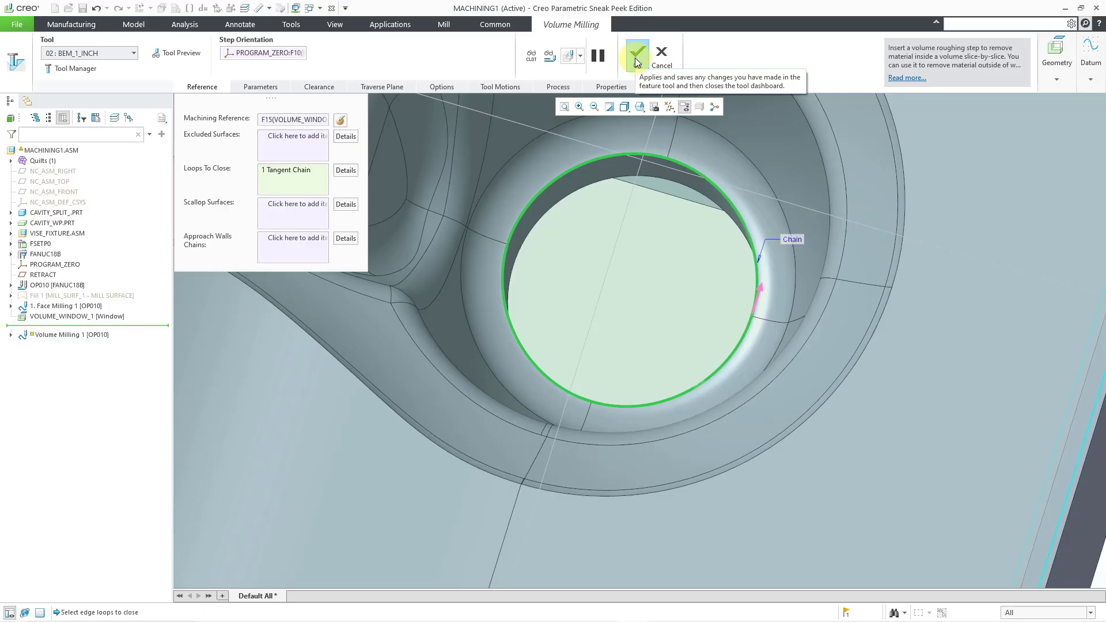
left_click(634, 50)
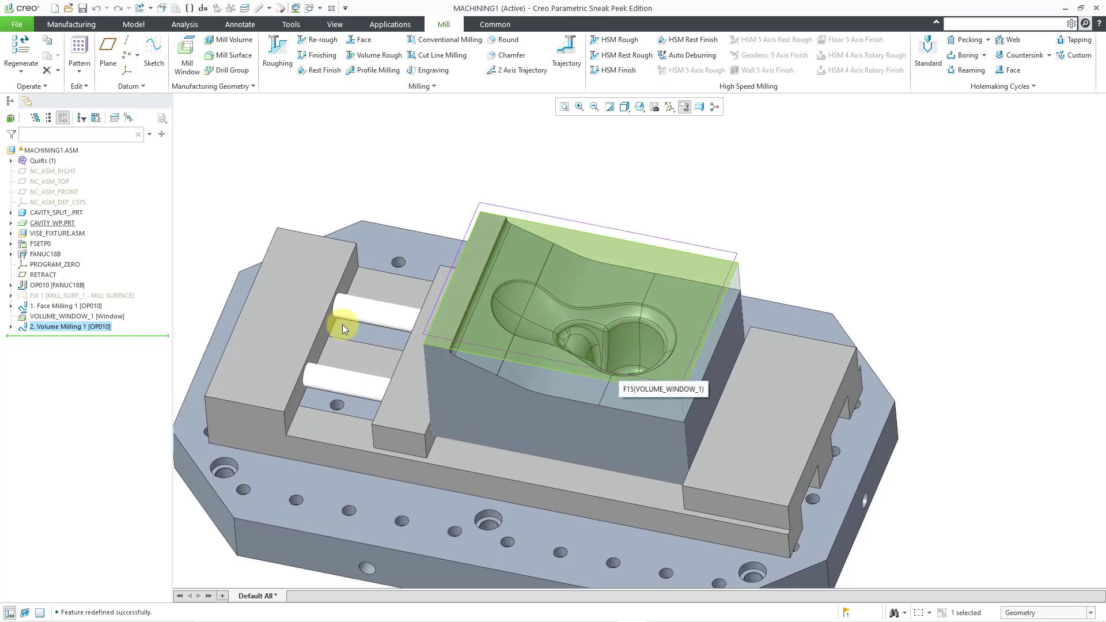
right_click(69, 327)
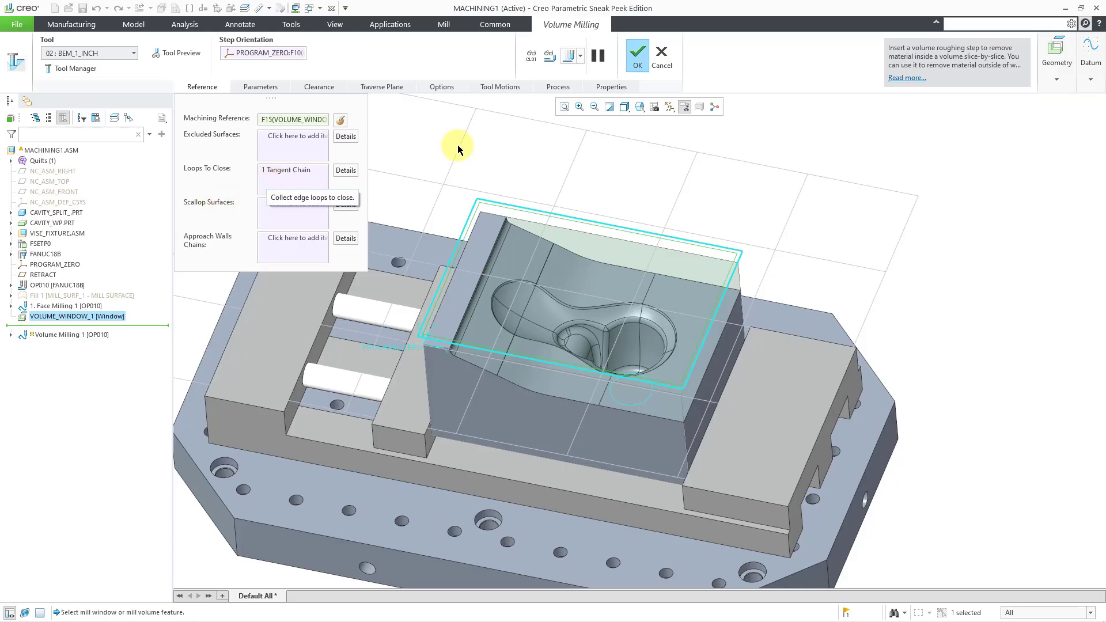
left_click(579, 54)
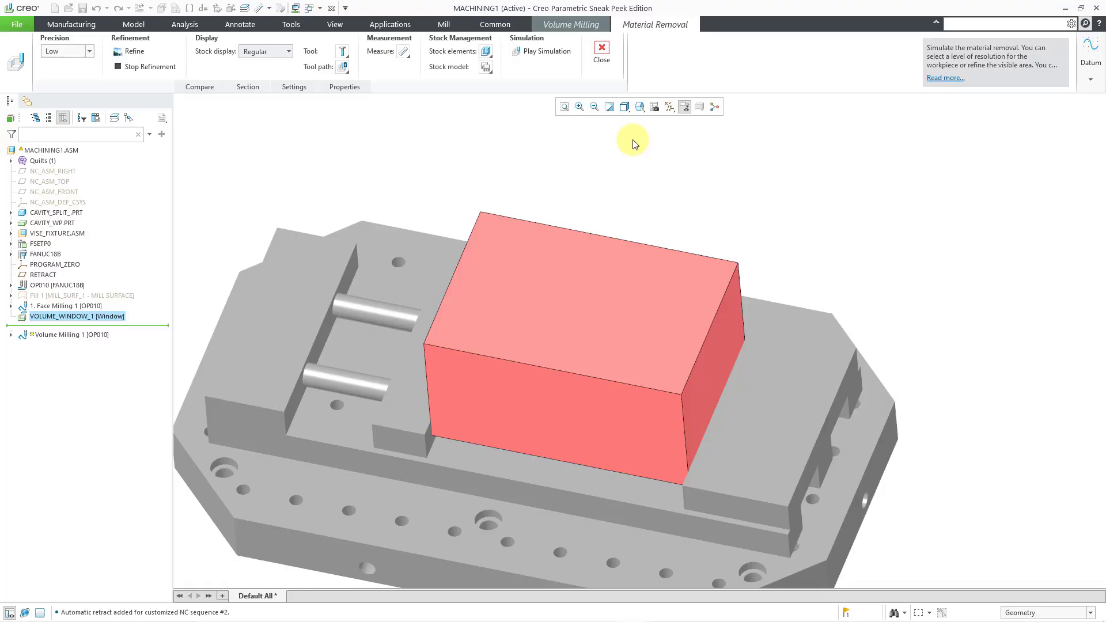
left_click(519, 52)
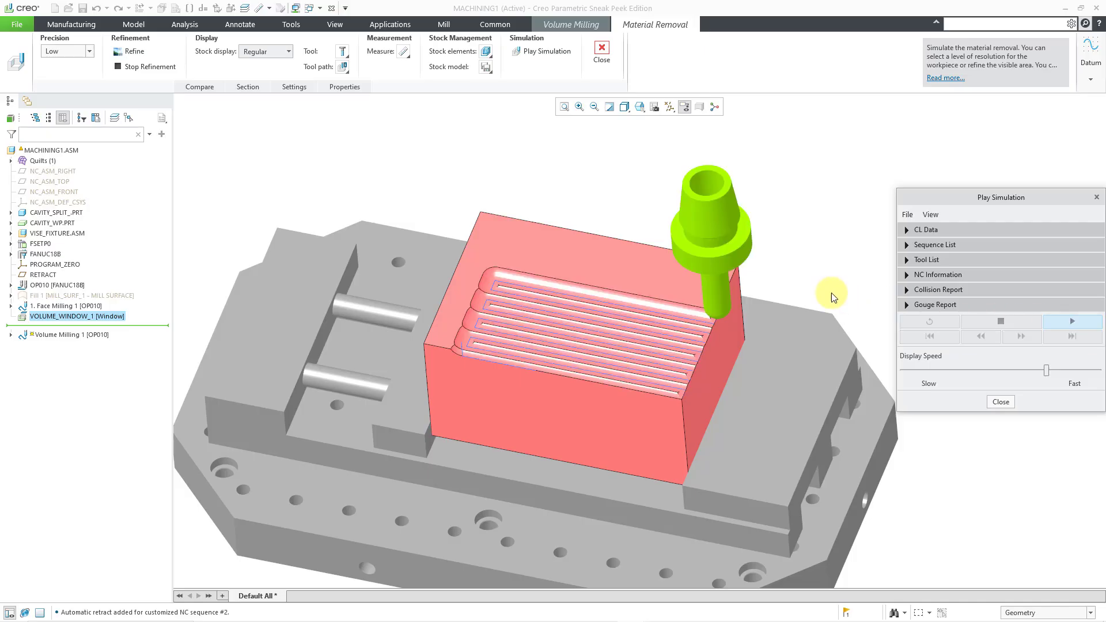
left_click(1072, 320)
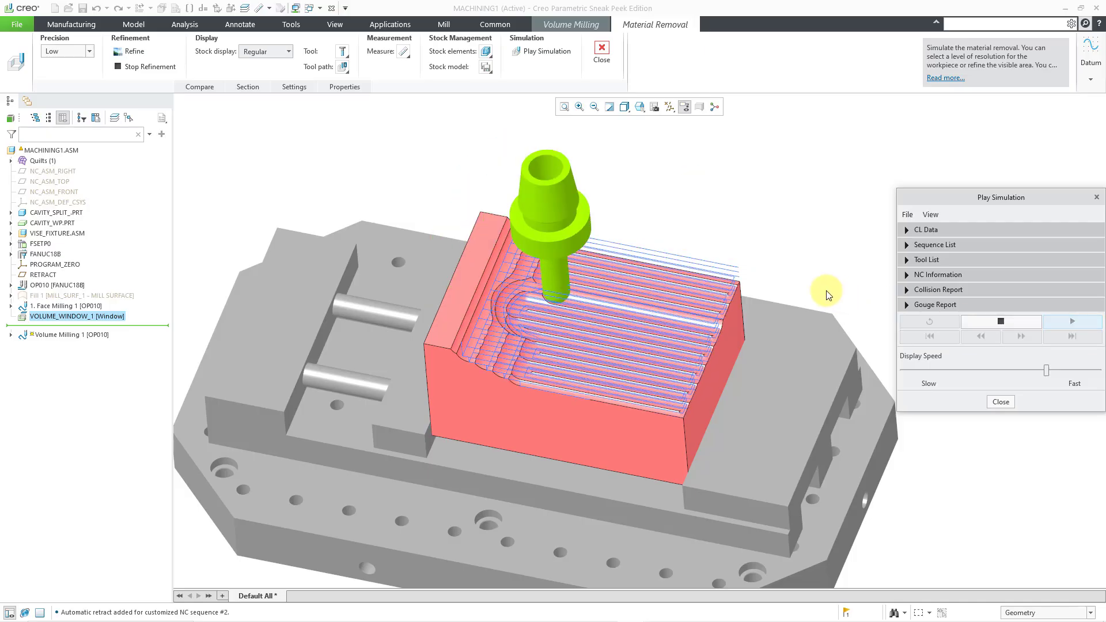
left_click(1073, 320)
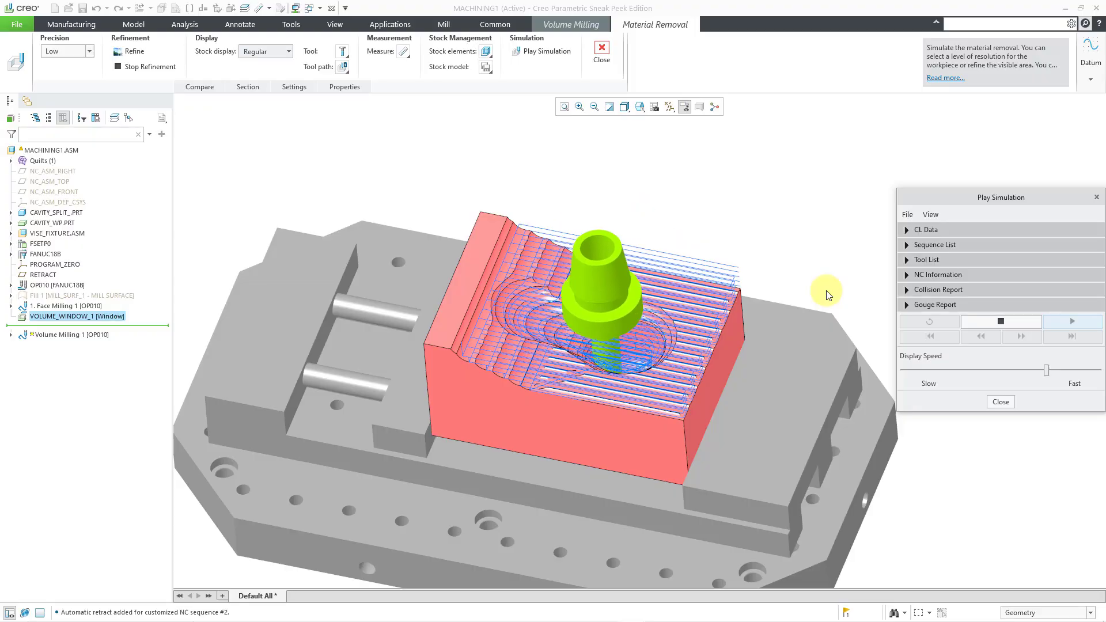
left_click(1074, 320)
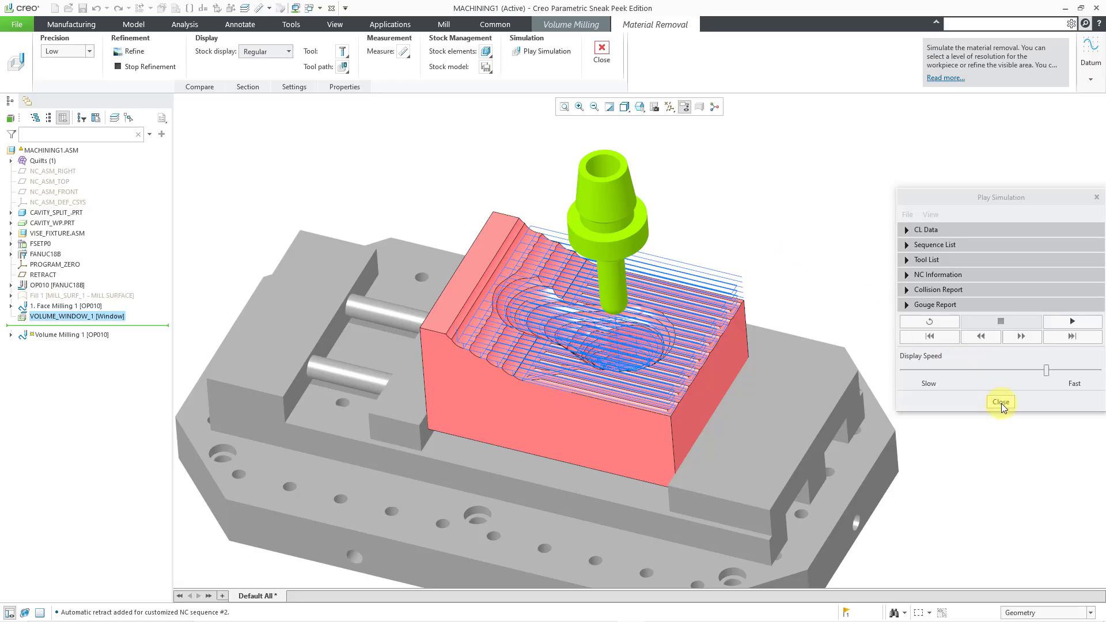
left_click(1001, 402)
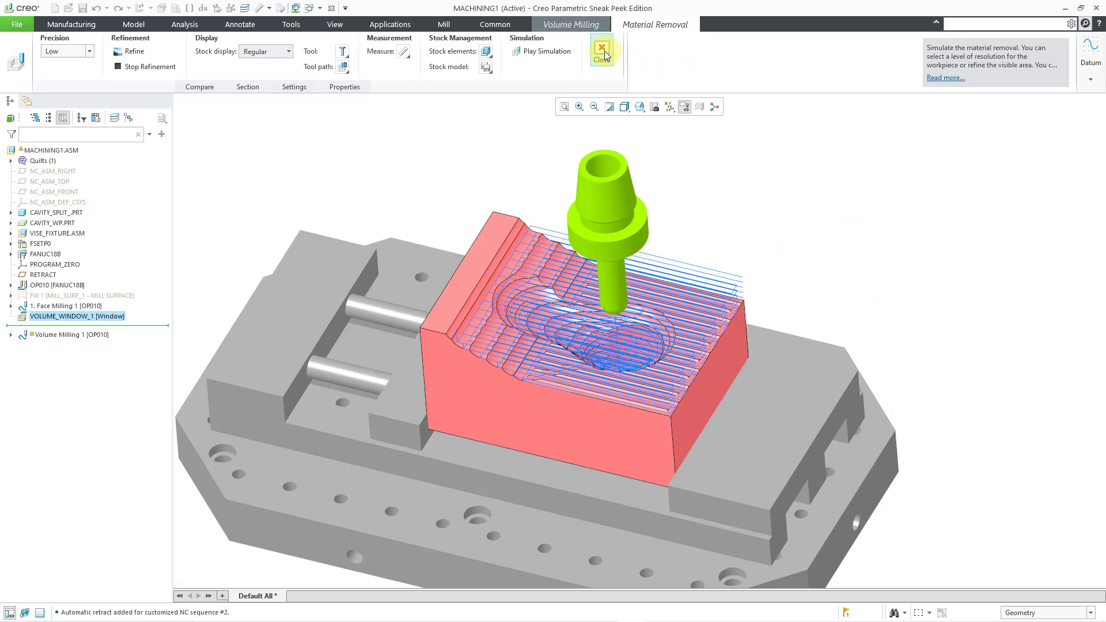
left_click(602, 48)
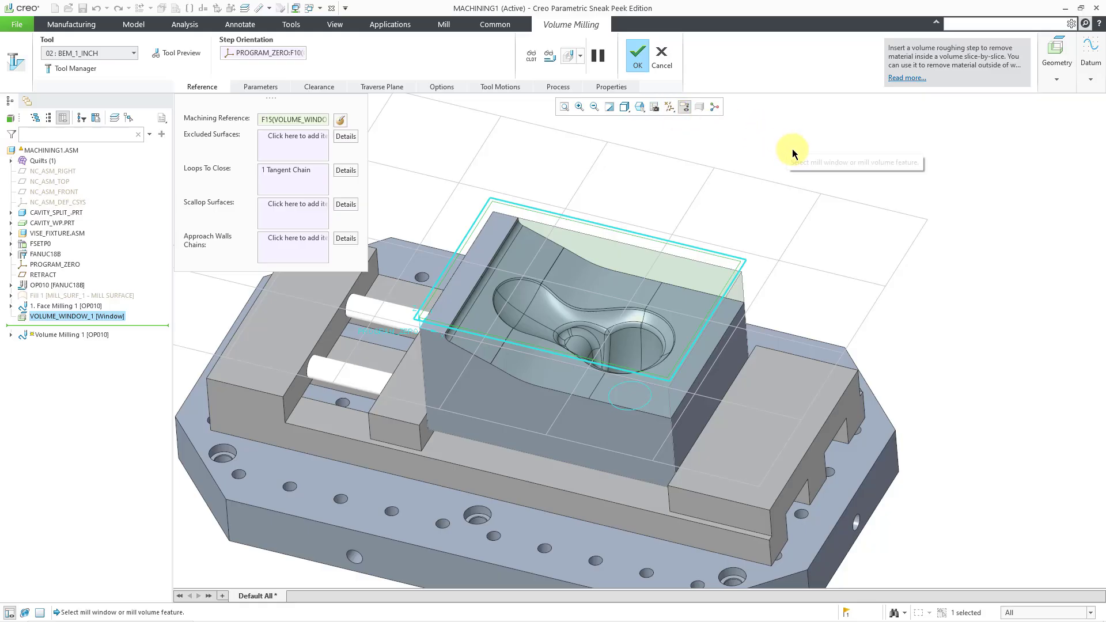
Finish Volume Milling 1 so it regenerates and the feature redefines successfully.
left_click(639, 52)
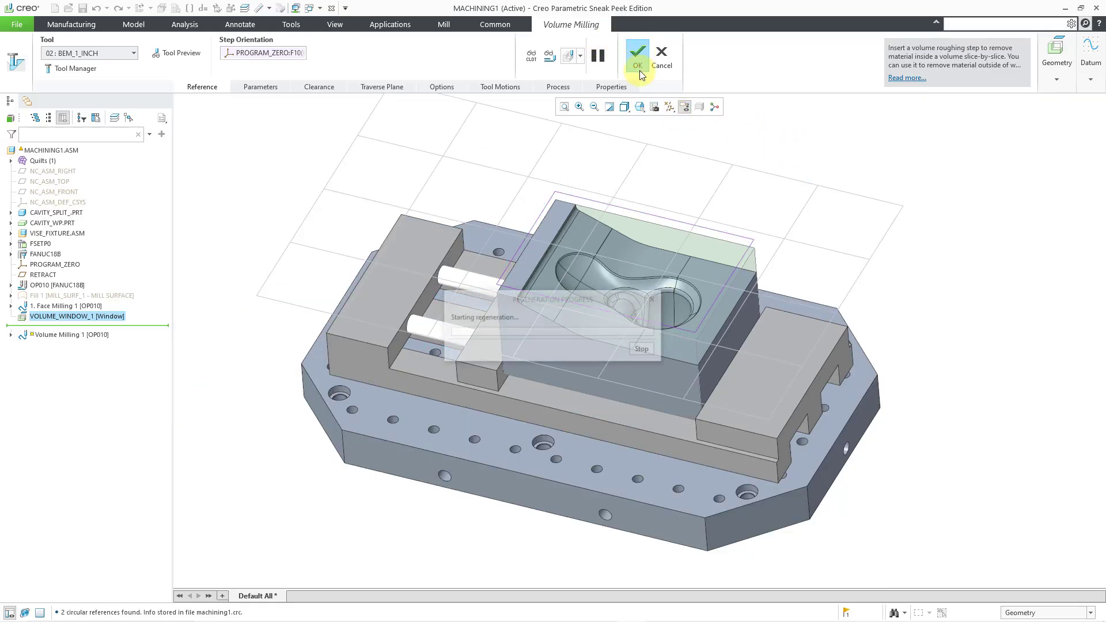
left_click(640, 52)
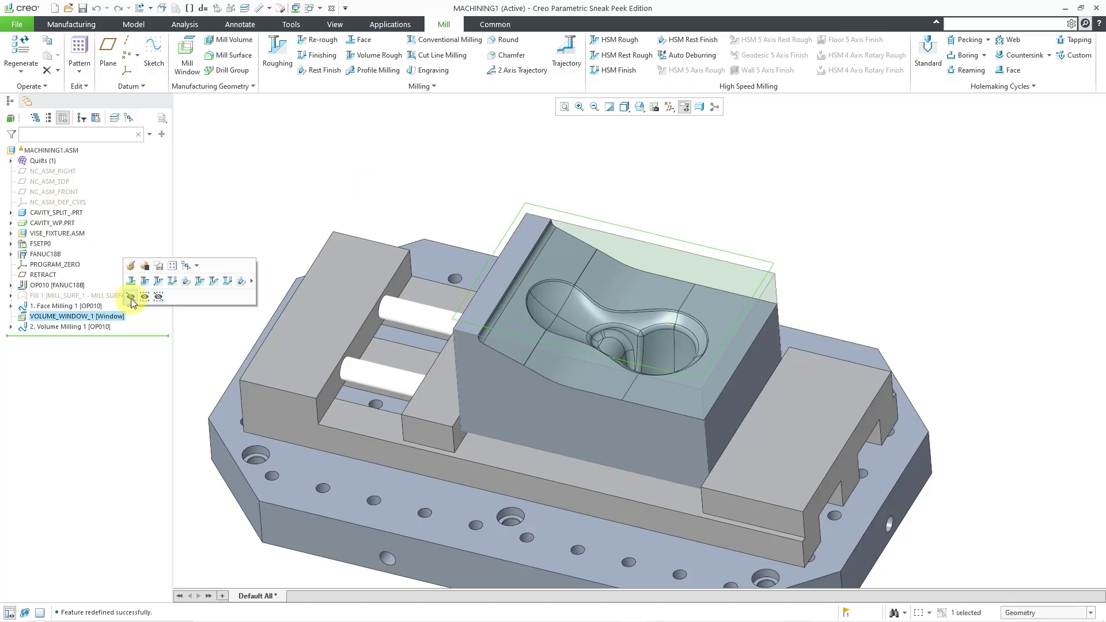
right_click(69, 326)
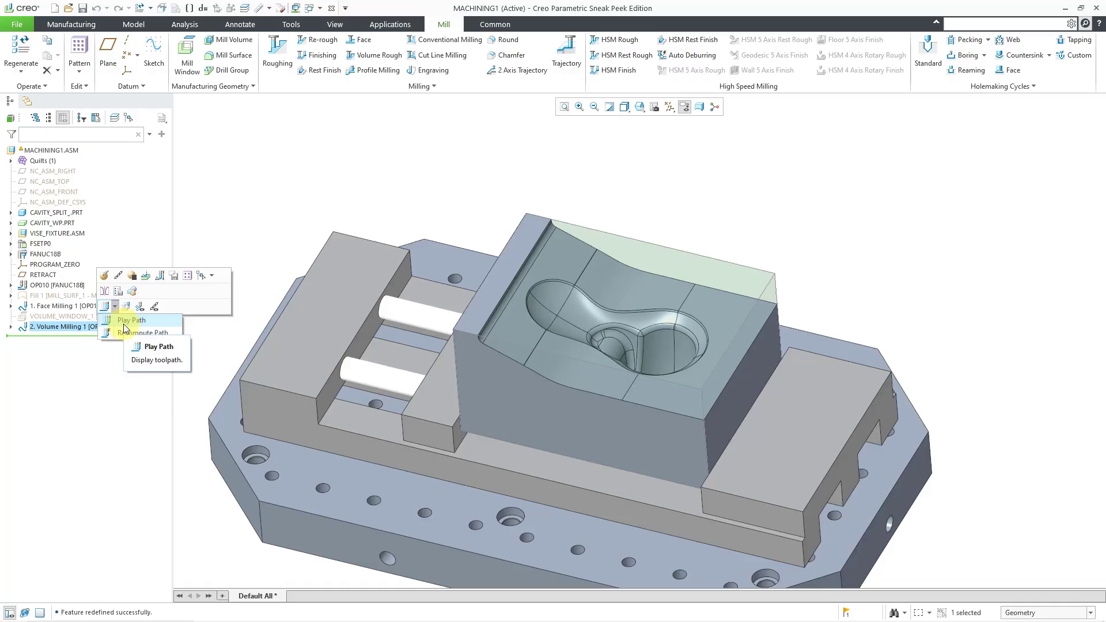
Play Volume Milling 1's tool path with the cutter tracing roughing passes over the workpiece.
left_click(131, 320)
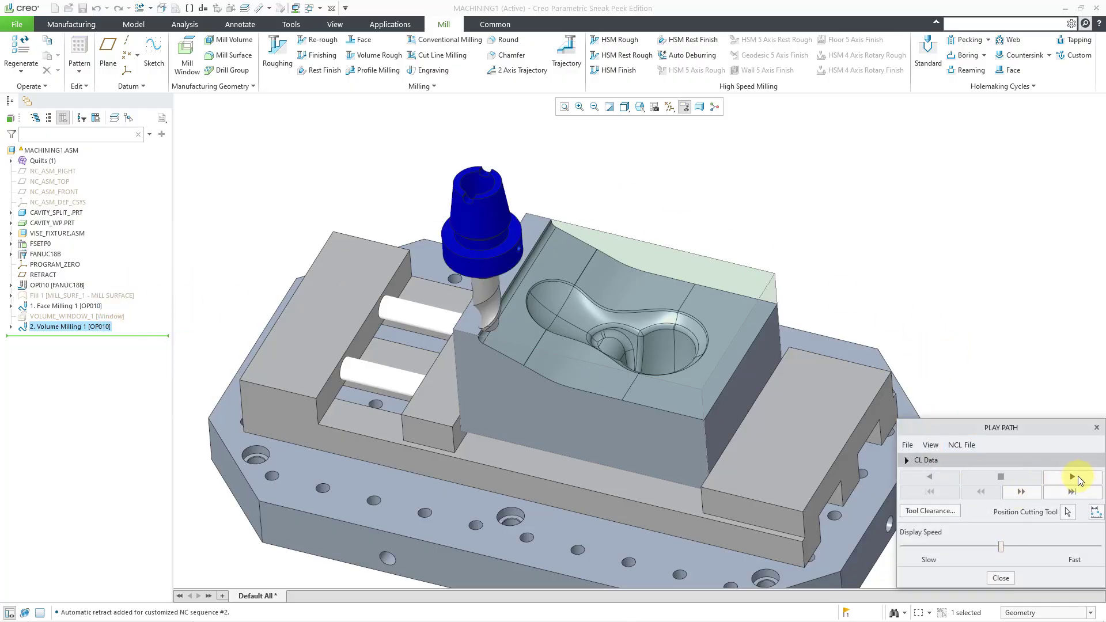
left_click(1072, 478)
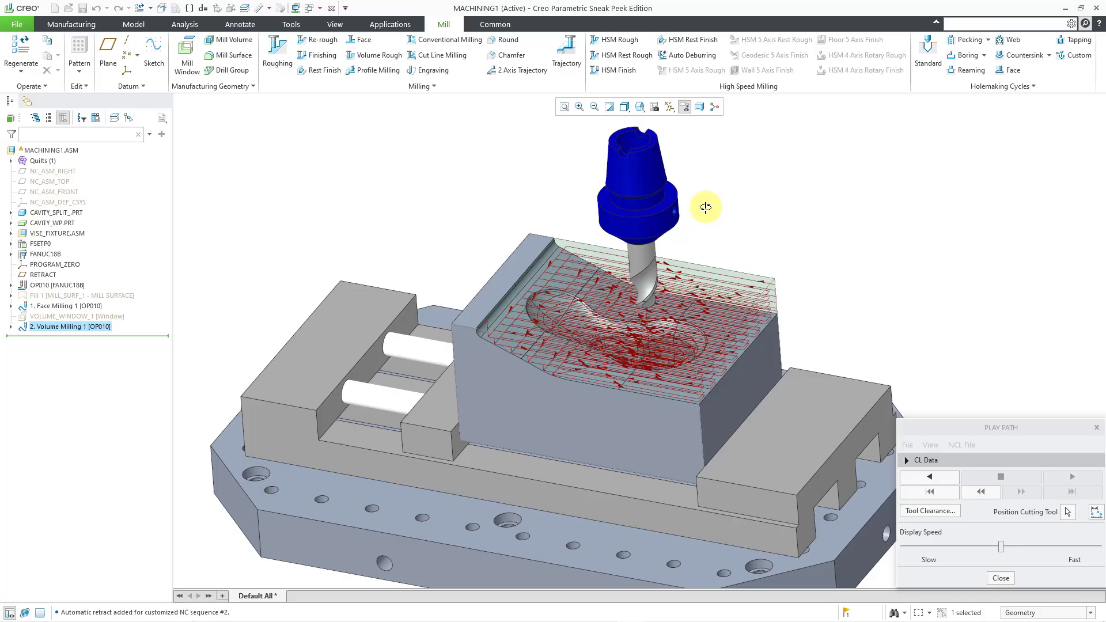
mouse_move(742, 205)
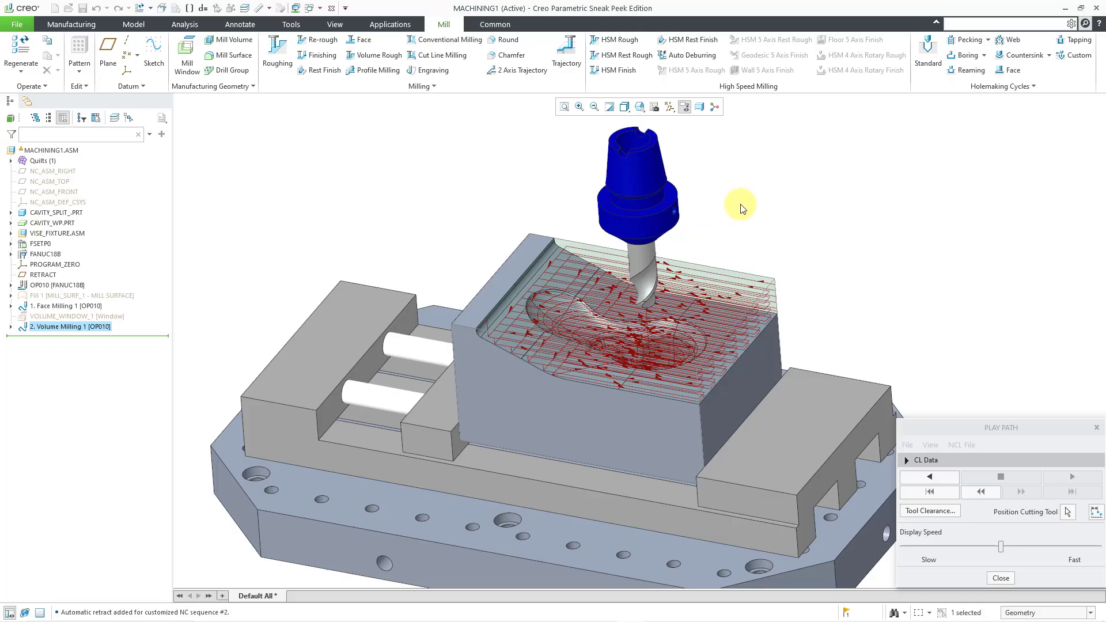
mouse_move(392, 58)
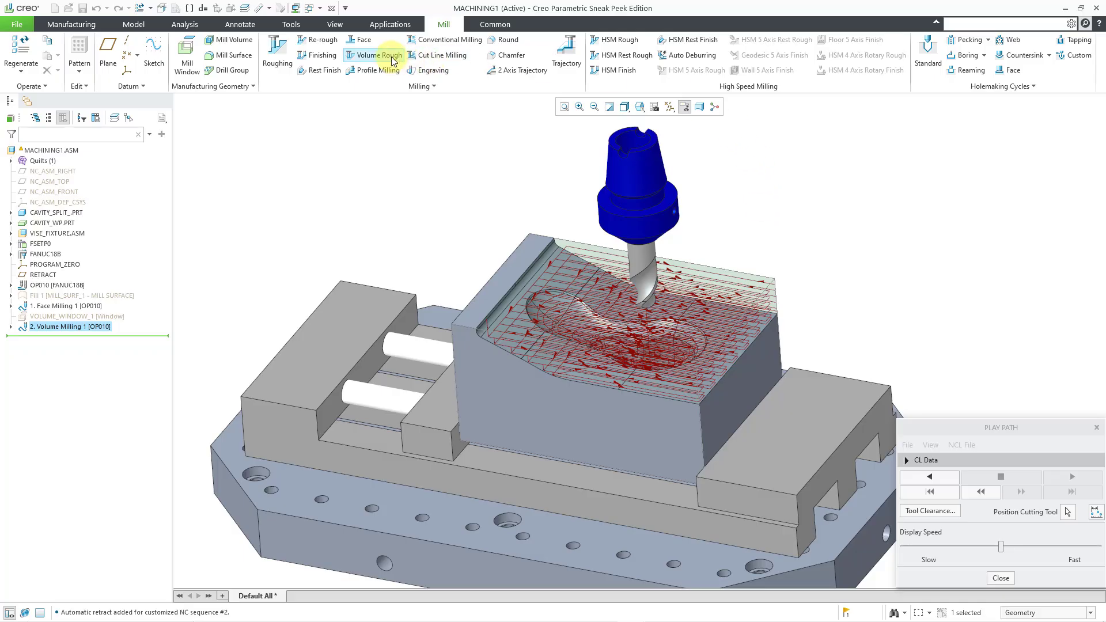
mouse_move(392, 60)
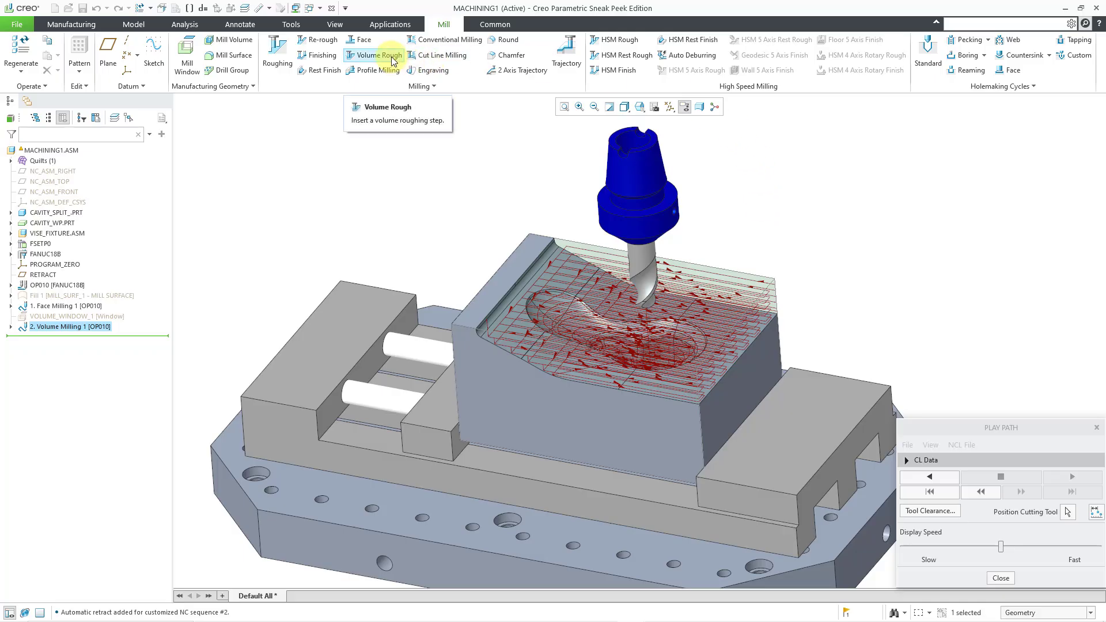